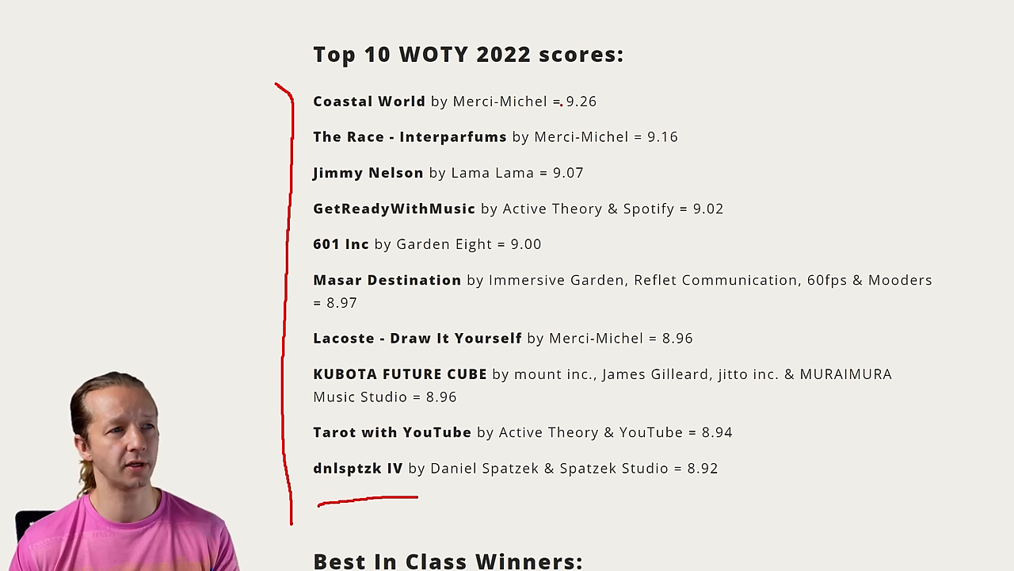
- Open the dnlsptzk IV (Daniel Spatzek) portfolio site from the Top 10 WOTY 2022 list
left_click_drag(563, 102, 602, 101)
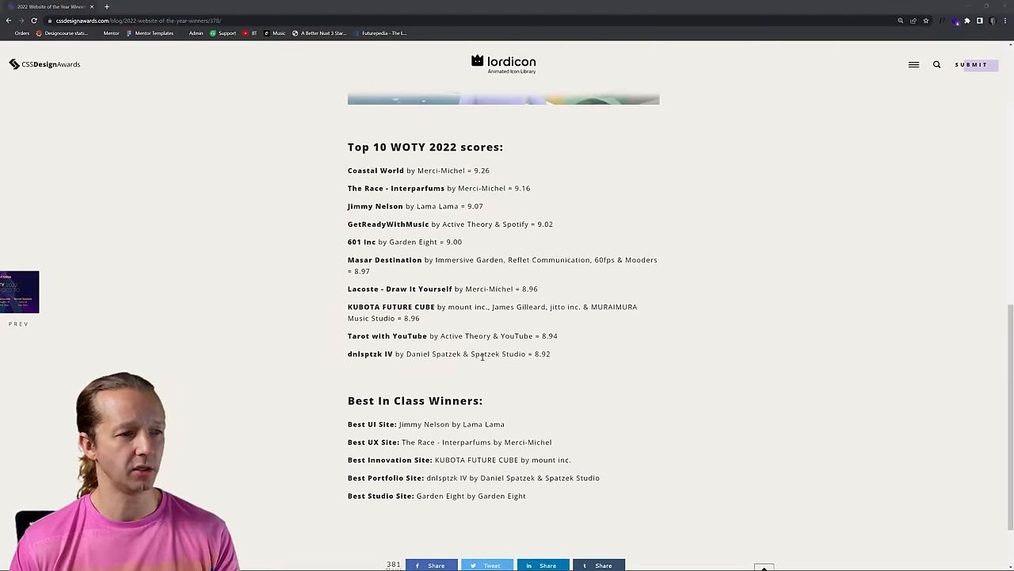
left_click(369, 353)
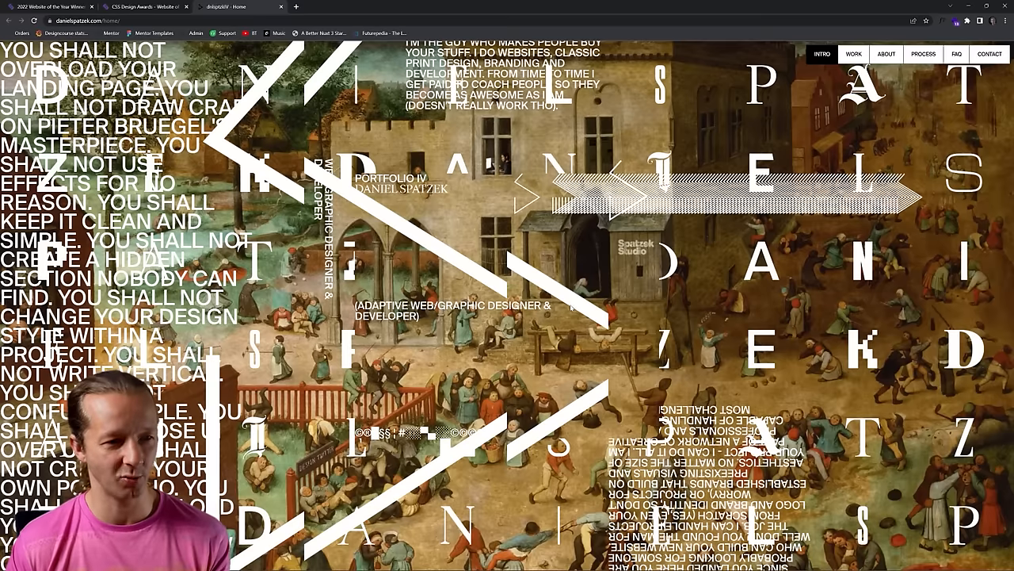
- Scroll past the collage intro toward the work section listing Bugatti and Spatzek Studio
scroll("down", 3)
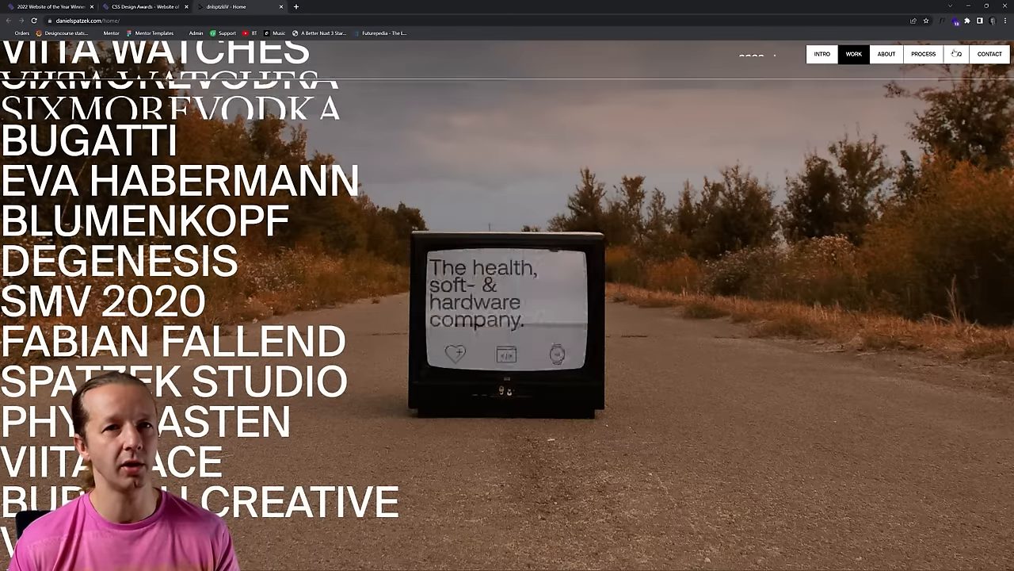
- Check the portfolio's technologies in Wappalyzer: GSAP, Vue.js, Nuxt.js, Three.js, PixiJS
left_click(954, 21)
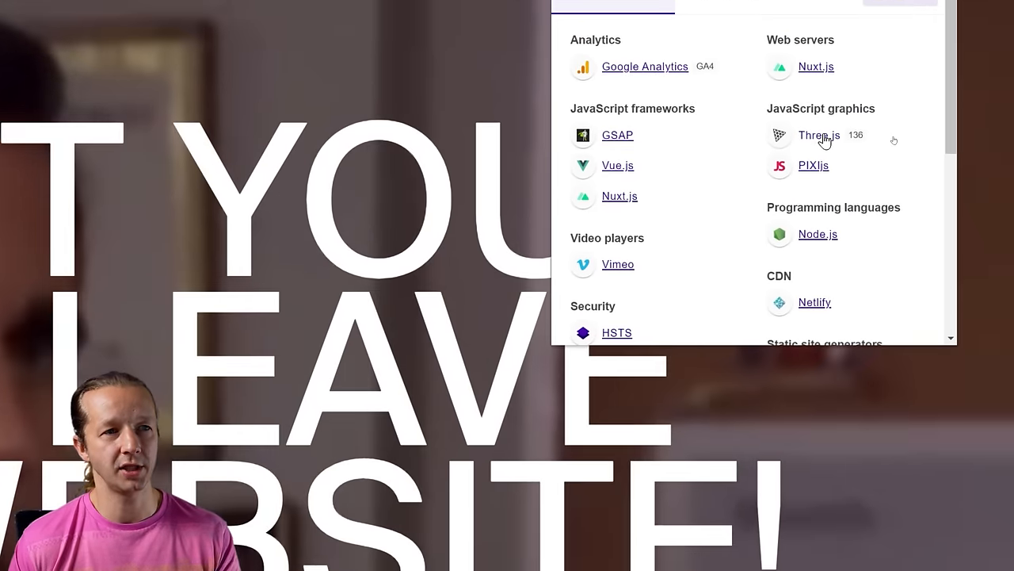
mouse_move(823, 176)
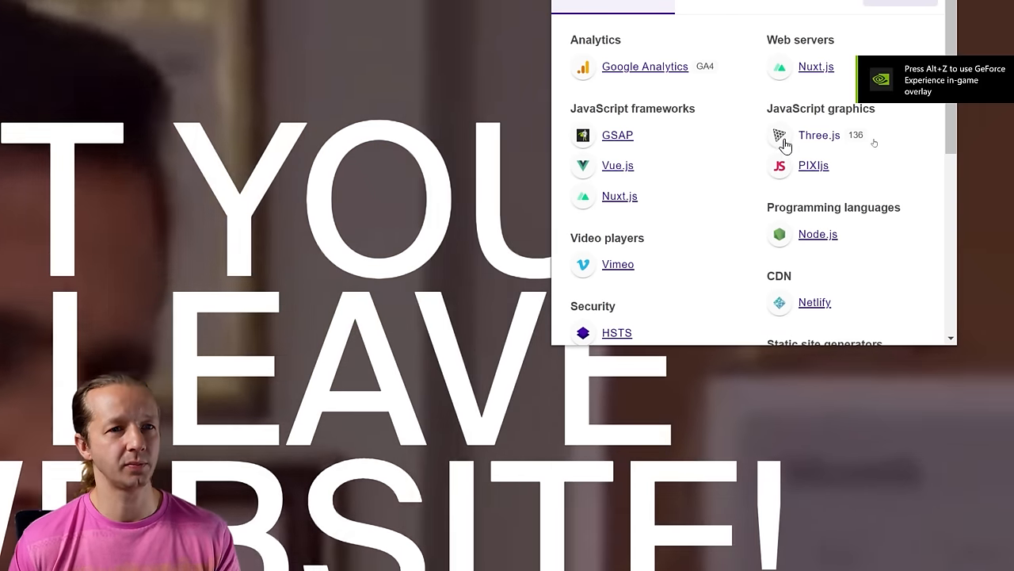
mouse_move(816, 171)
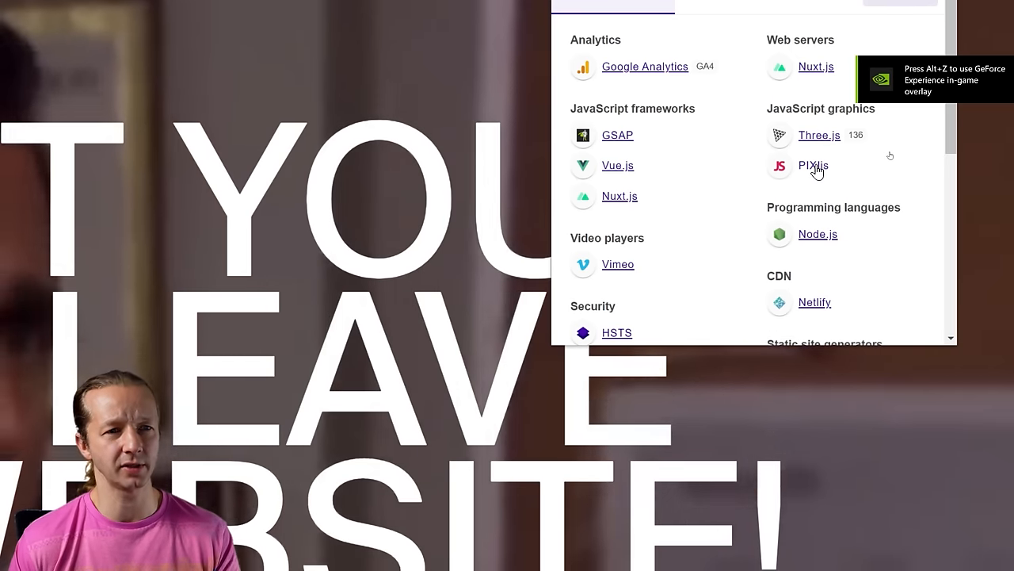
mouse_move(735, 173)
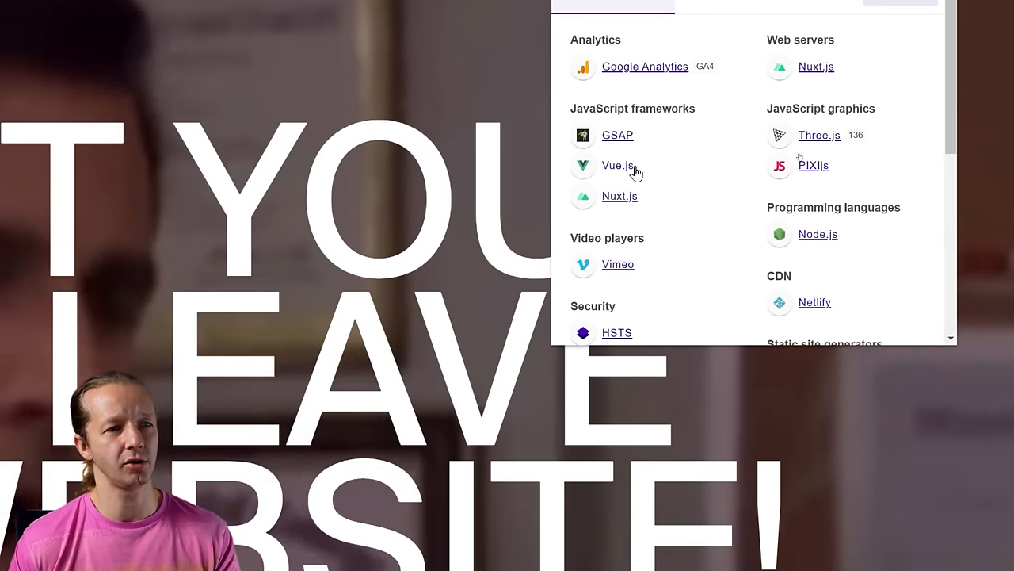
mouse_move(650, 213)
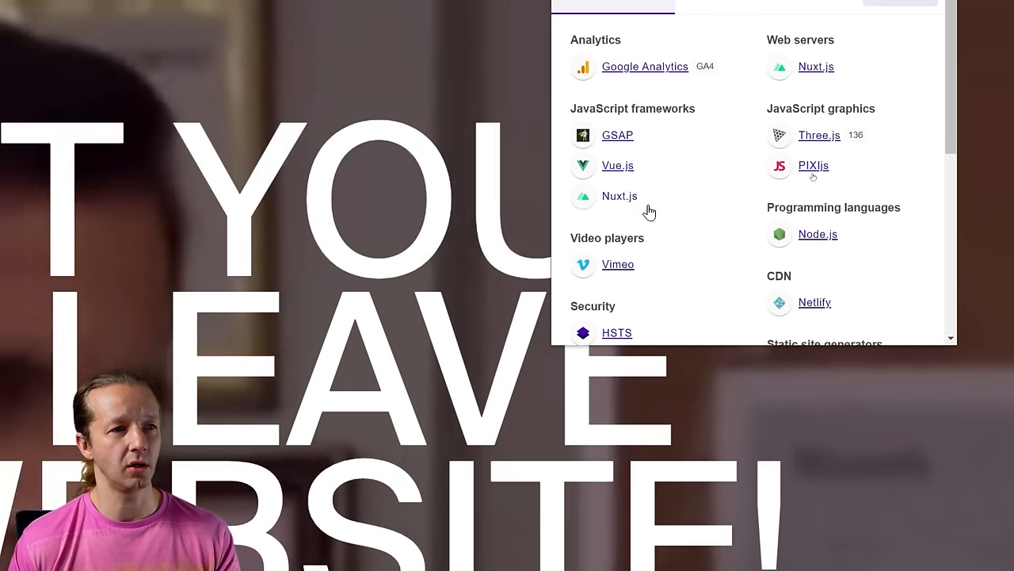
scroll("down", 3)
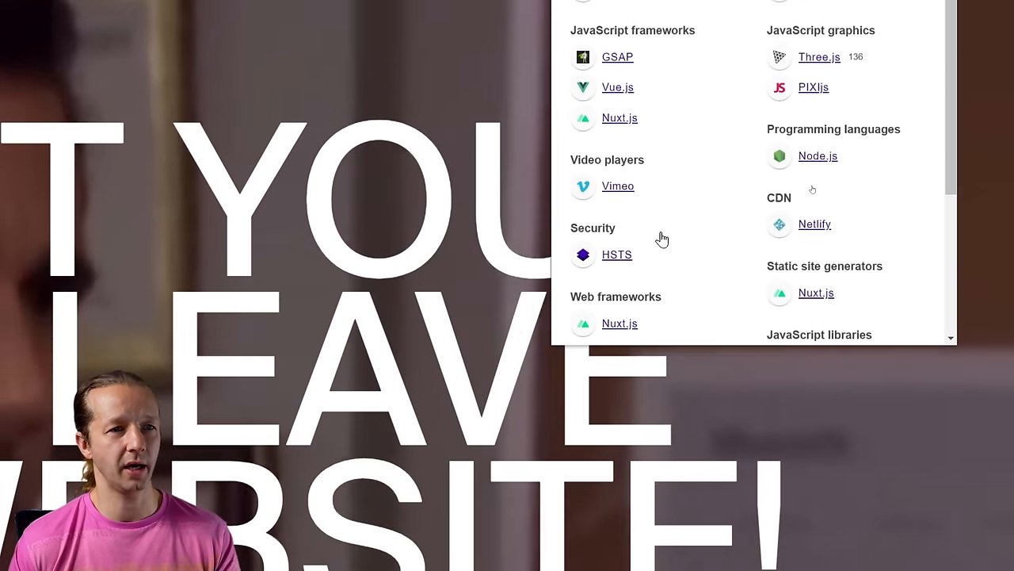
scroll("up", 3)
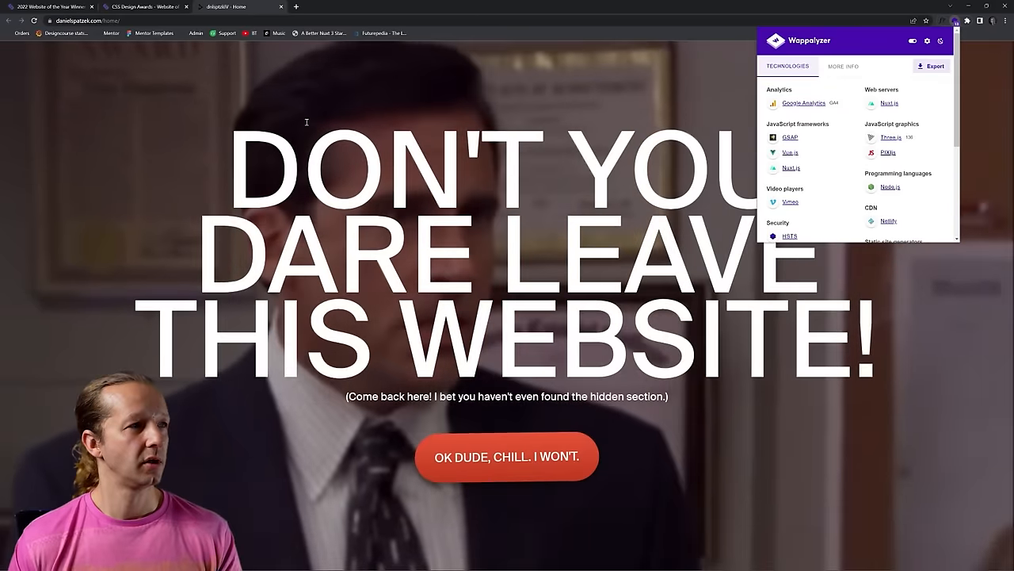
- Dismiss the don't-leave warning with 'OK DUDE, CHILL. I WON'T.' and browse the About and Awards sections
left_click(967, 22)
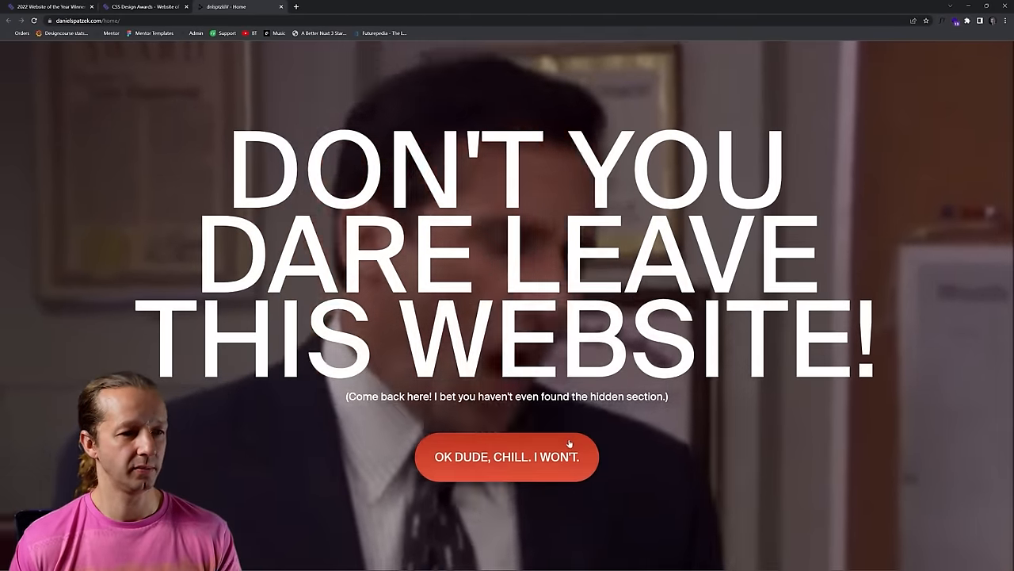
left_click(508, 456)
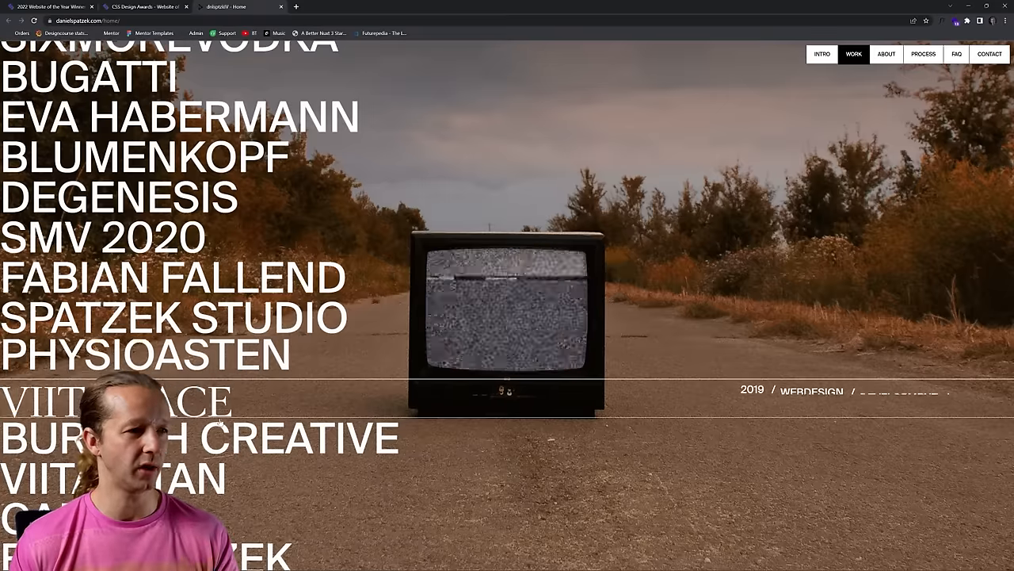
scroll("down", 3)
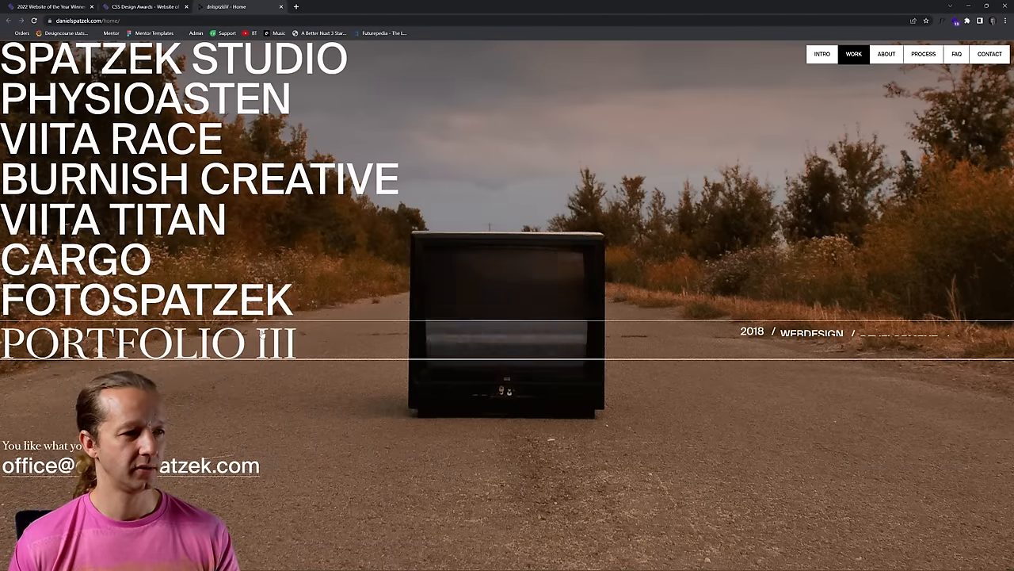
left_click(886, 54)
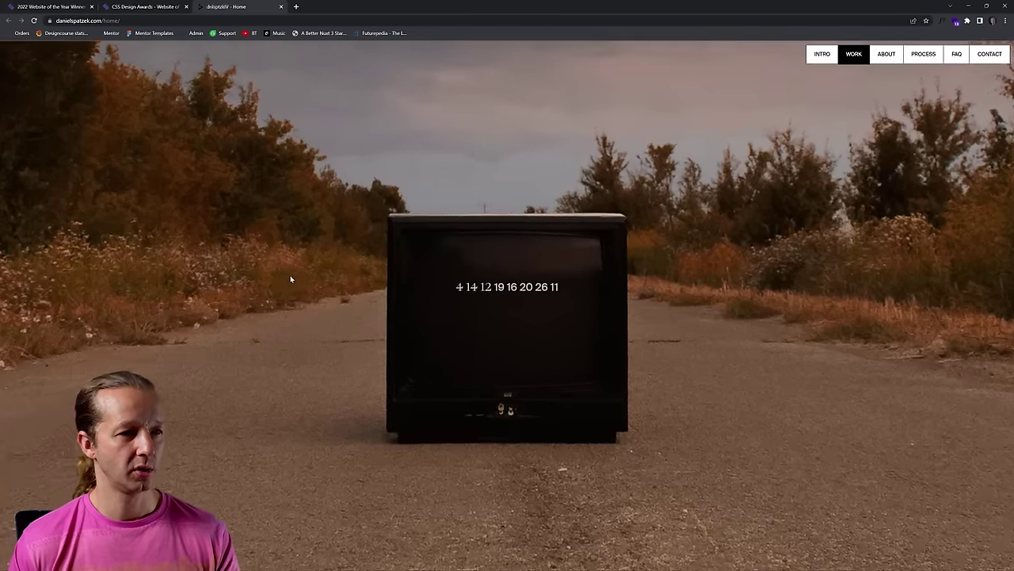
scroll("down", 3)
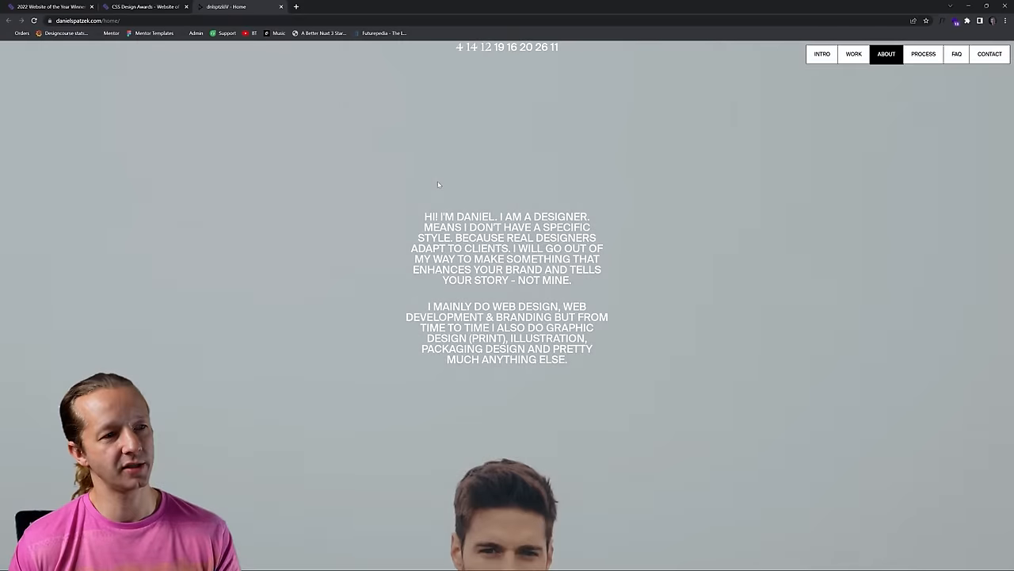
scroll("down", 3)
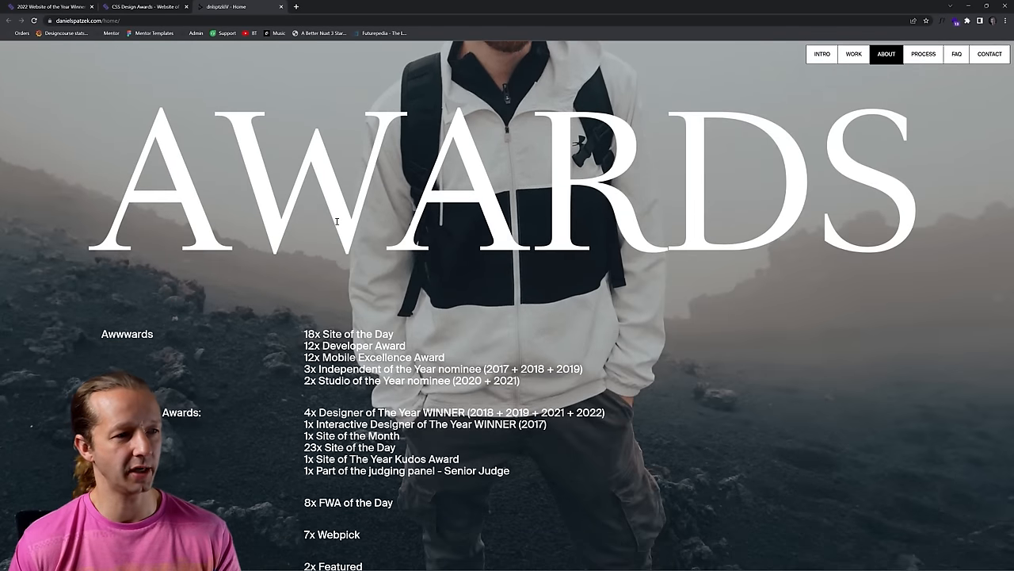
scroll("down", 3)
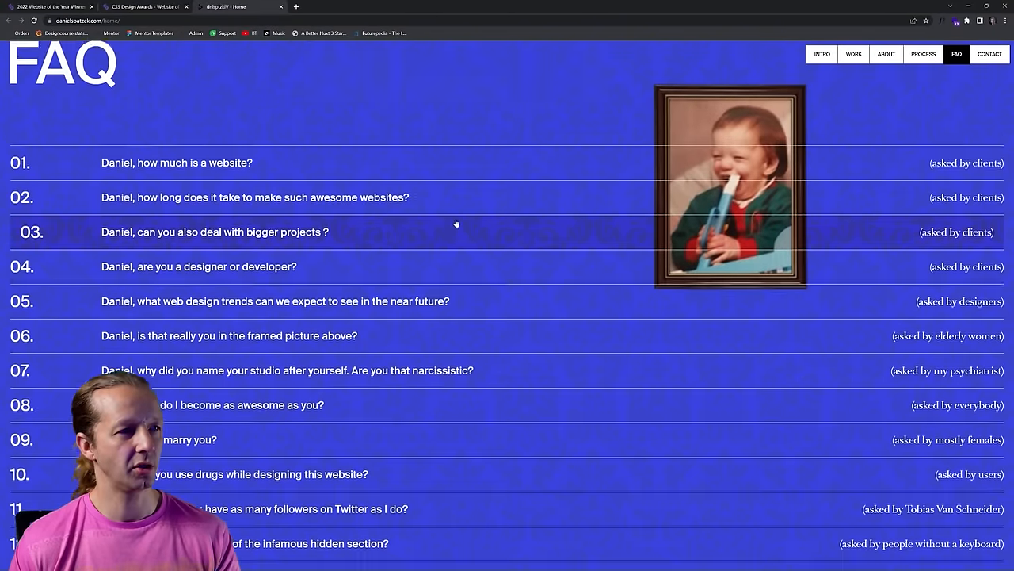
- Browse the FAQ, banana contact and My Process sections, then return to the awards ranking tab
scroll("up", 3)
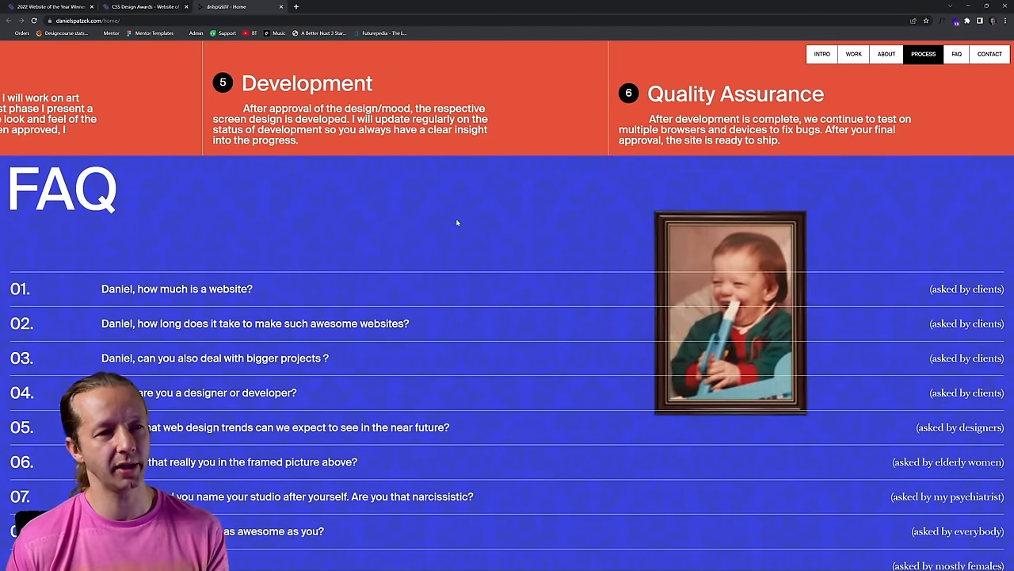
scroll("down", 3)
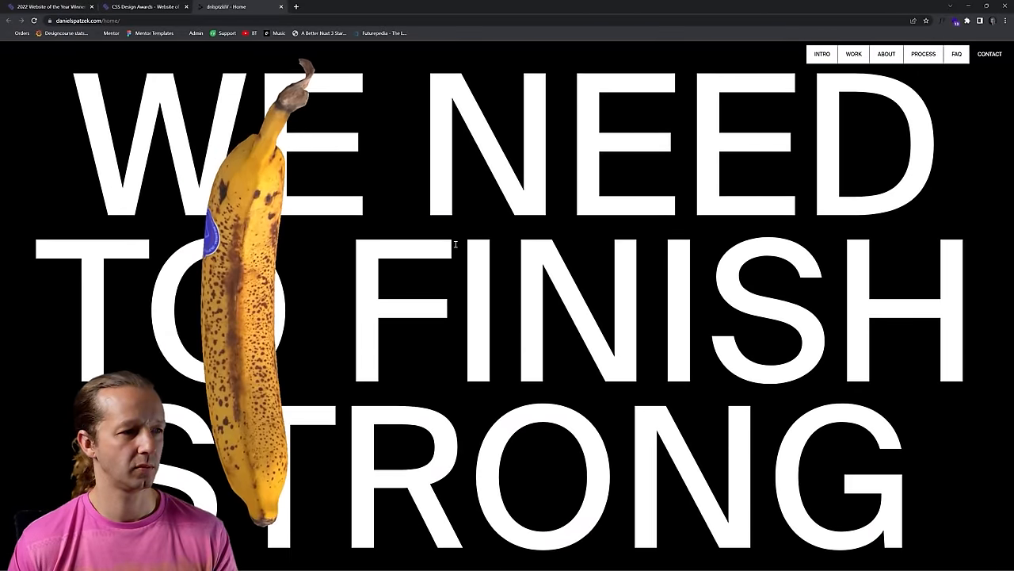
scroll("down", 3)
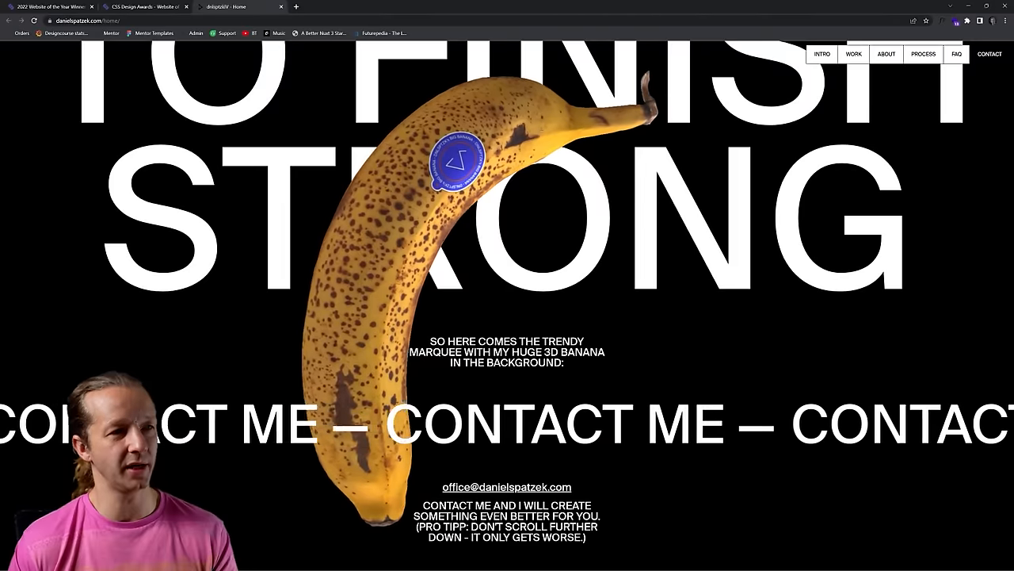
scroll("up", 3)
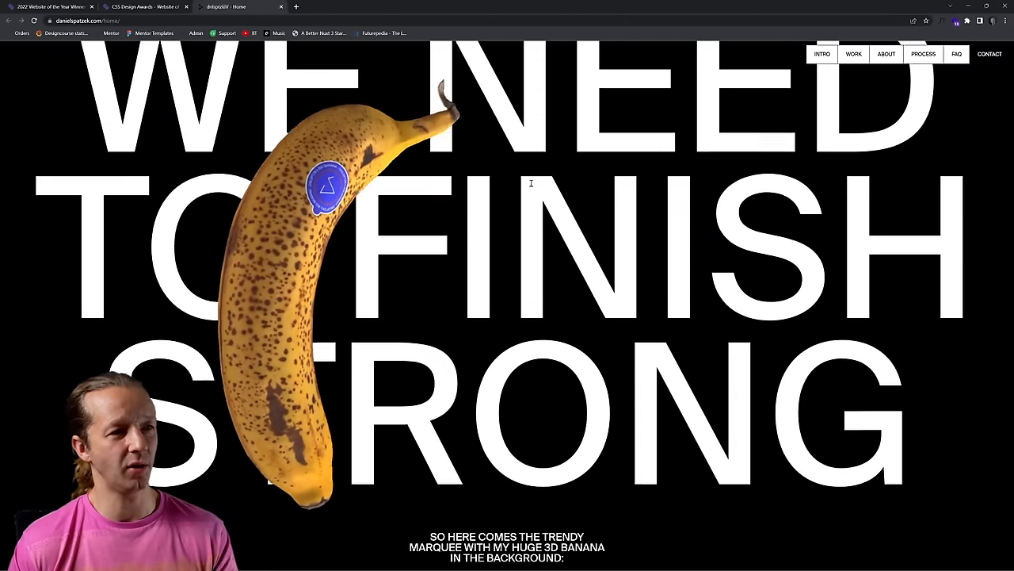
scroll("down", 3)
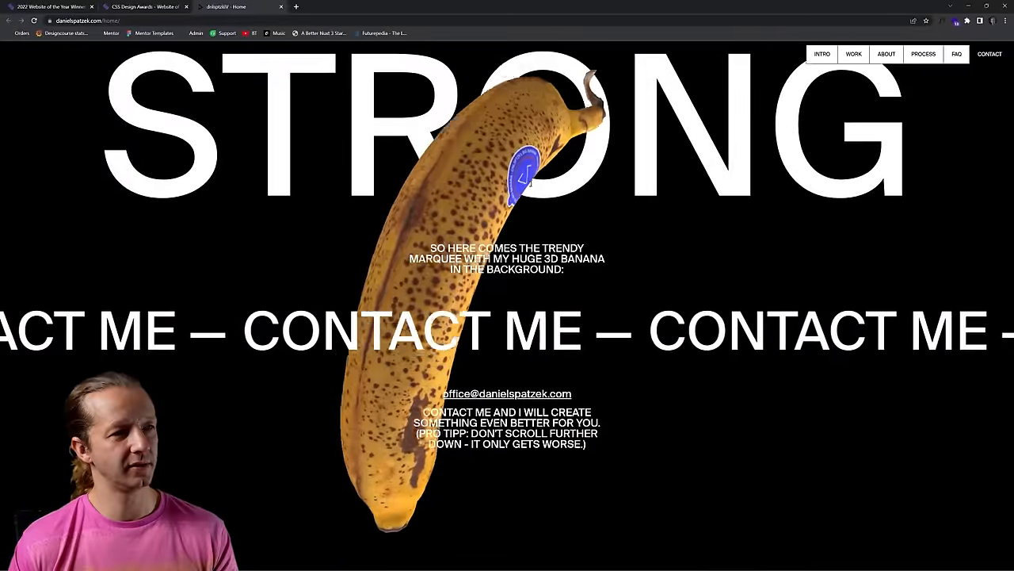
scroll("down", 3)
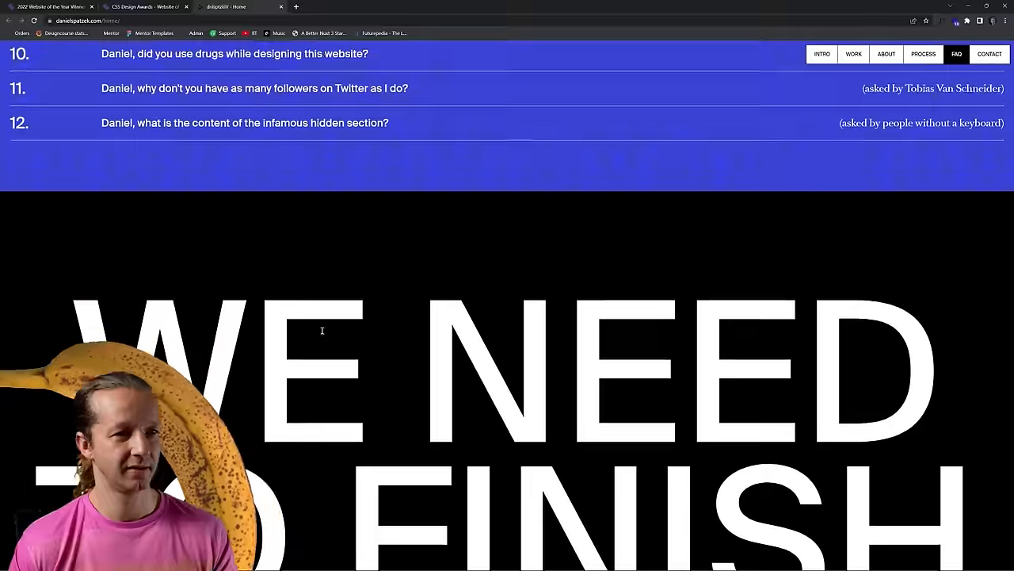
left_click(923, 54)
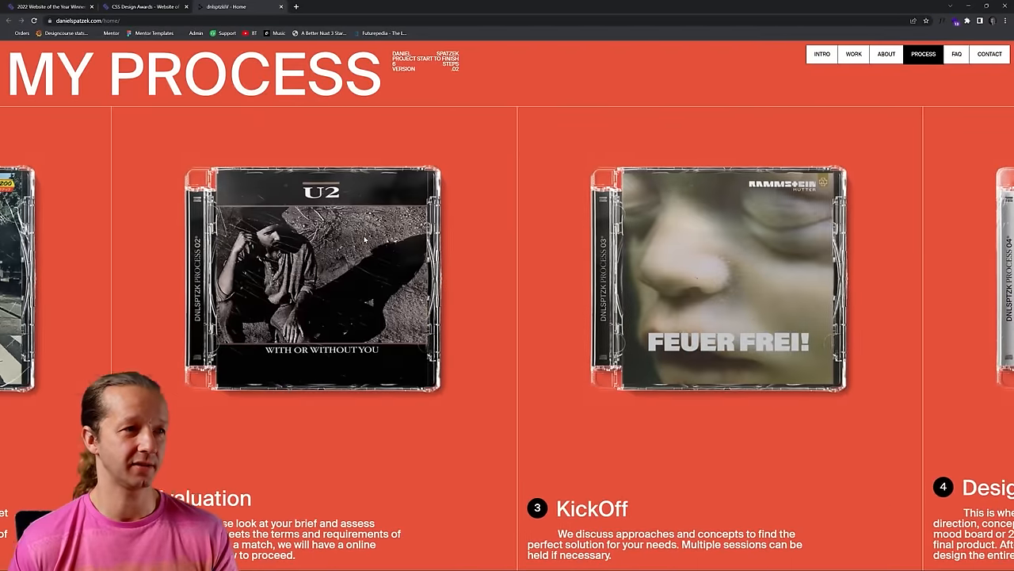
left_click(853, 53)
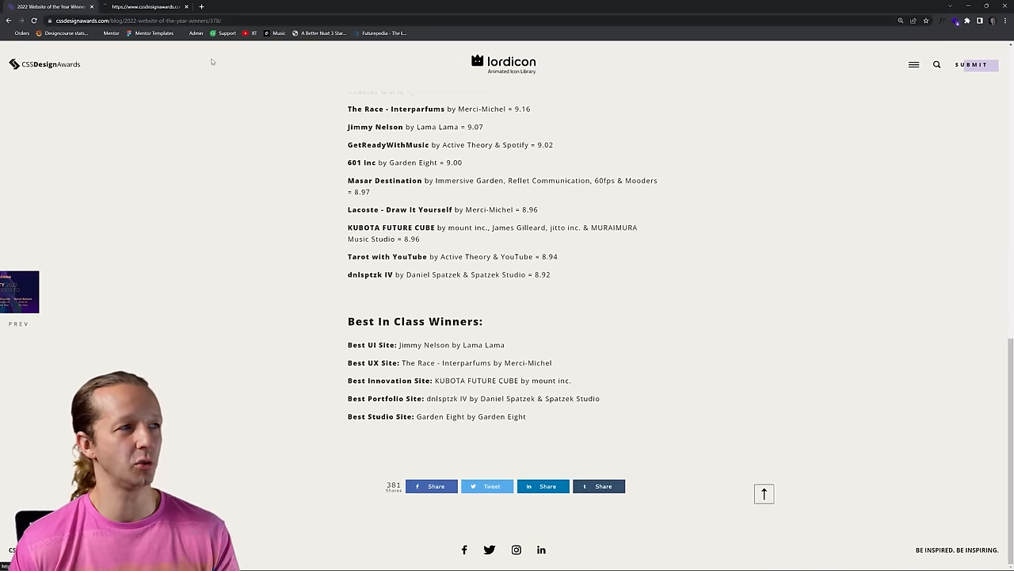
- Open the Tarot with YouTube site from the awards list and reach its interactive reading intro
left_click(387, 257)
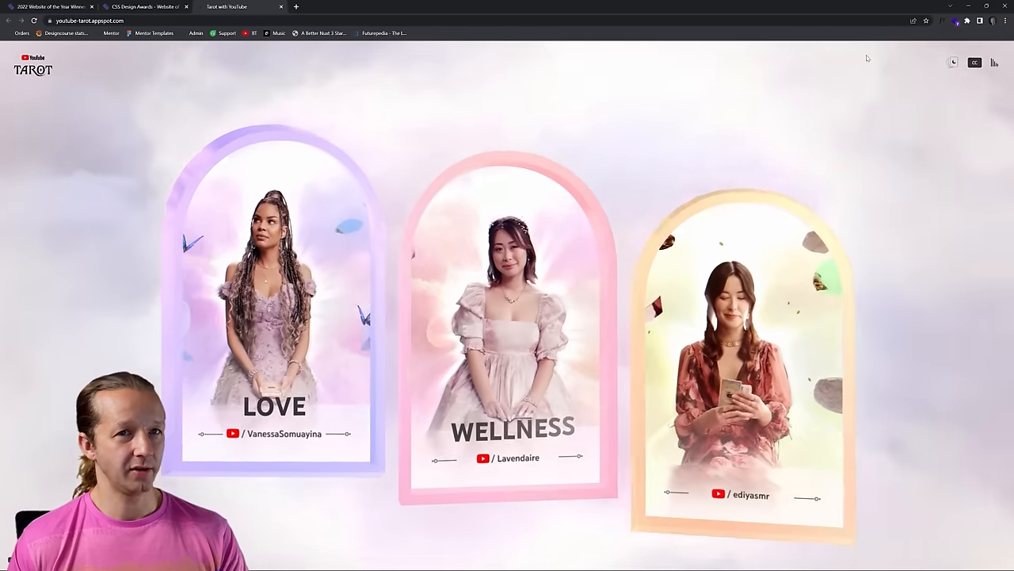
left_click(955, 23)
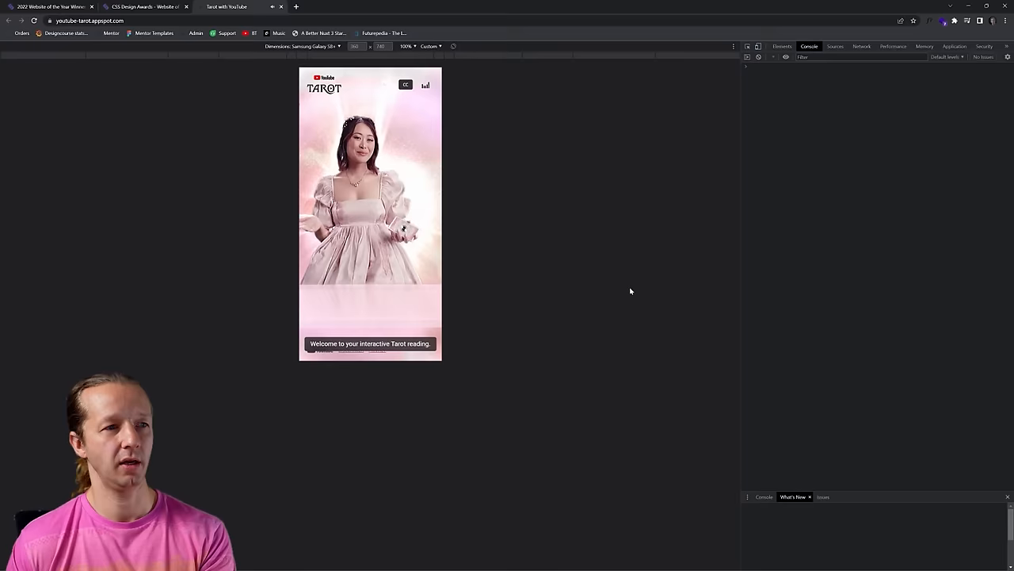
- Switch off the phone-size preview and close DevTools, returning the tarot spread to full width
left_click(748, 46)
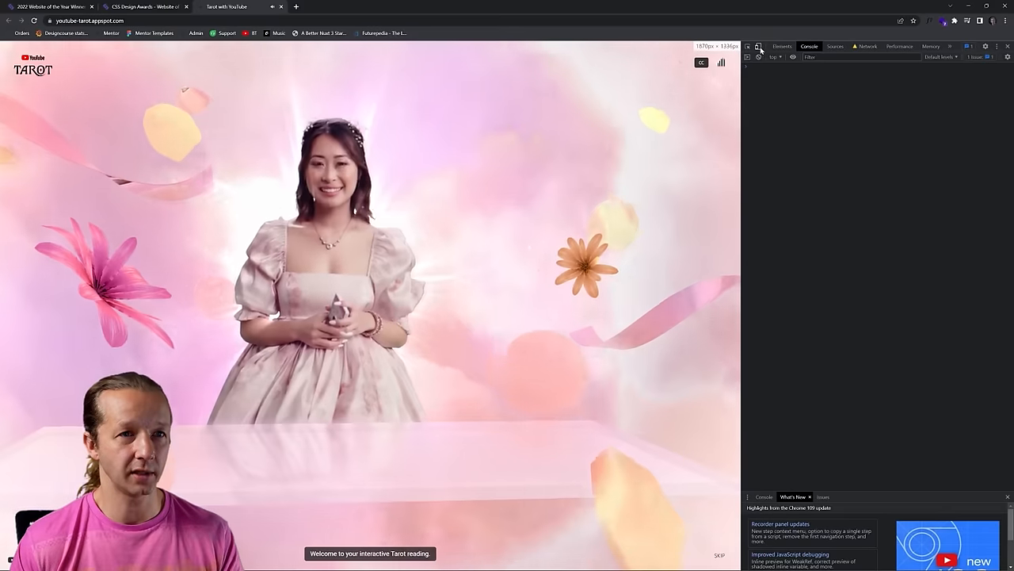
left_click(783, 46)
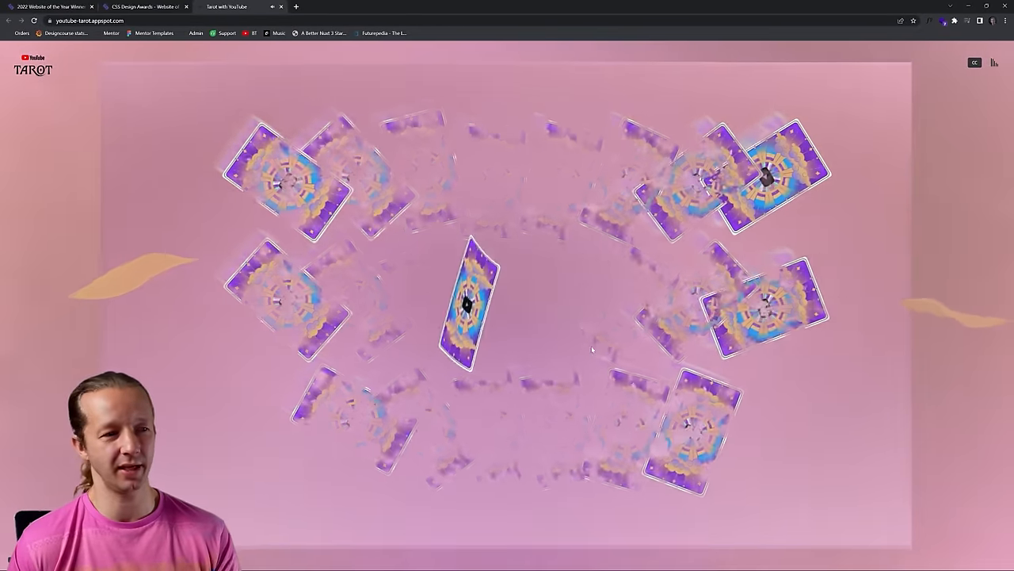
- Pick a card, reveal the Lilly Singh Justice card, decline the soul card and return to the awards tab
left_click(466, 304)
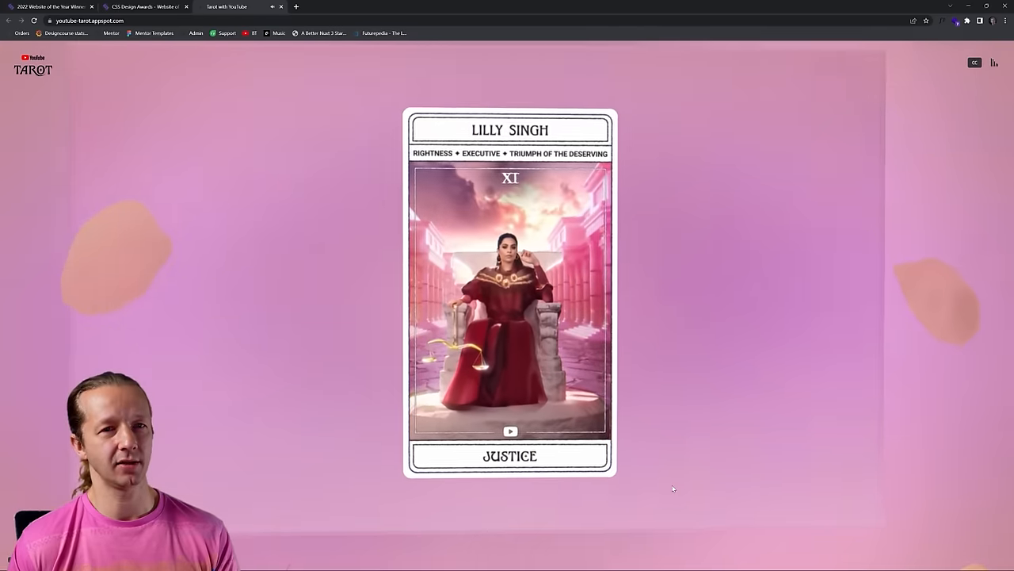
left_click(511, 301)
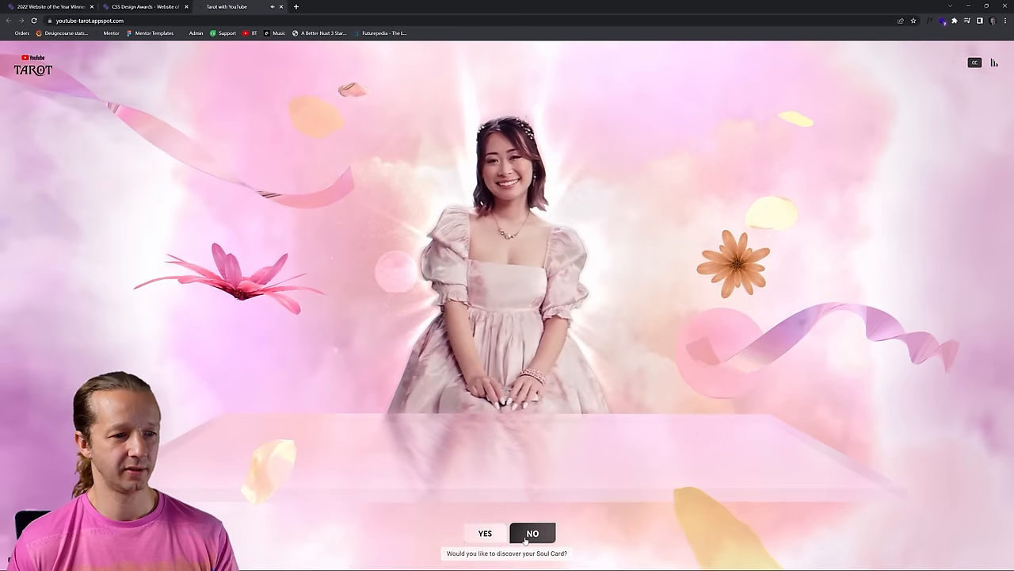
left_click(533, 532)
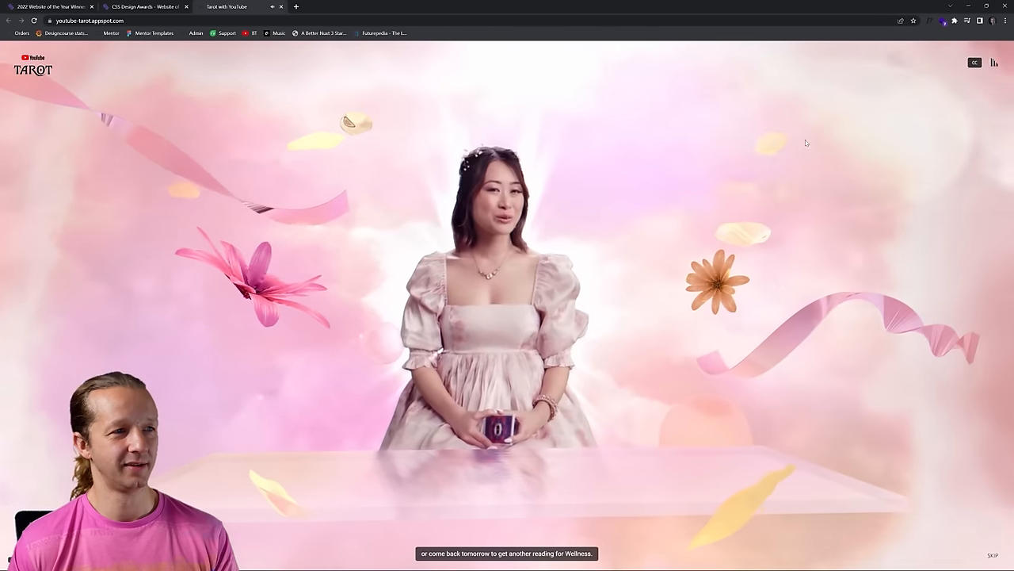
left_click(281, 6)
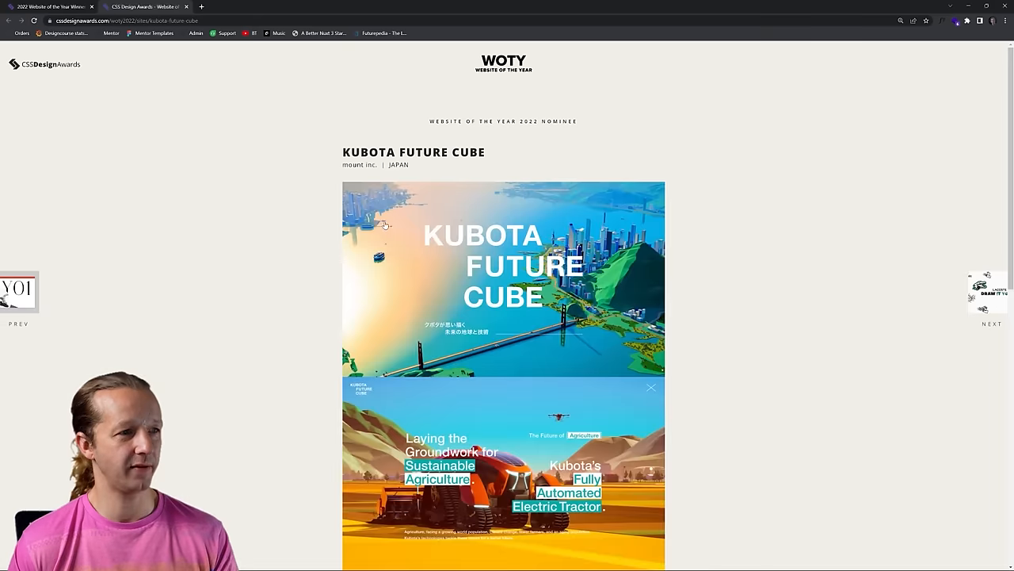
- Open the Kubota Future Cube live site in a new tab and check its technologies in Wappalyzer
right_click(385, 225)
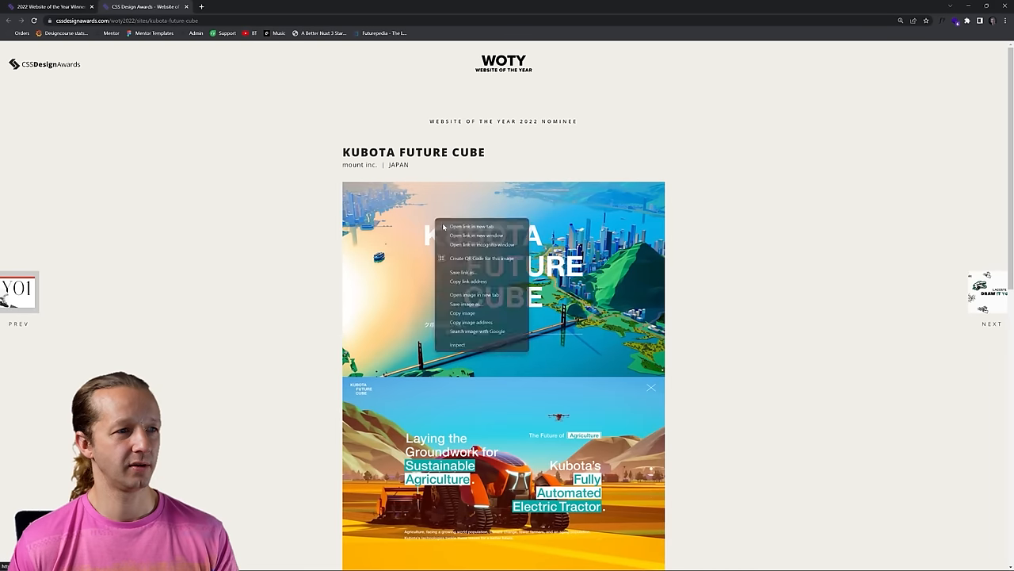
left_click(472, 225)
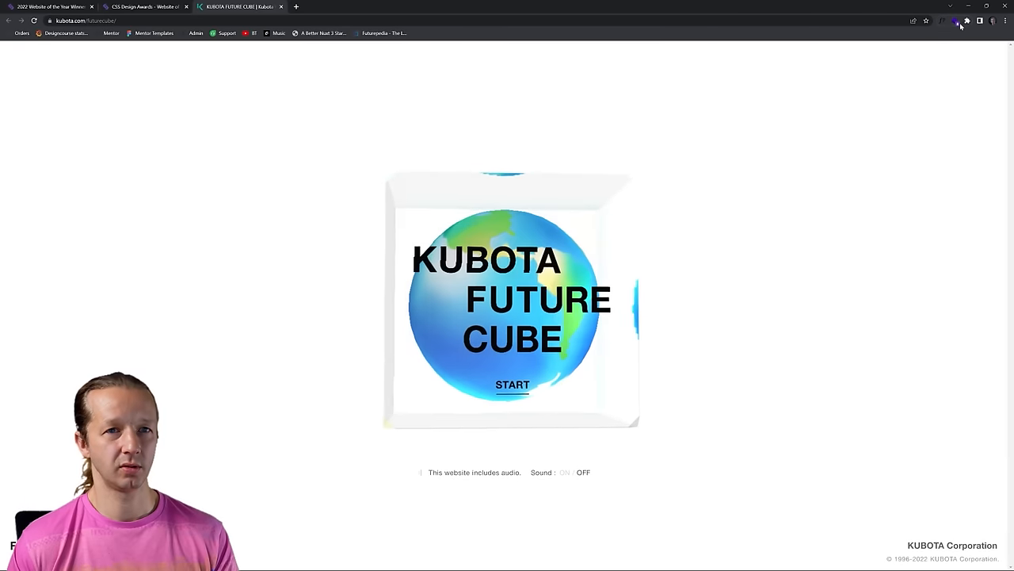
left_click(957, 21)
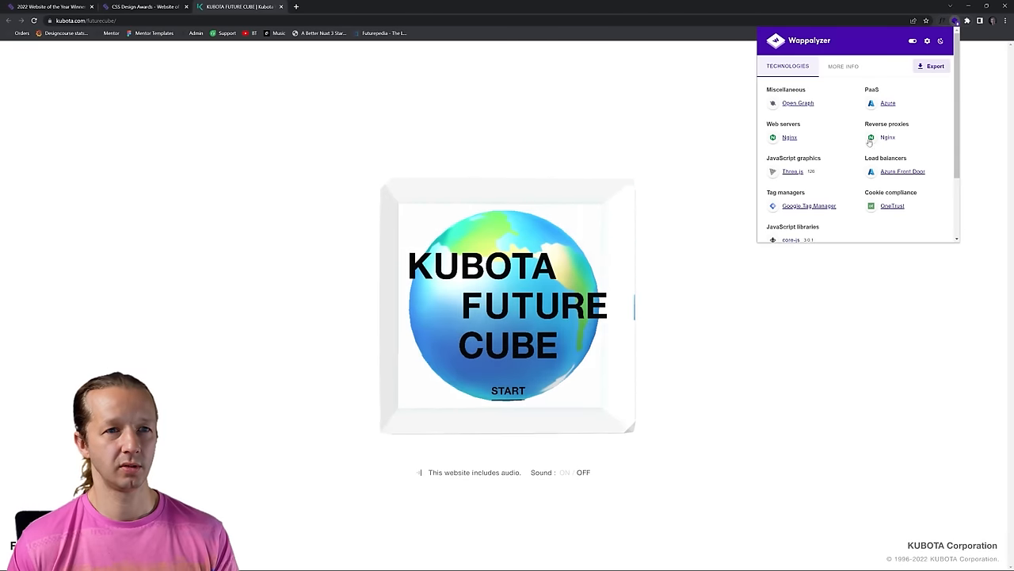
scroll("down", 3)
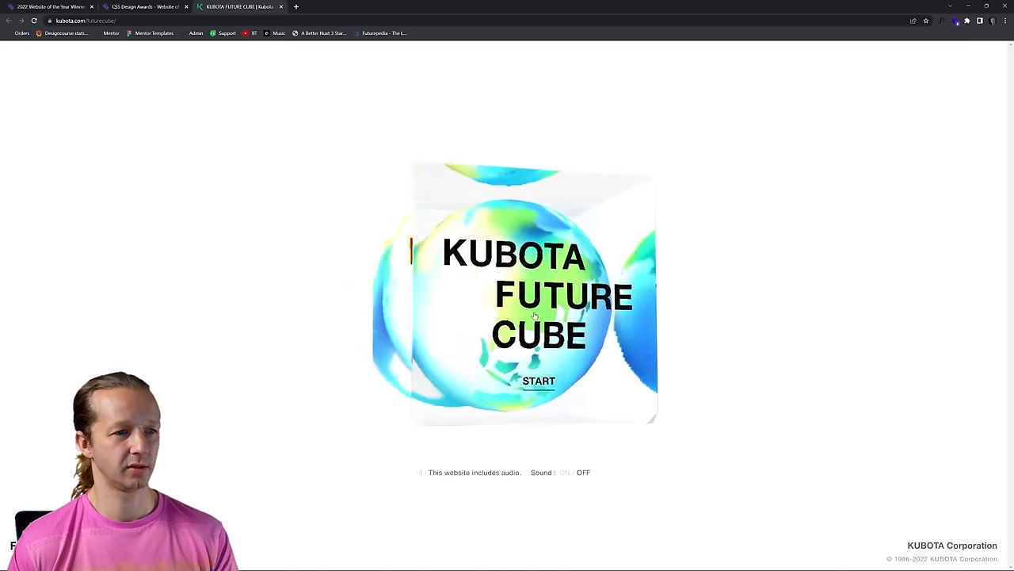
- Start the Kubota Future Cube experience and scroll through the sustainable agriculture story
left_click(538, 380)
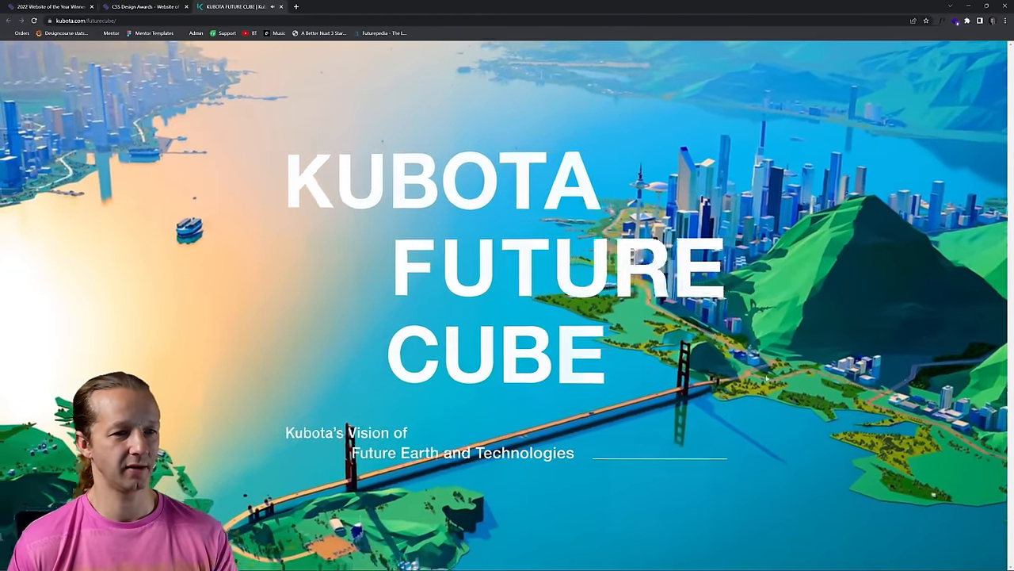
scroll("down", 3)
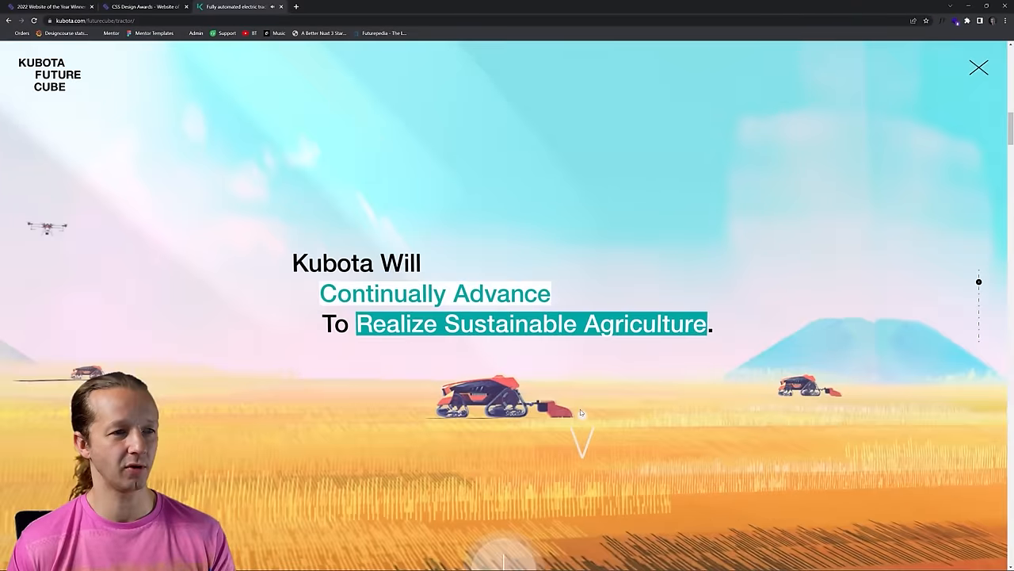
scroll("down", 3)
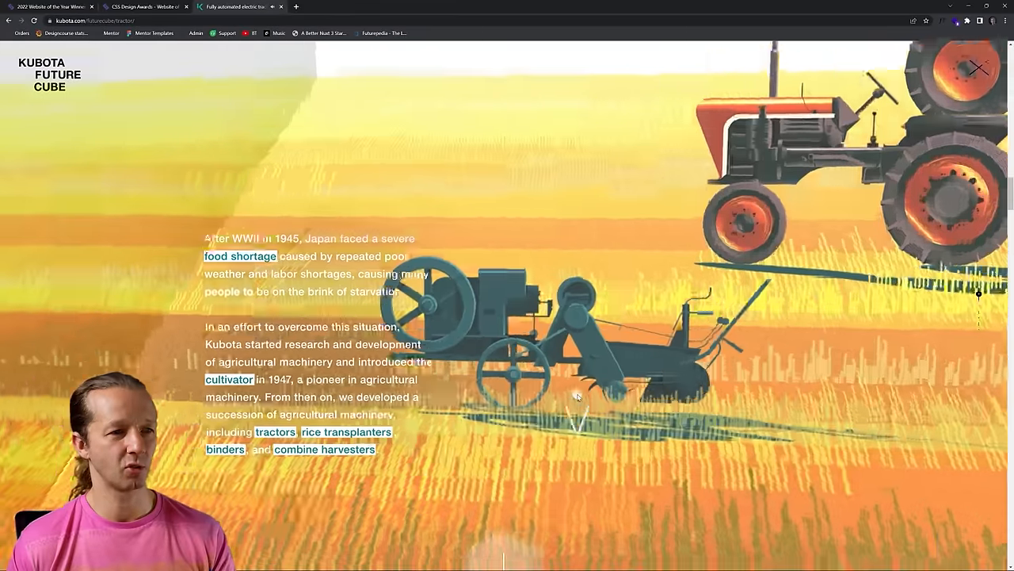
scroll("down", 3)
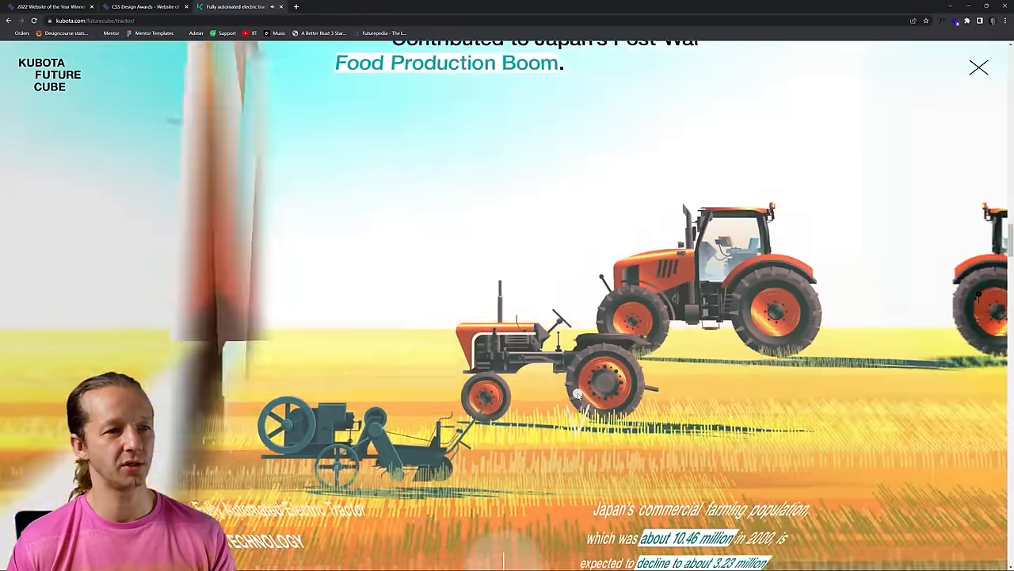
scroll("down", 3)
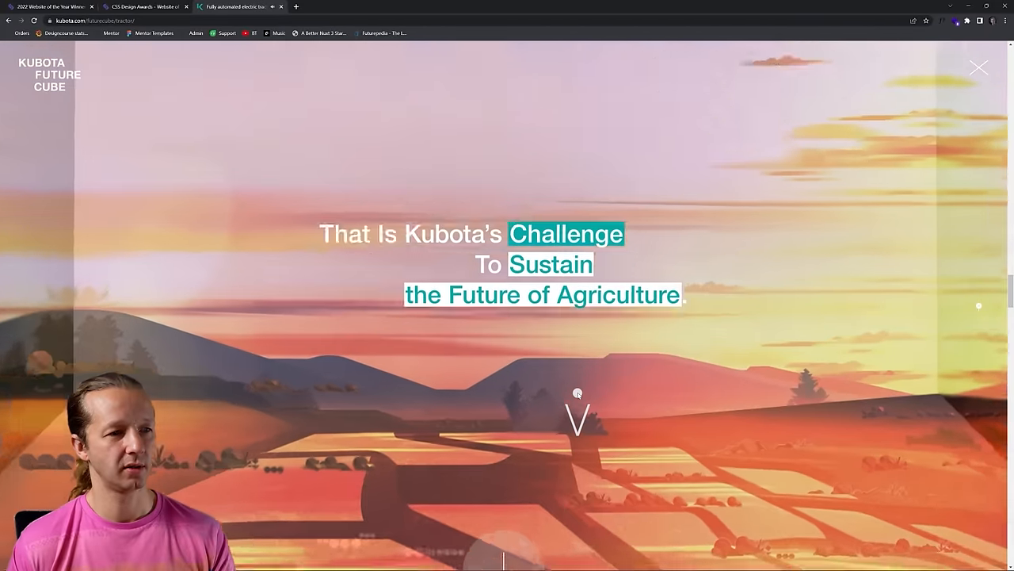
scroll("down", 3)
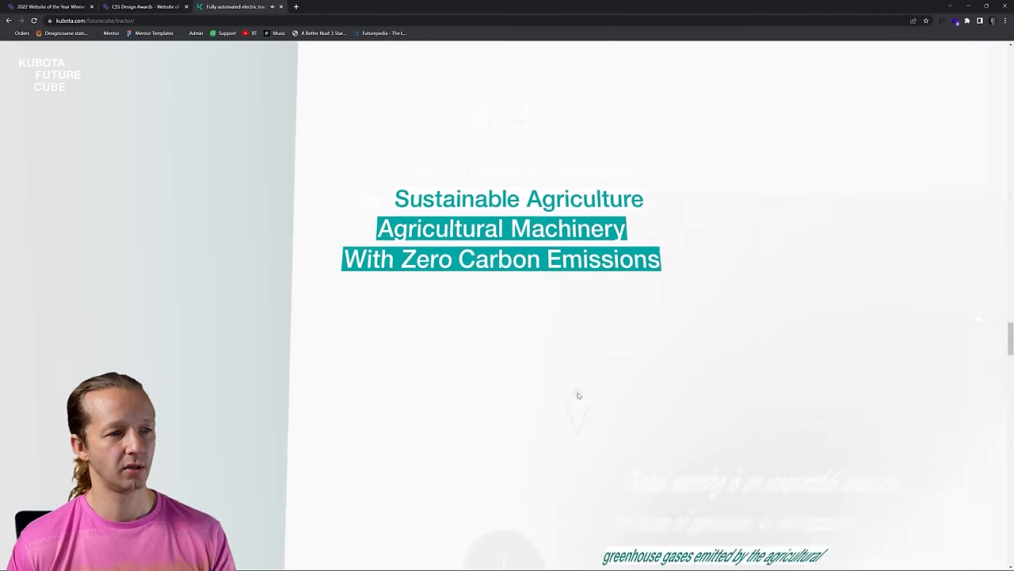
scroll("down", 3)
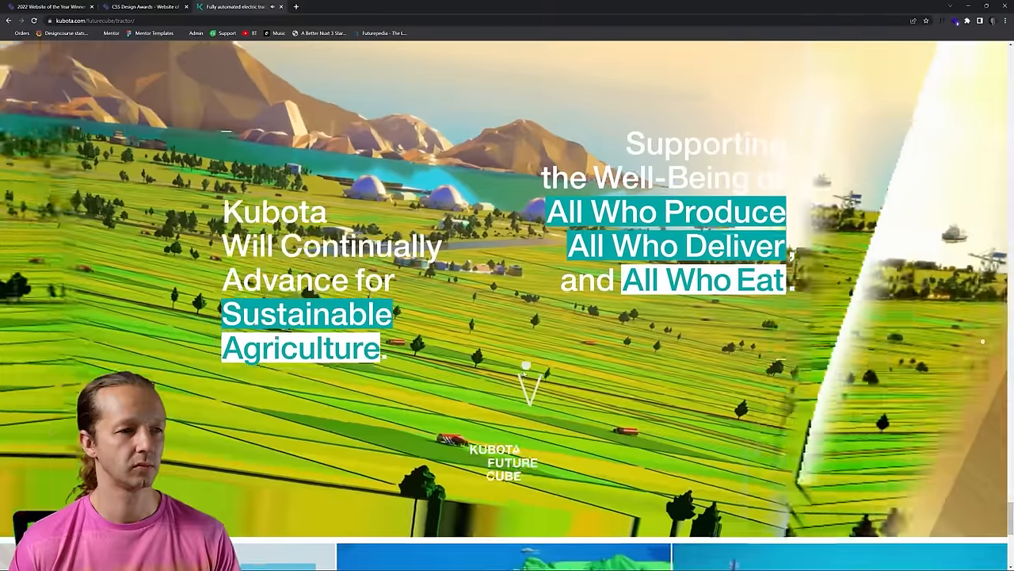
- Open the About This Website chapter from the topic grid, then return to the awards winners list
scroll("down", 3)
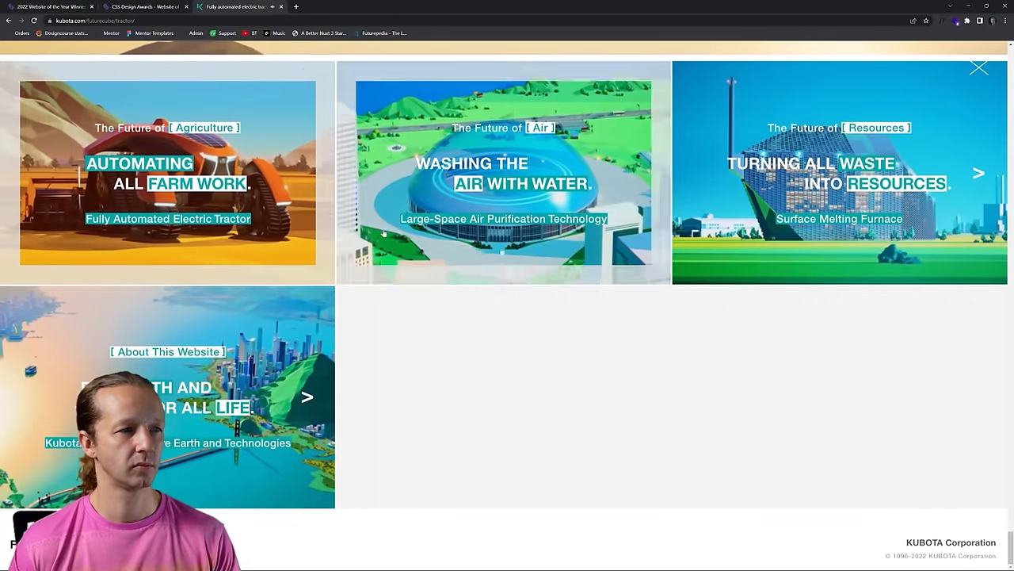
left_click(308, 396)
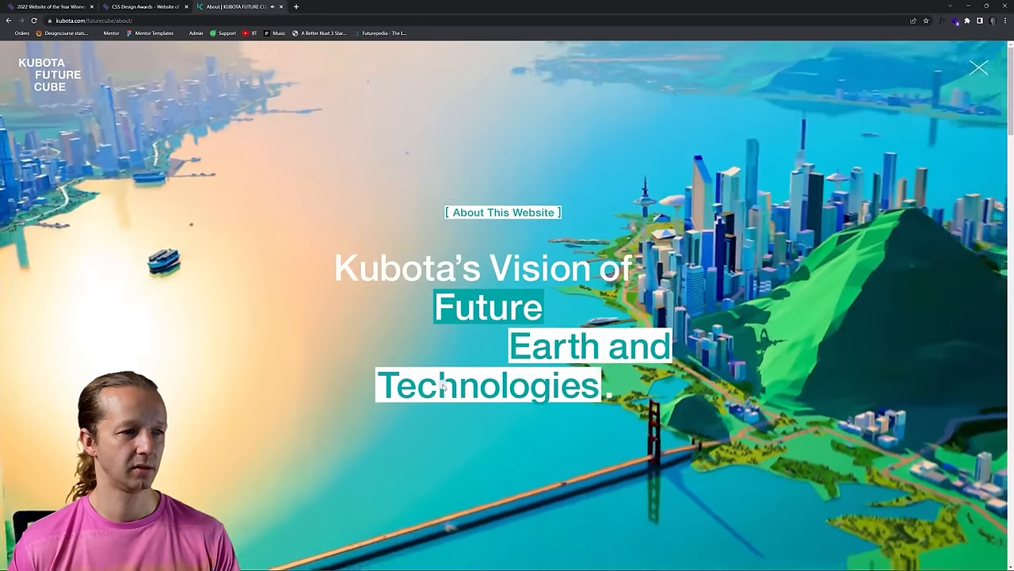
left_click(143, 7)
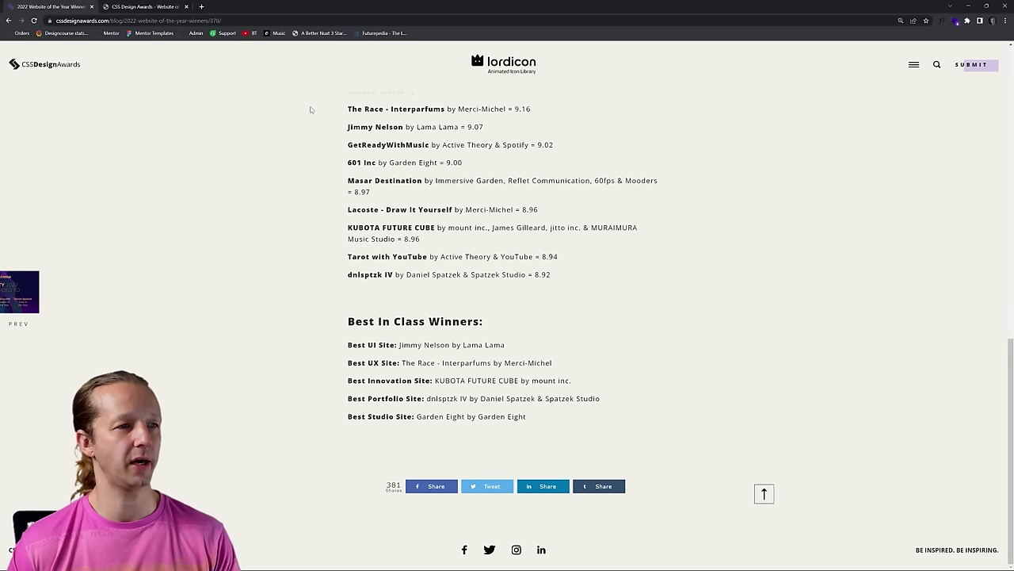
- Open the Lacoste Draw It Yourself live site, accept cookies and reach the white polo intro page
left_click(400, 209)
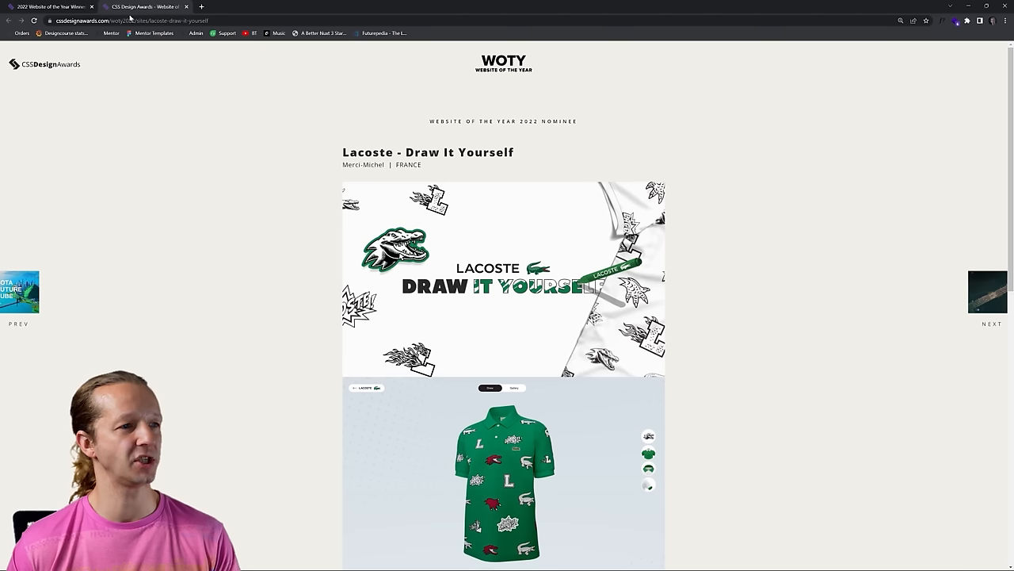
mouse_move(347, 215)
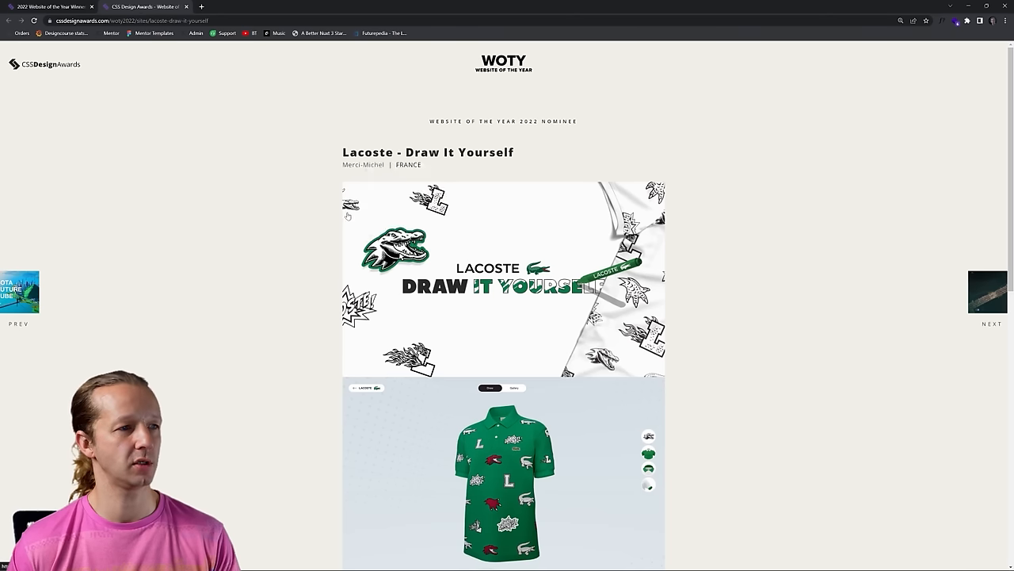
left_click(504, 277)
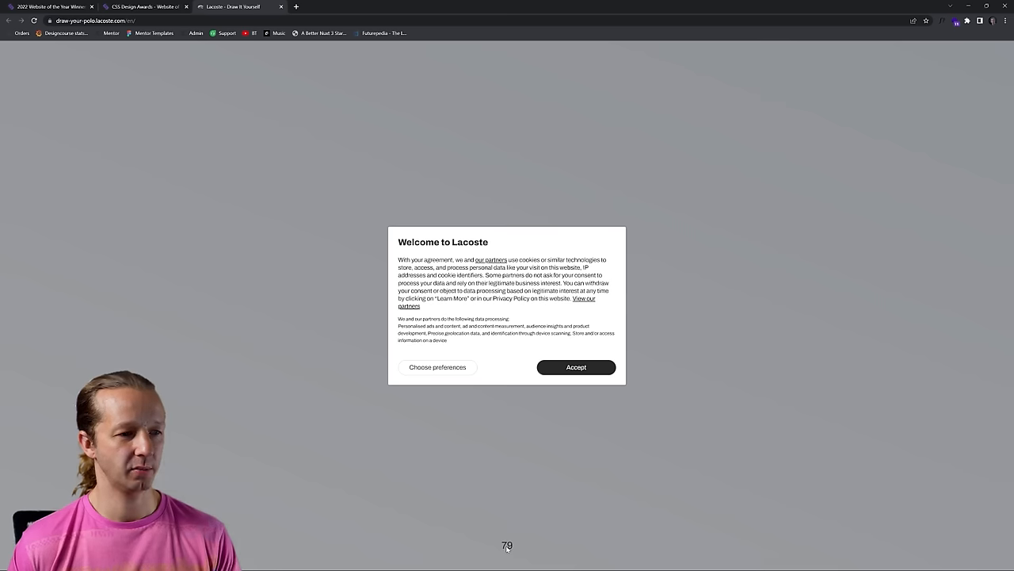
left_click(576, 368)
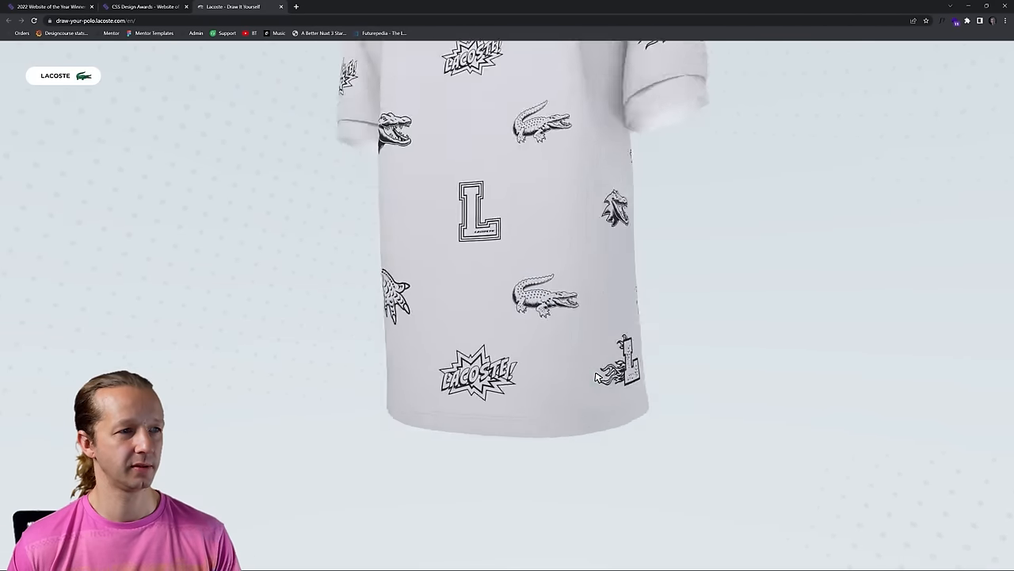
scroll("up", 3)
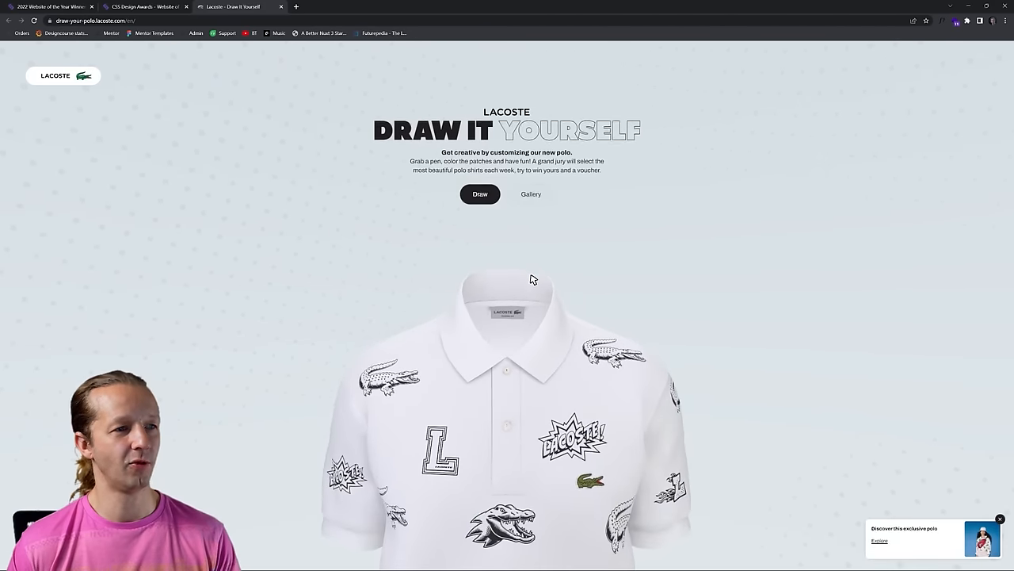
left_click(954, 20)
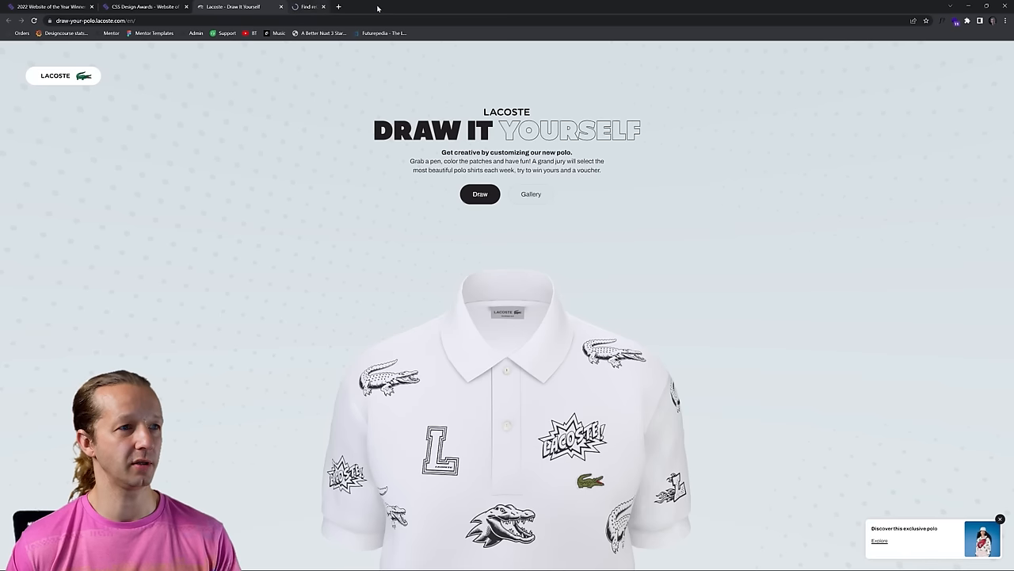
left_click(323, 7)
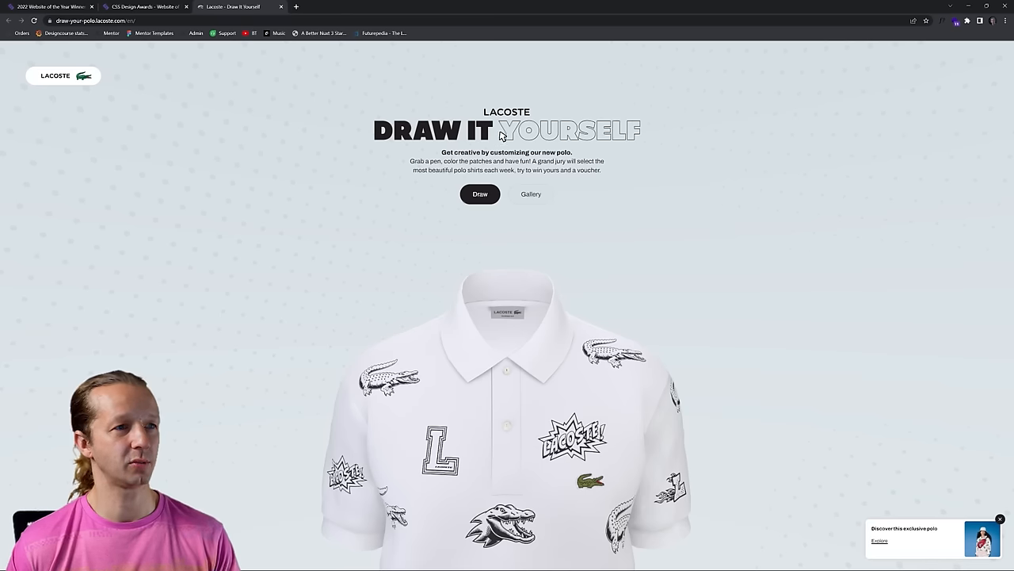
mouse_move(476, 171)
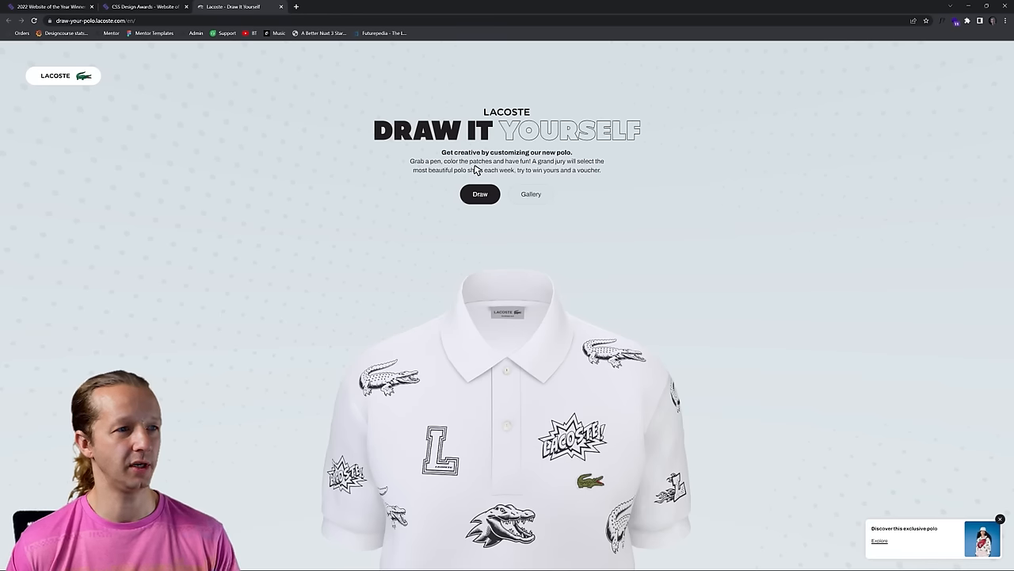
mouse_move(491, 168)
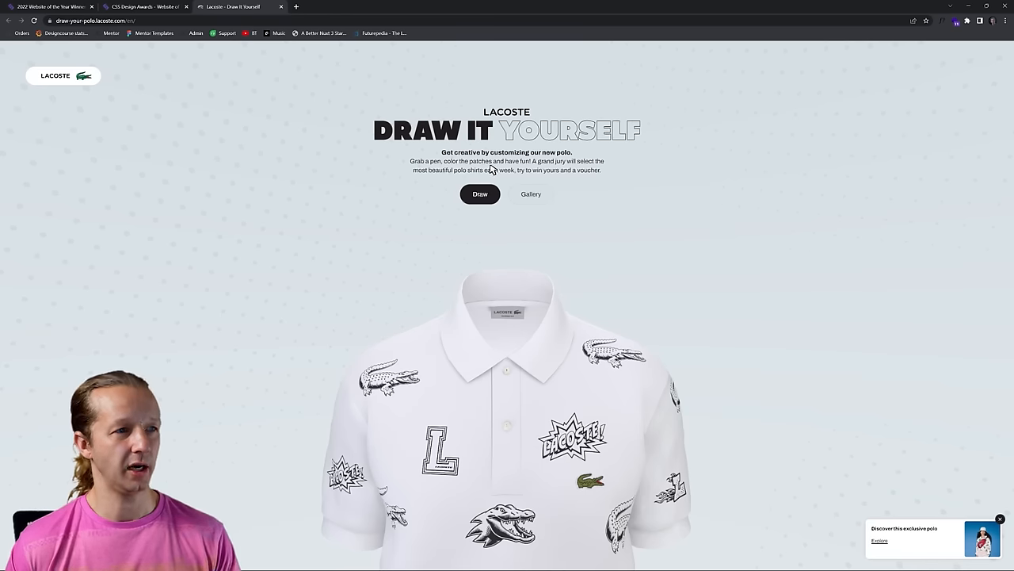
mouse_move(593, 271)
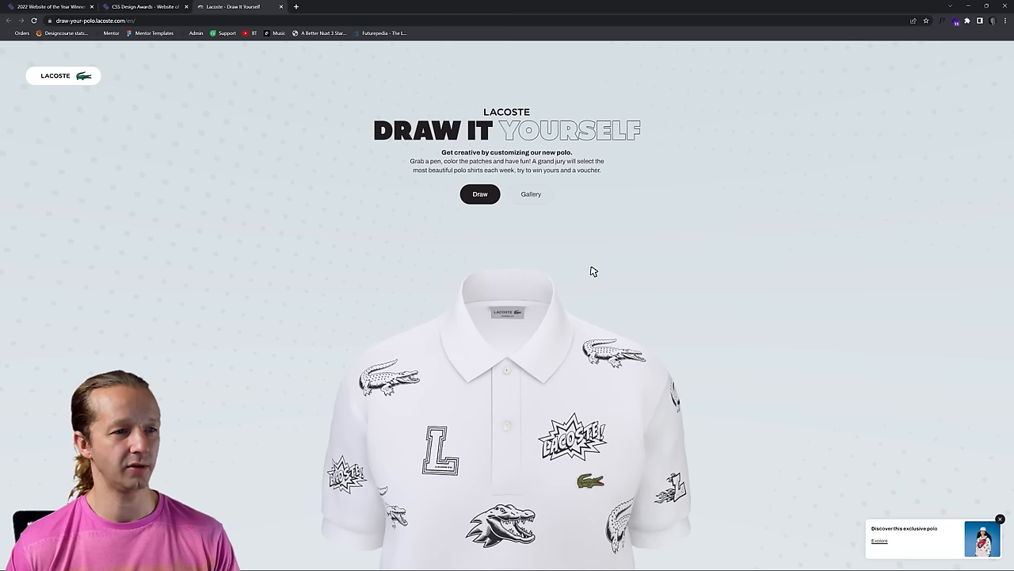
mouse_move(513, 342)
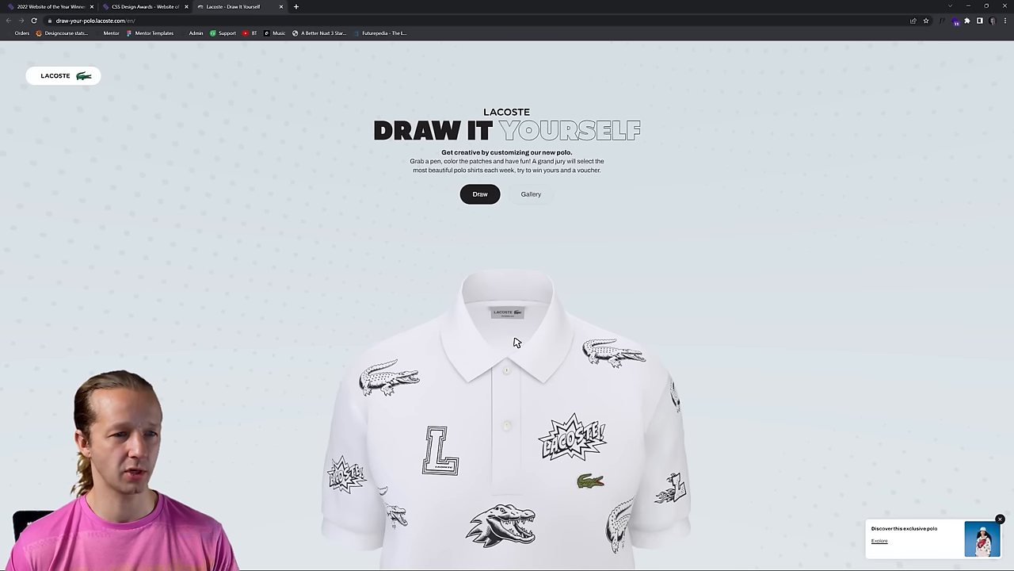
mouse_move(480, 196)
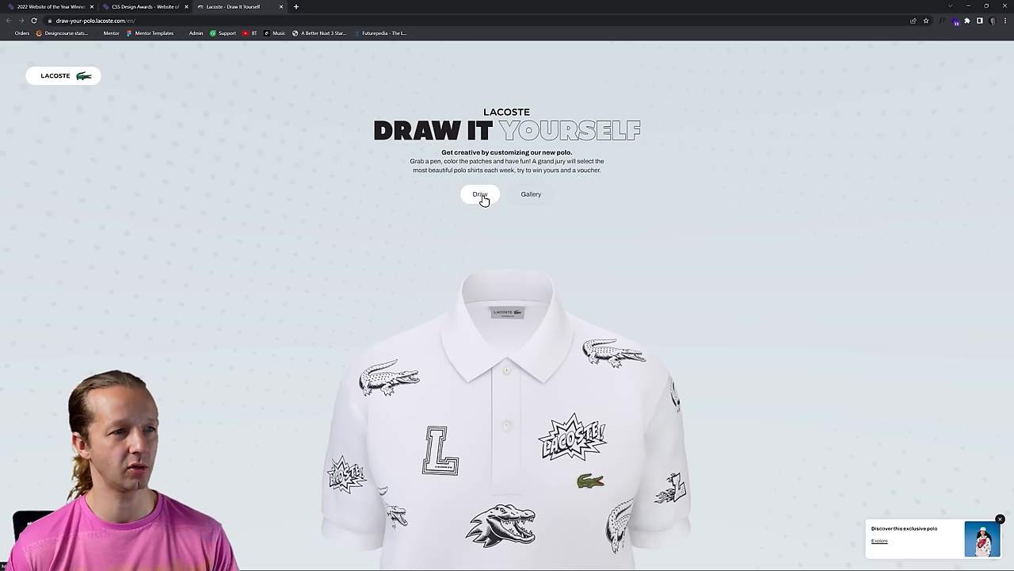
left_click(479, 193)
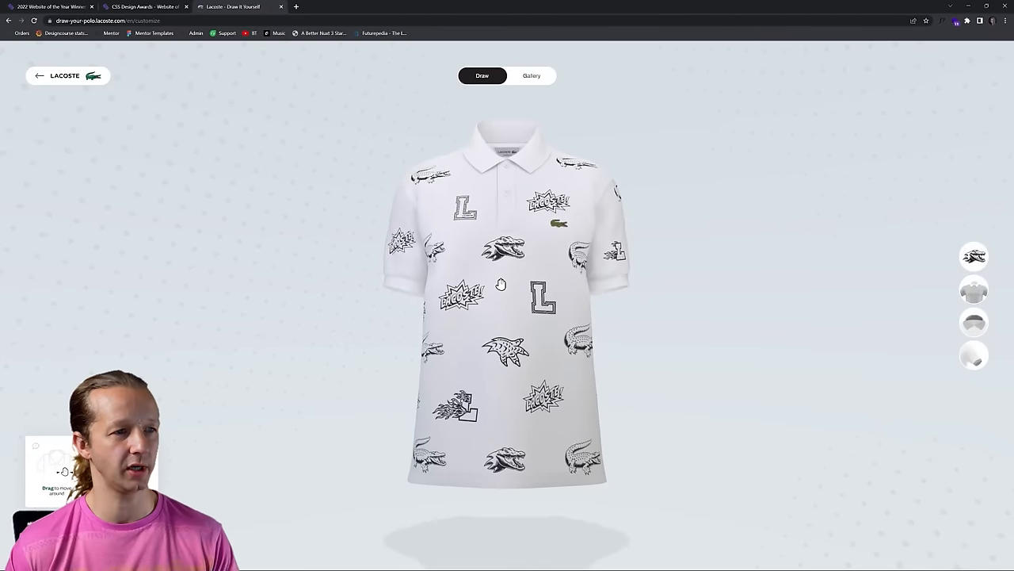
left_click_drag(507, 285, 520, 298)
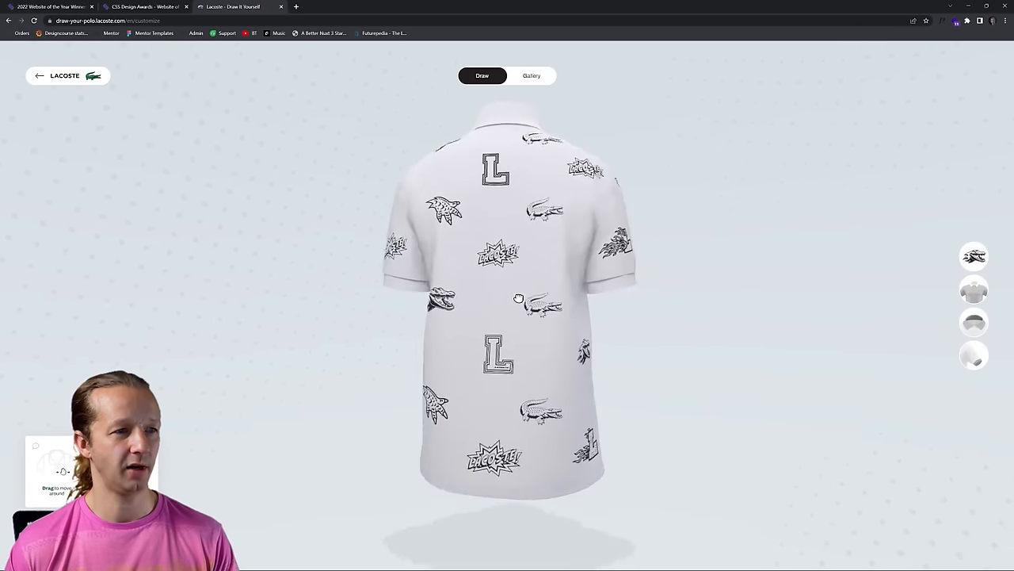
left_click_drag(518, 298, 618, 405)
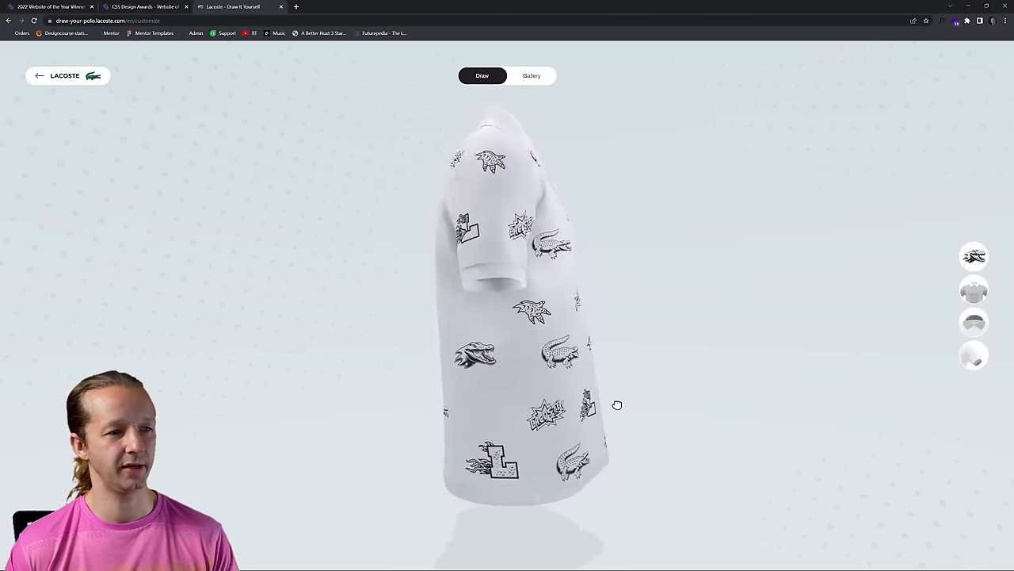
left_click_drag(618, 405, 628, 393)
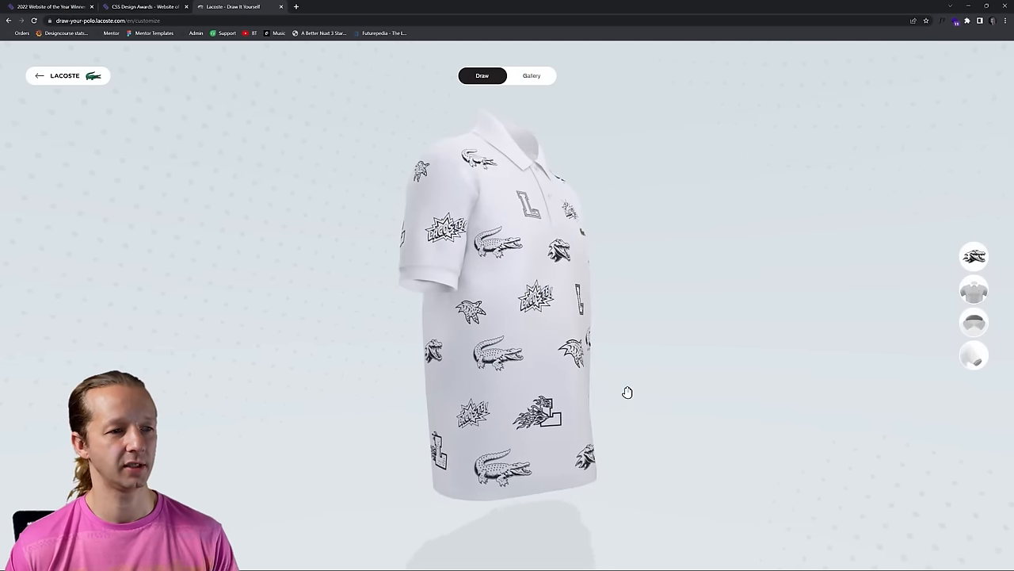
left_click_drag(626, 393, 562, 396)
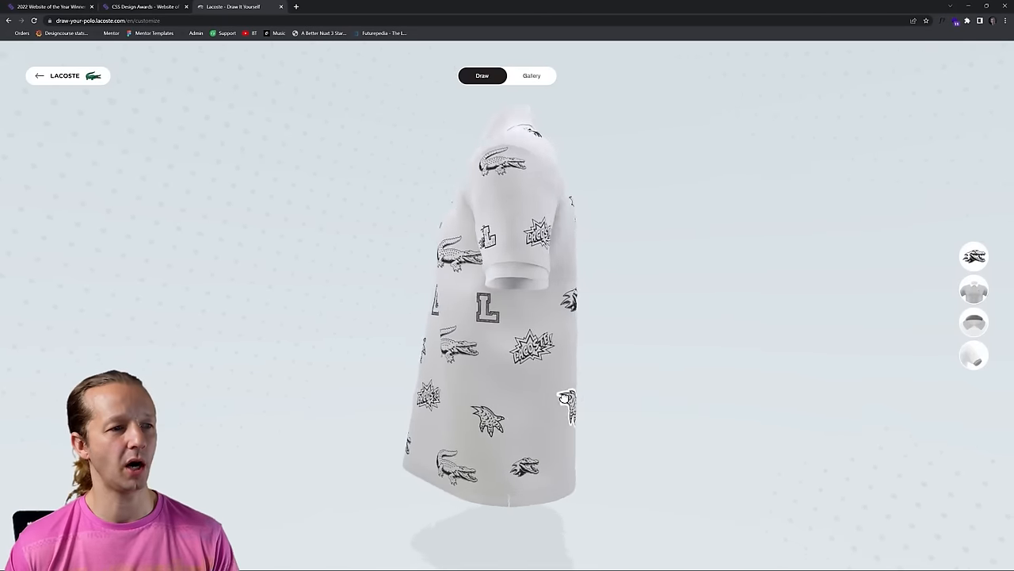
left_click_drag(562, 399, 703, 371)
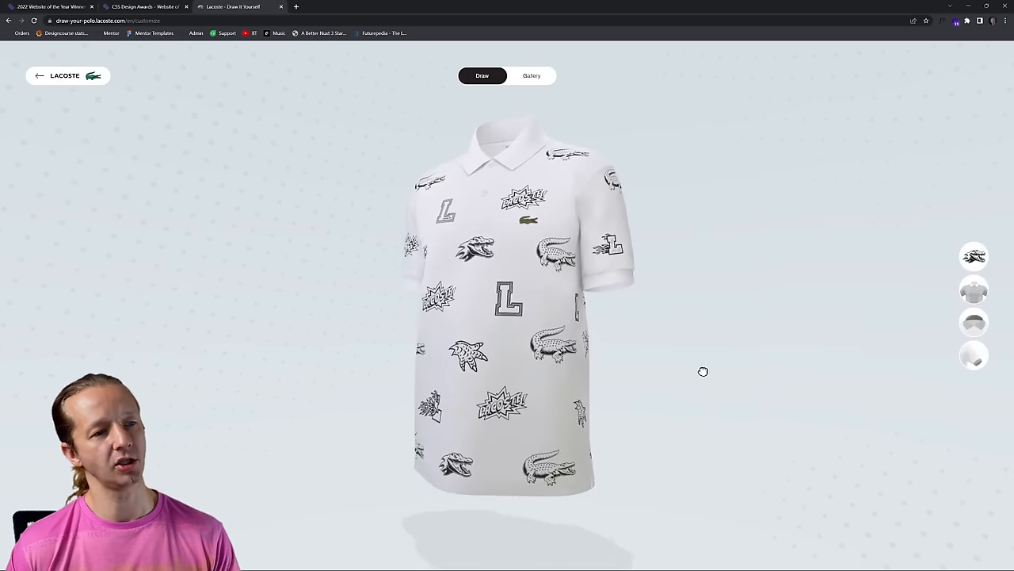
left_click_drag(704, 371, 651, 368)
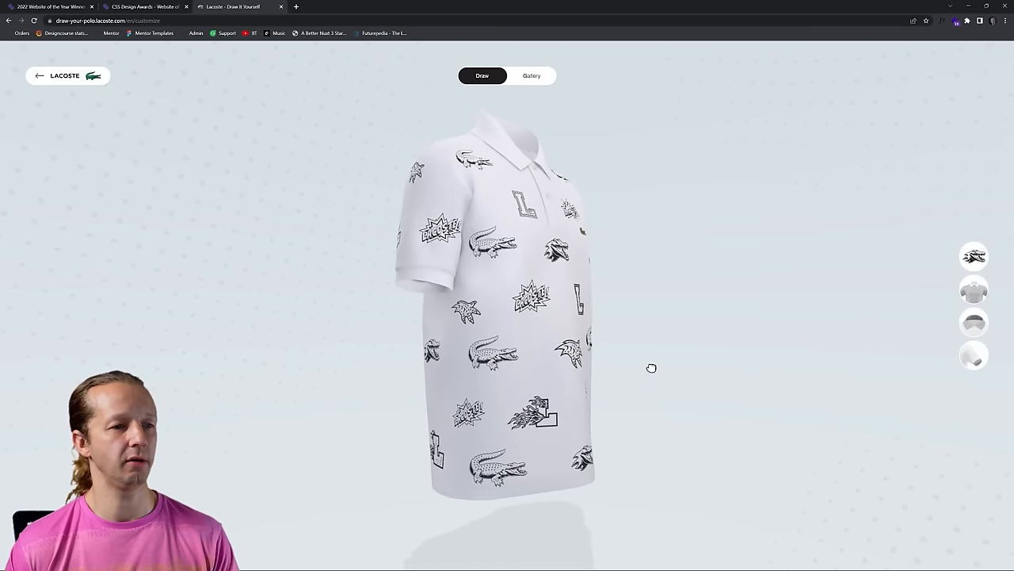
left_click_drag(651, 367, 599, 447)
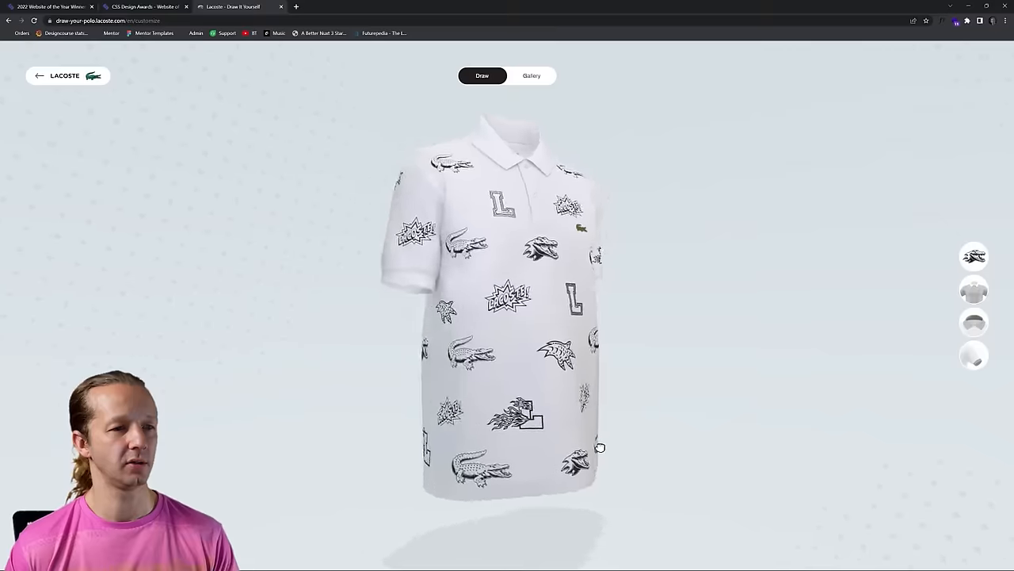
left_click_drag(599, 447, 641, 385)
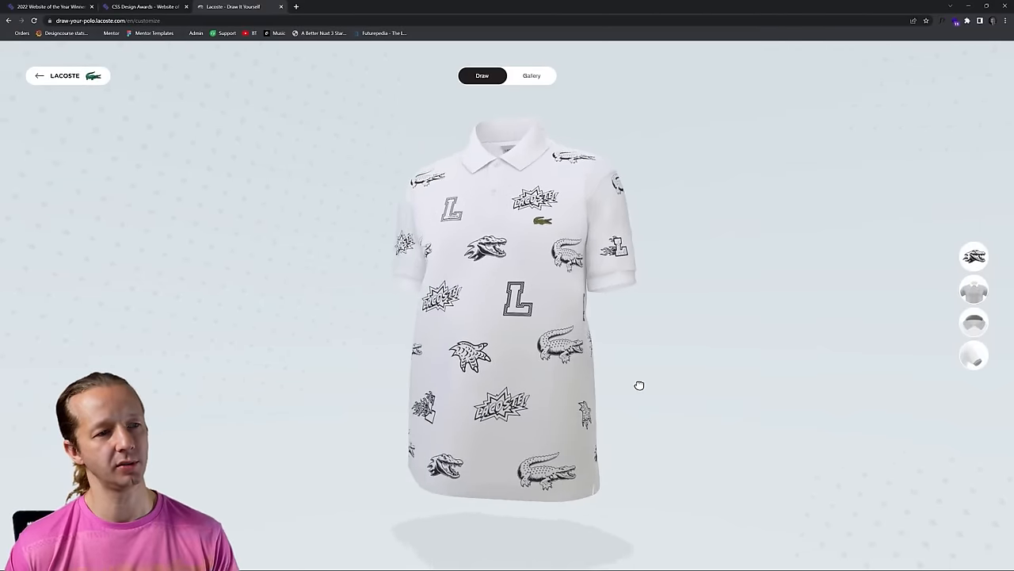
left_click_drag(640, 385, 380, 390)
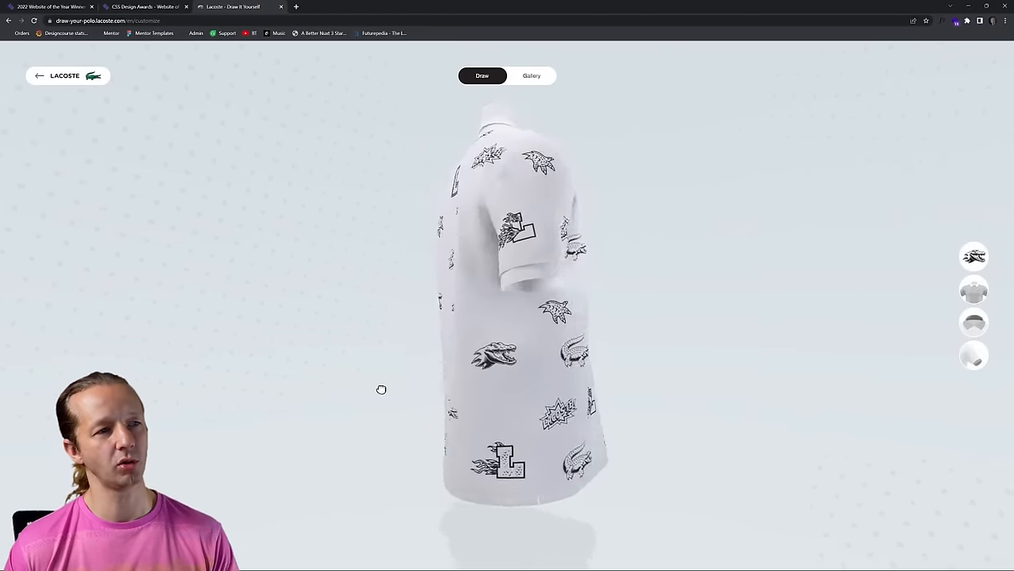
left_click_drag(380, 390, 643, 406)
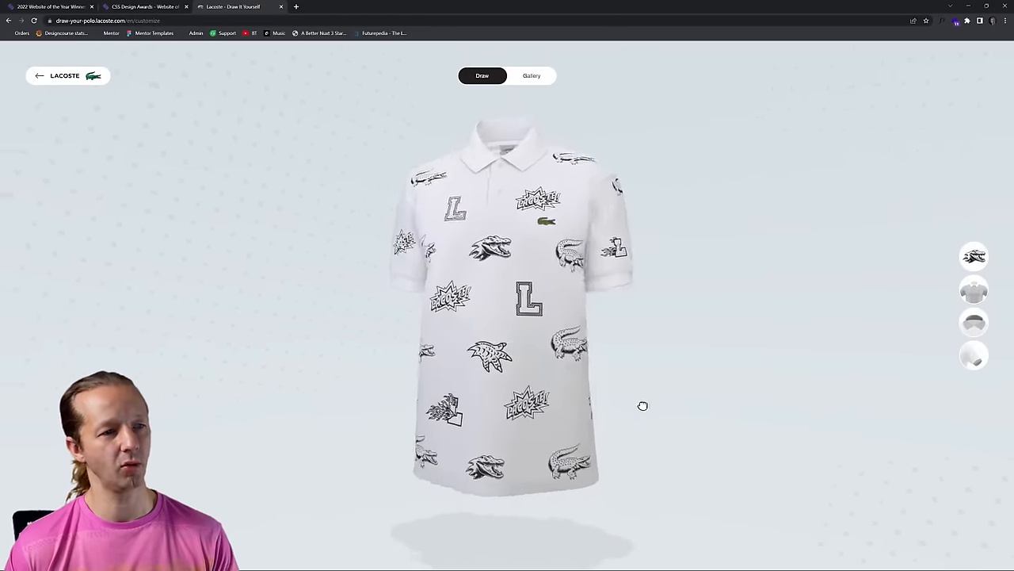
left_click_drag(644, 406, 549, 397)
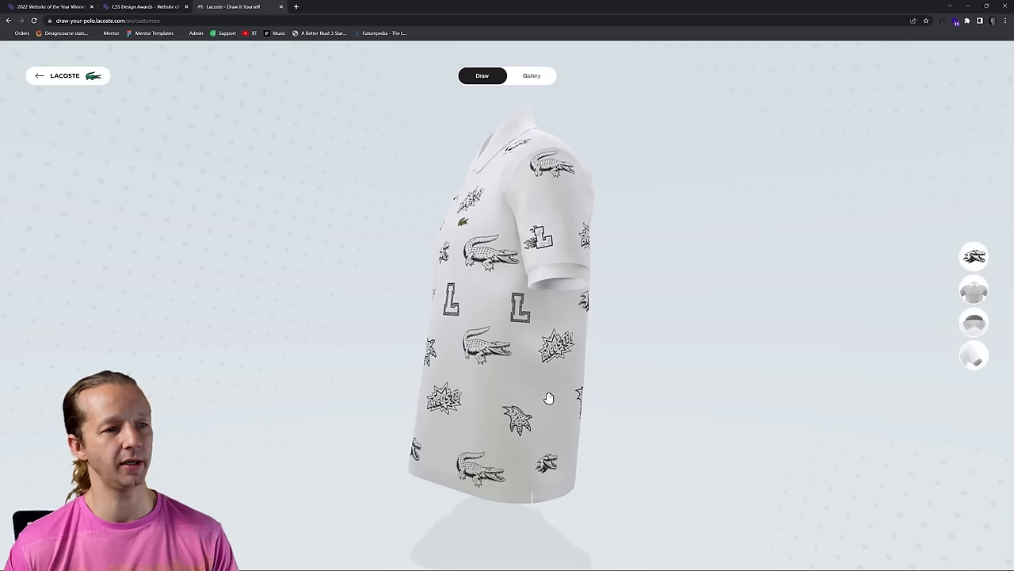
left_click_drag(548, 398, 640, 371)
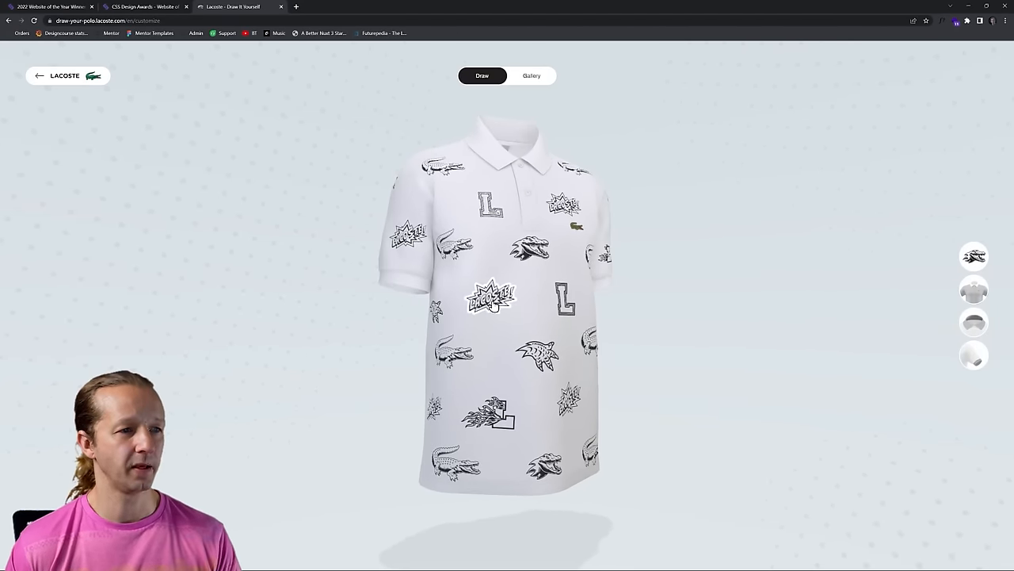
- Fill the comic LACOSTE burst lettering and the claw motif with the red marker
left_click(488, 298)
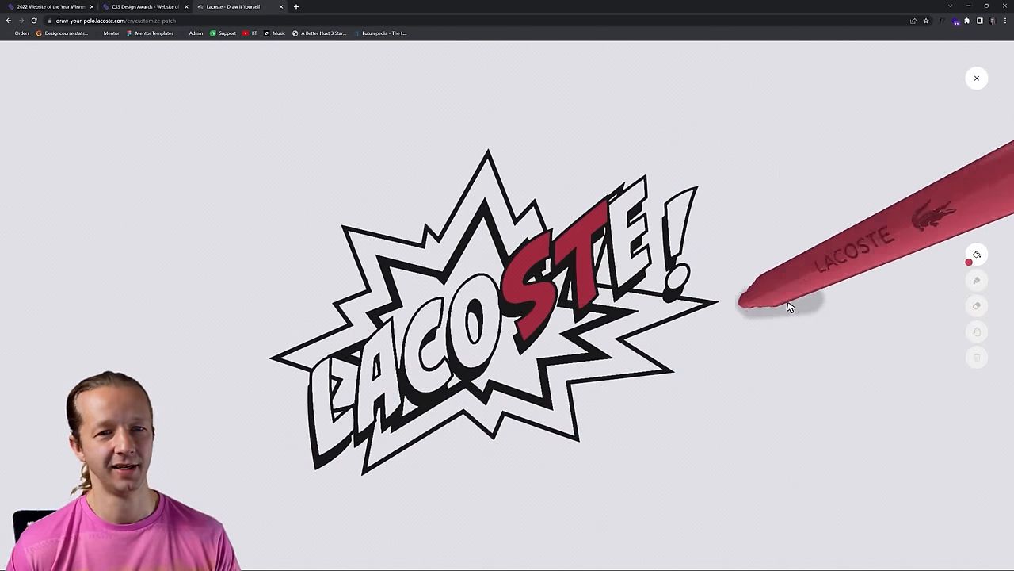
left_click(976, 283)
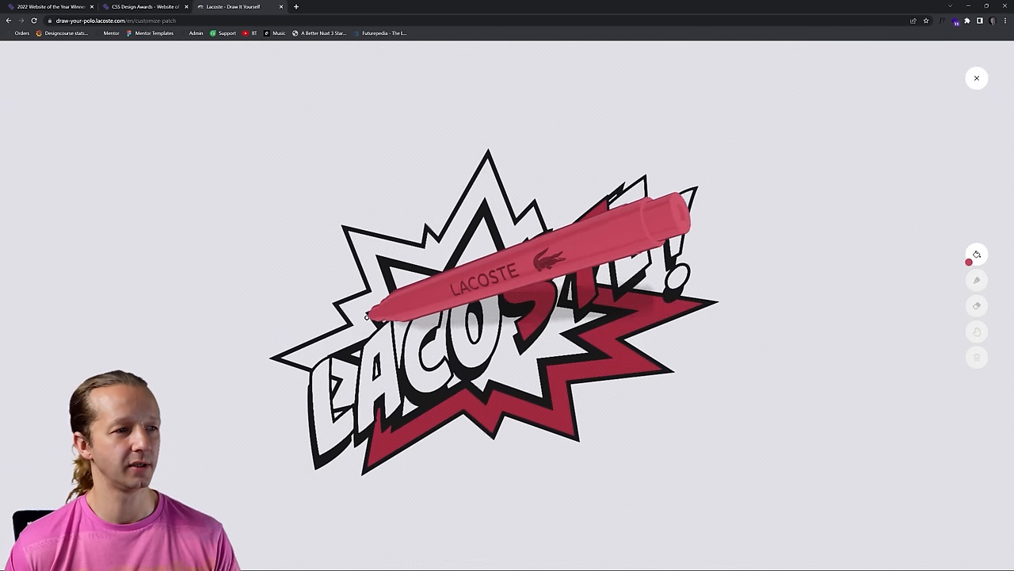
left_click(976, 78)
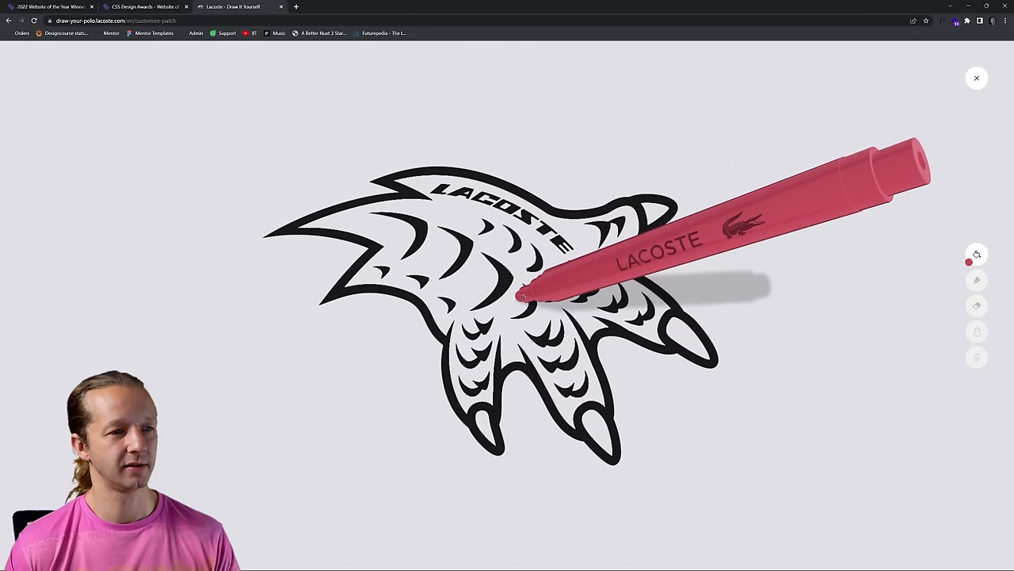
left_click(977, 282)
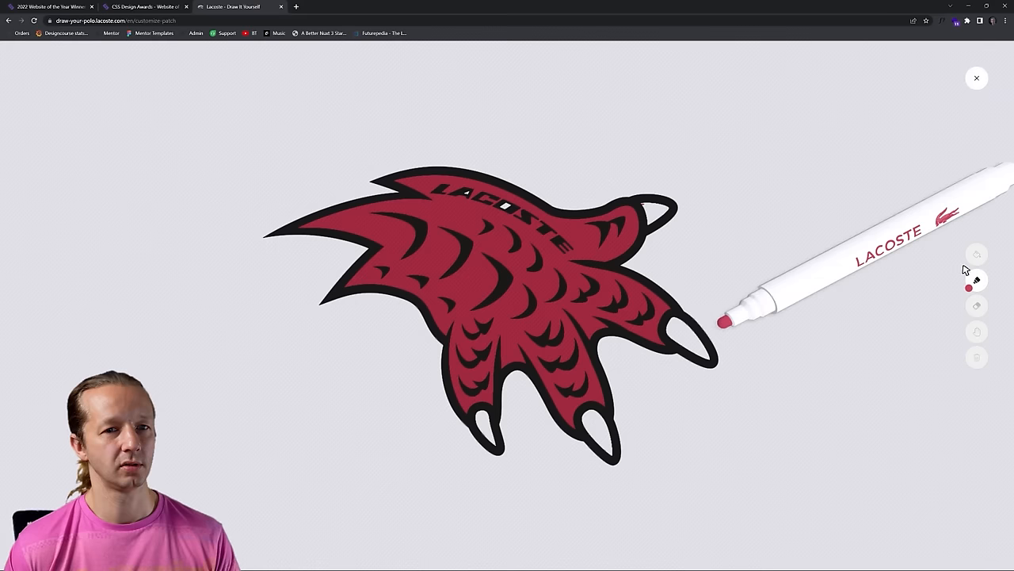
mouse_move(976, 332)
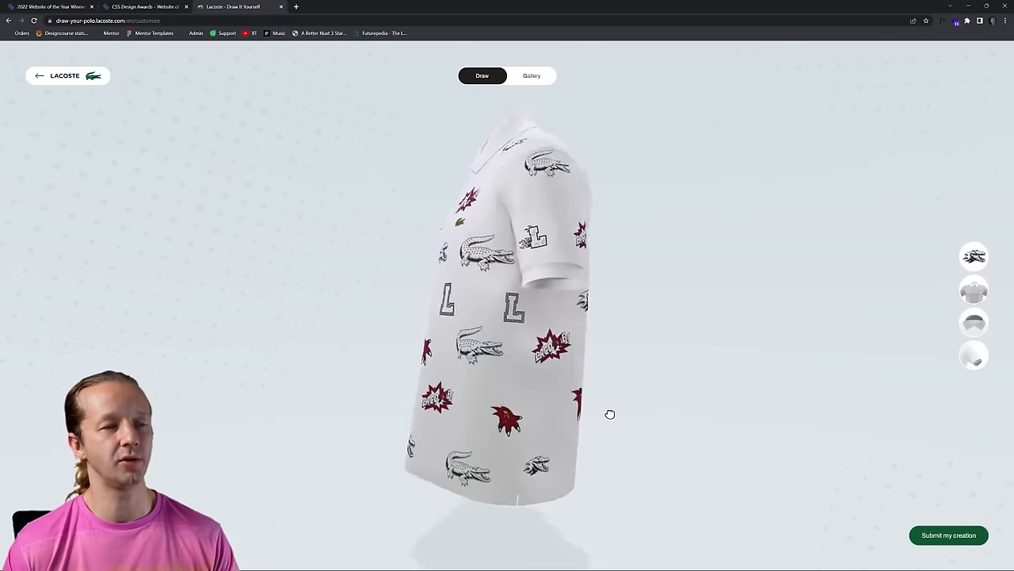
- Spin the red-patterned polo to check the motifs, then show the winner-of-the-week gallery
left_click_drag(609, 413, 689, 420)
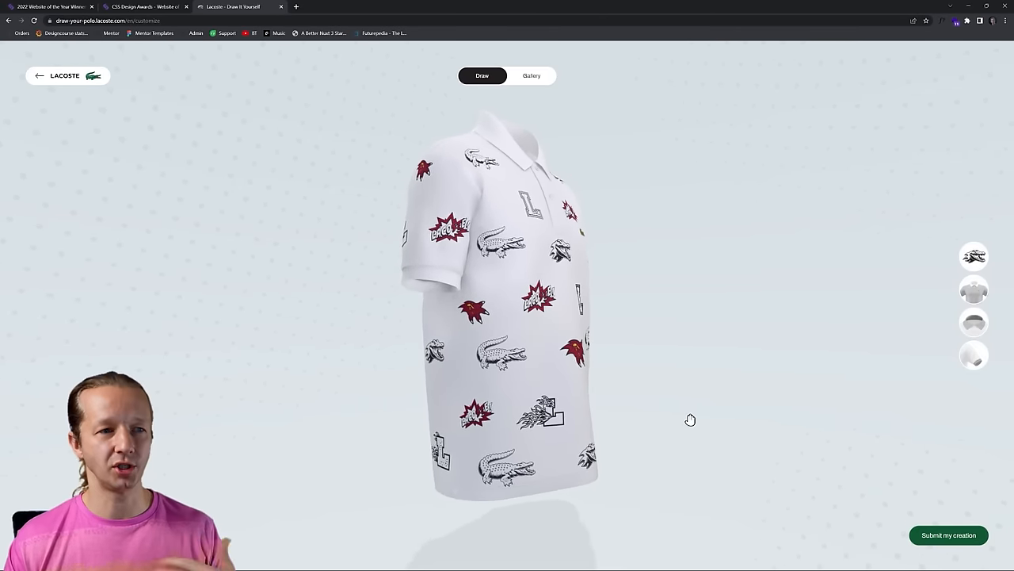
left_click_drag(689, 420, 643, 387)
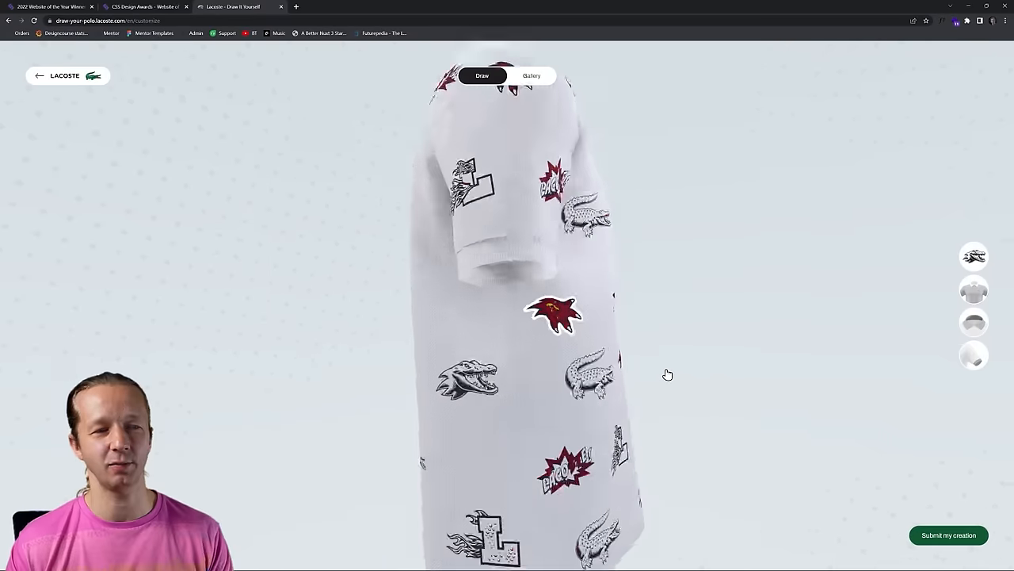
left_click_drag(555, 317, 491, 317)
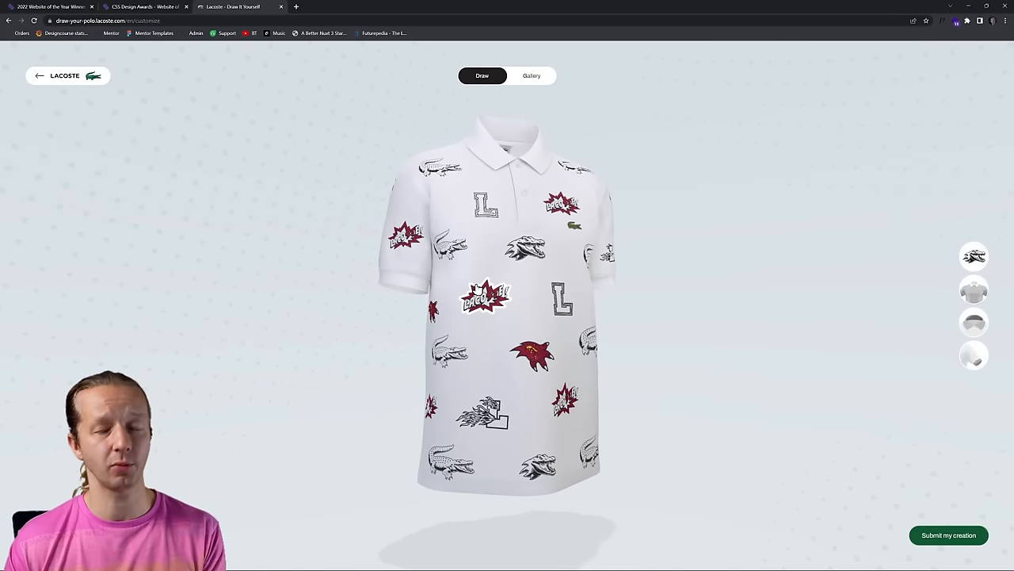
mouse_move(651, 247)
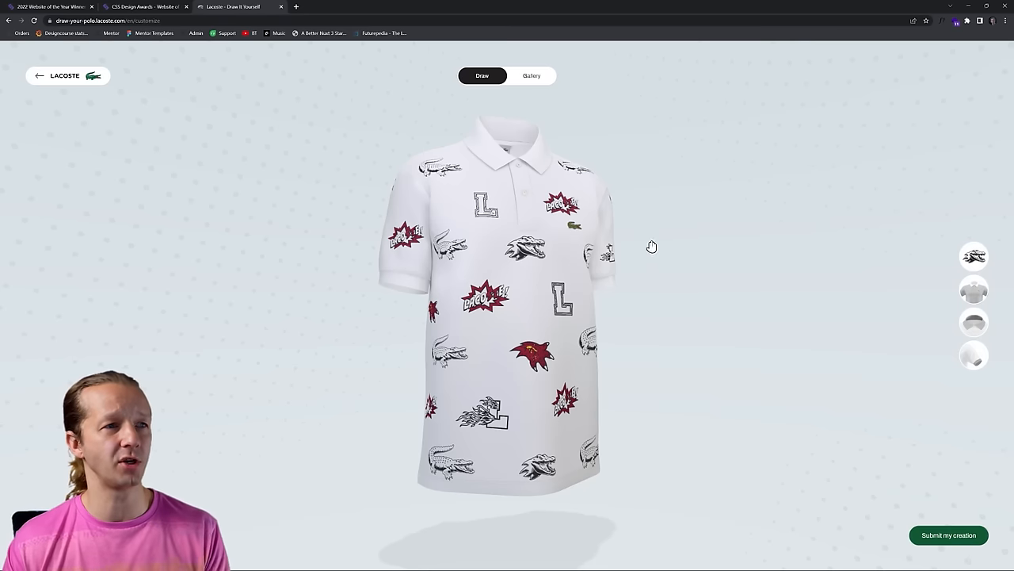
left_click(531, 76)
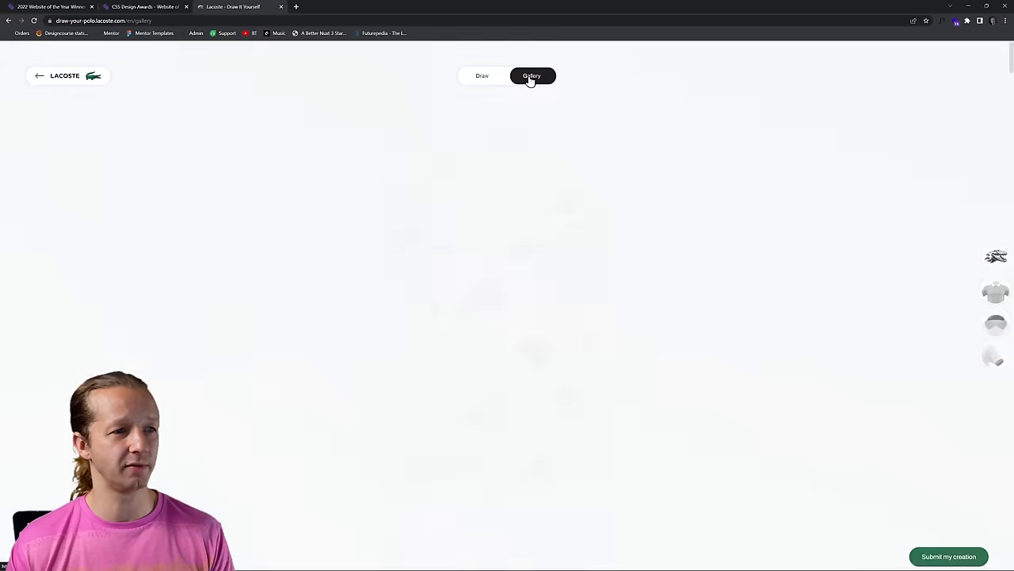
left_click(531, 76)
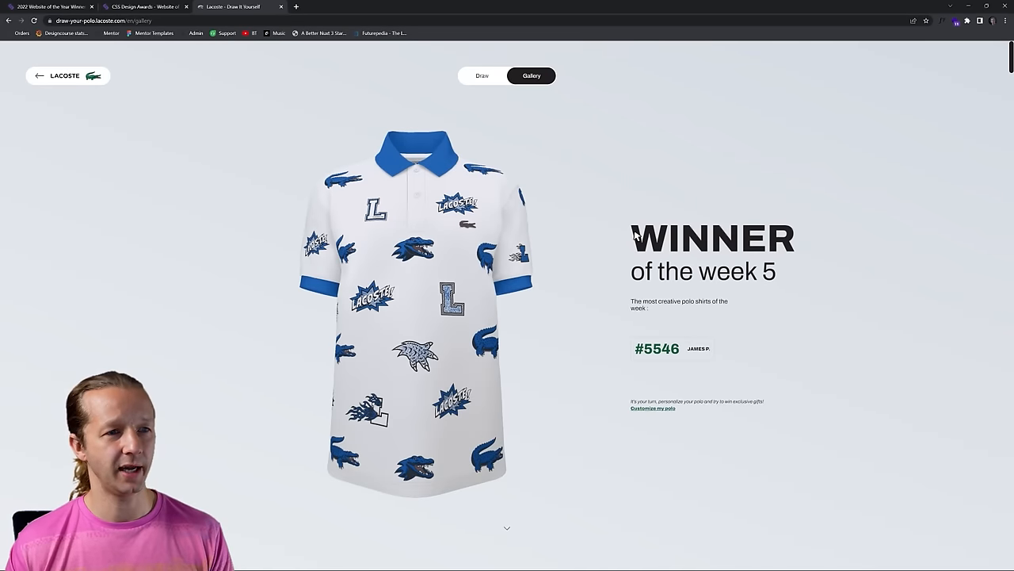
mouse_move(205, 51)
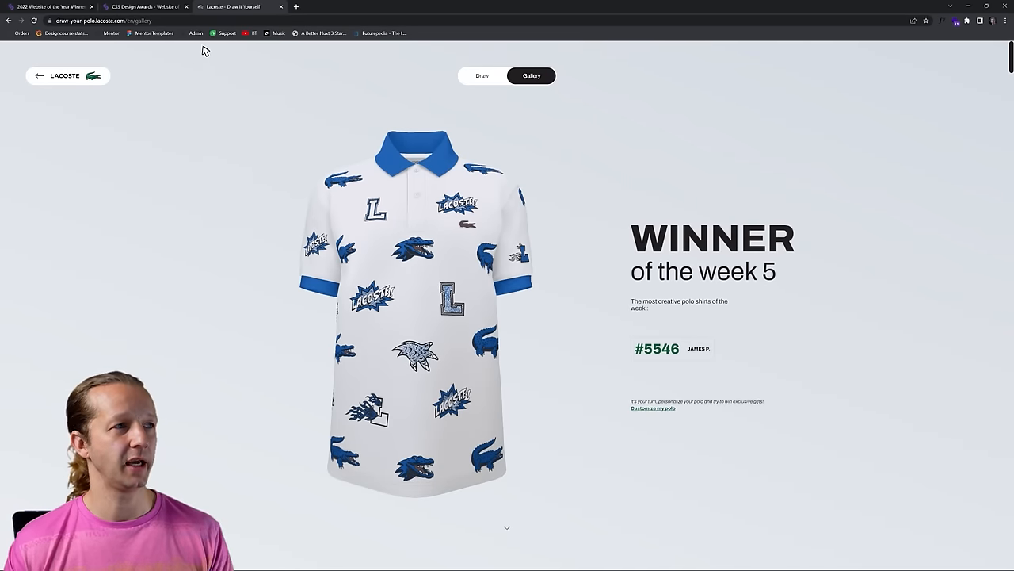
mouse_move(282, 7)
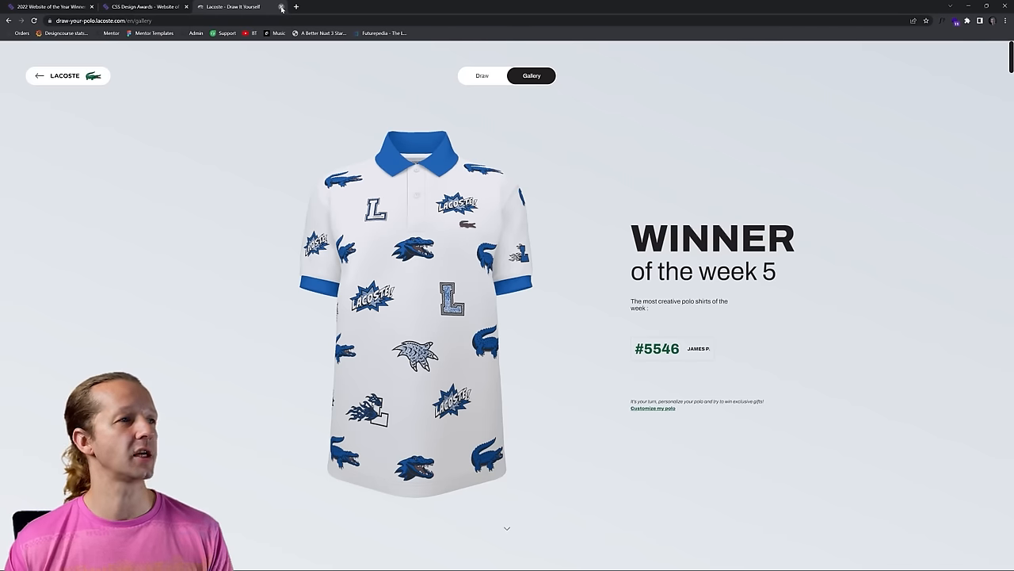
- Return to the winners list and reach the Masar Destination live site via its nominee entry
left_click(282, 6)
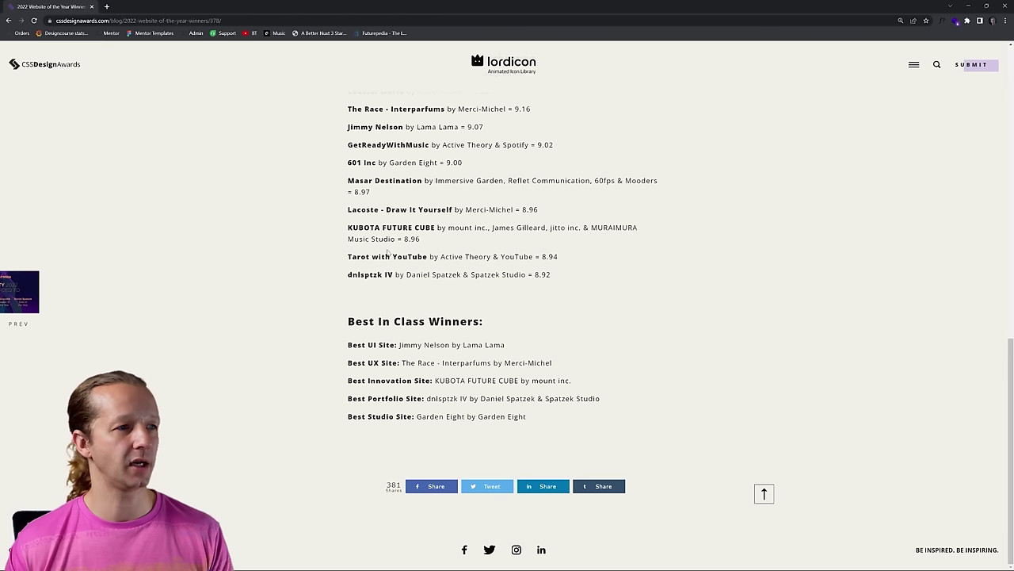
mouse_move(390, 182)
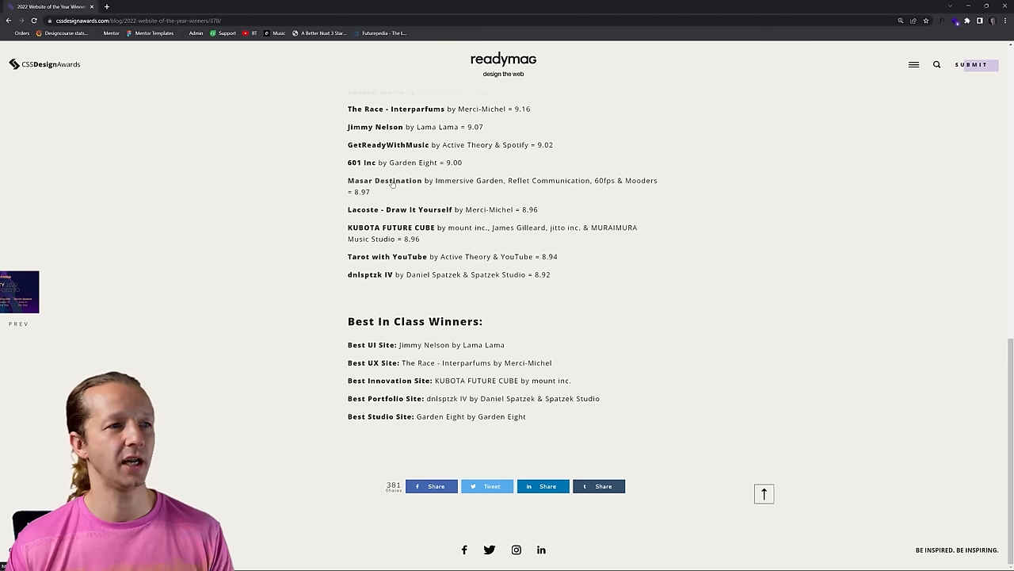
left_click(384, 181)
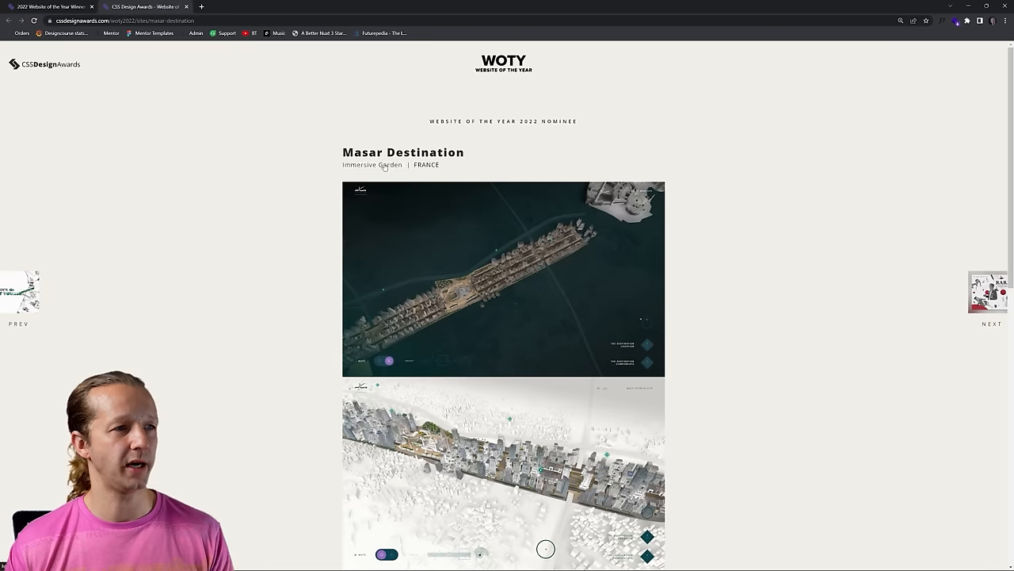
left_click(295, 6)
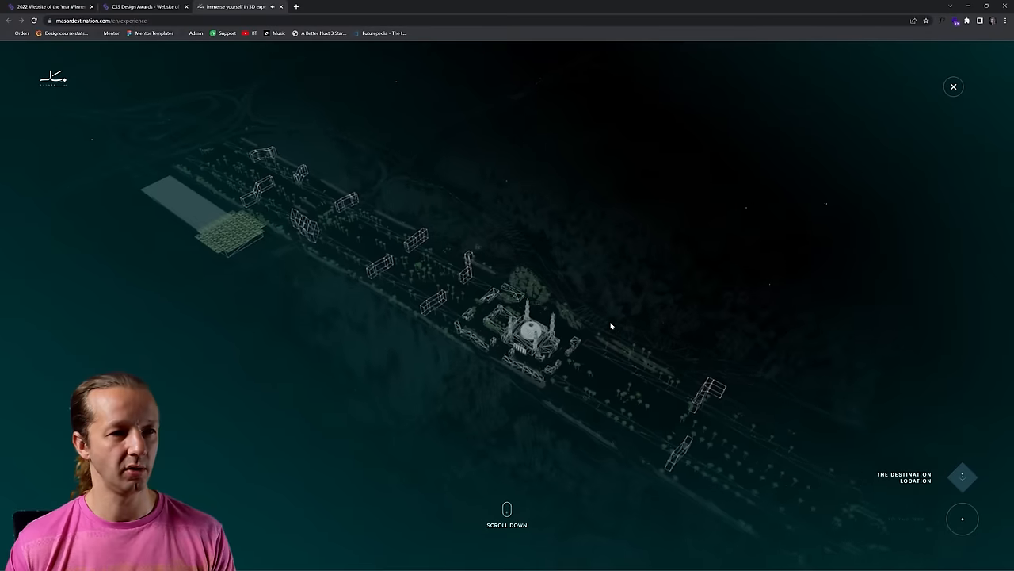
- Scroll through the main roads and pedestrian underpasses facts over the 3D city model
scroll("down", 3)
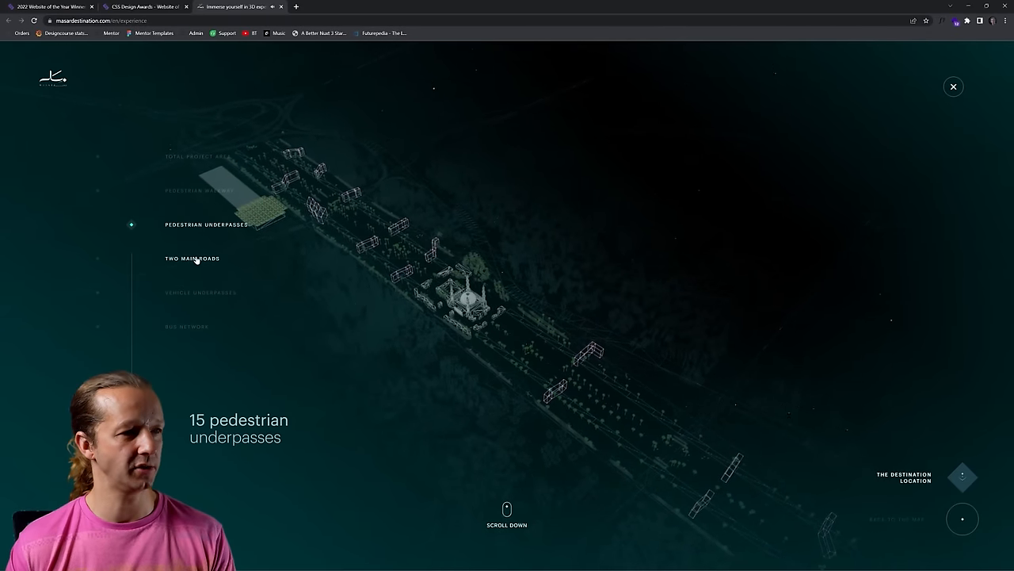
scroll("down", 3)
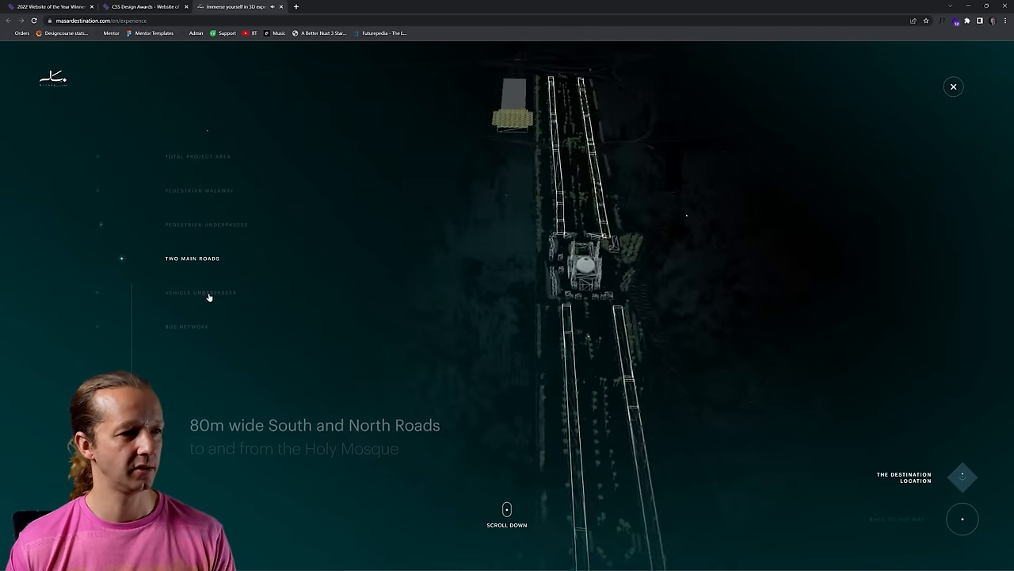
scroll("down", 3)
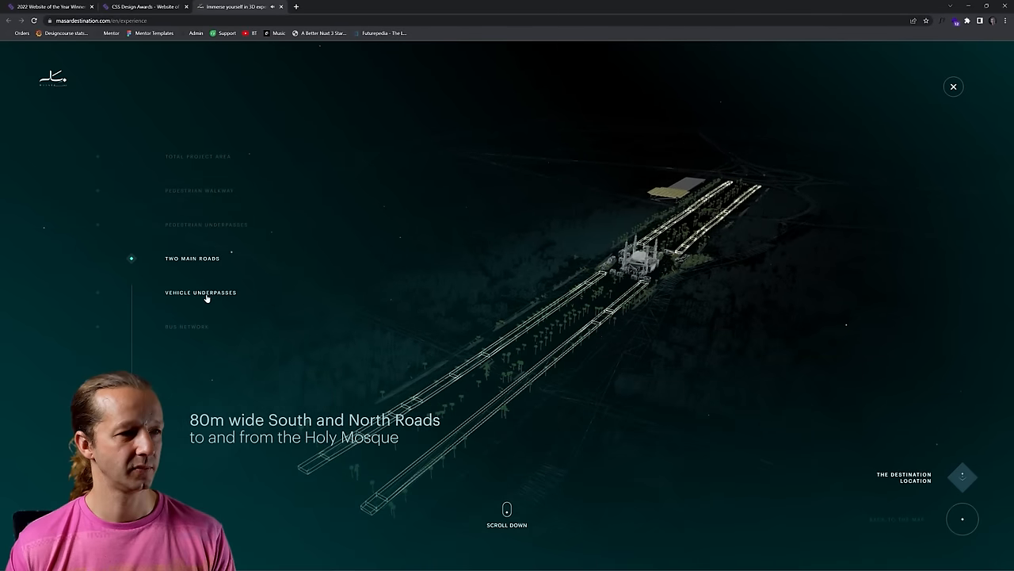
scroll("down", 3)
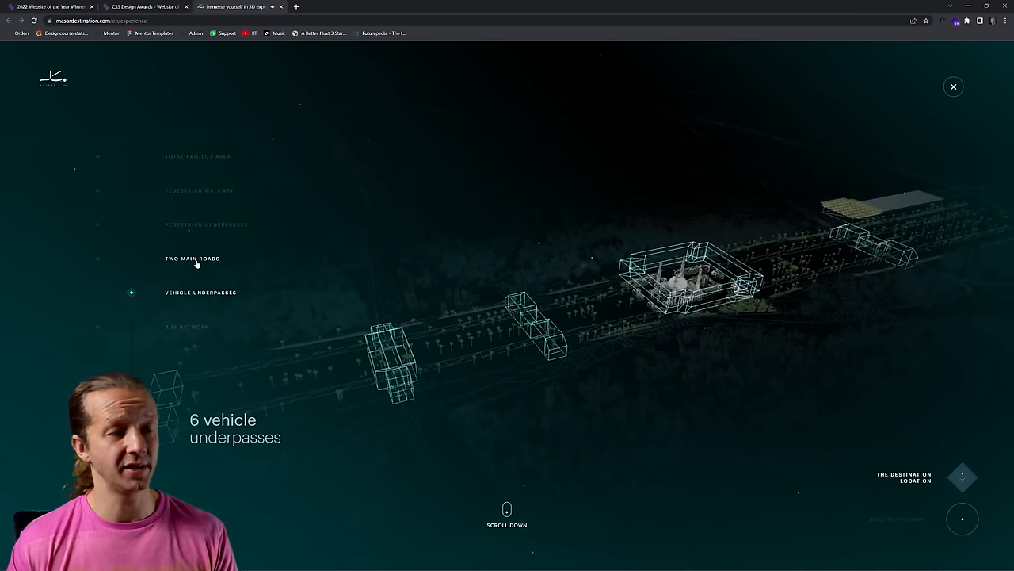
scroll("down", 3)
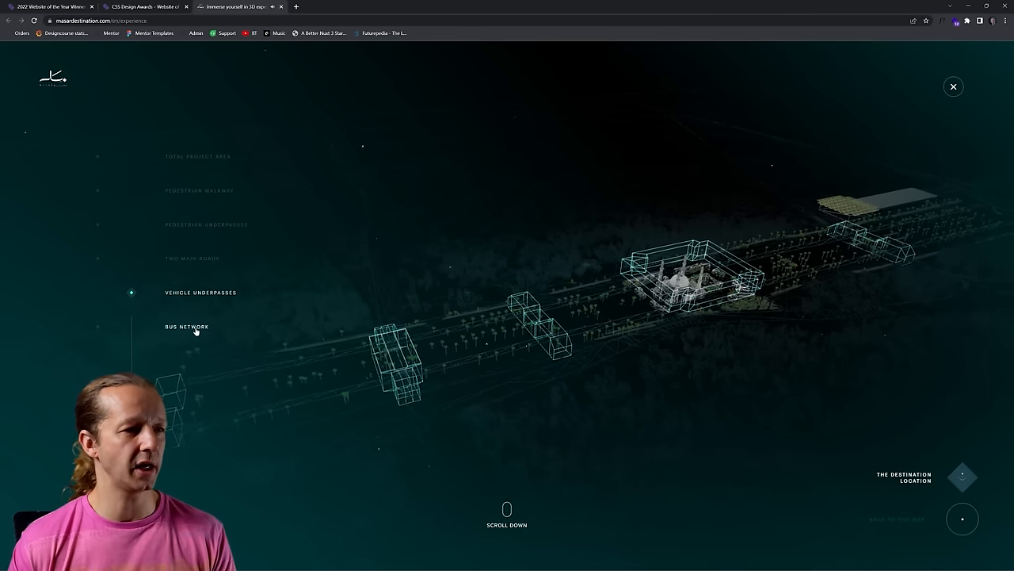
scroll("down", 3)
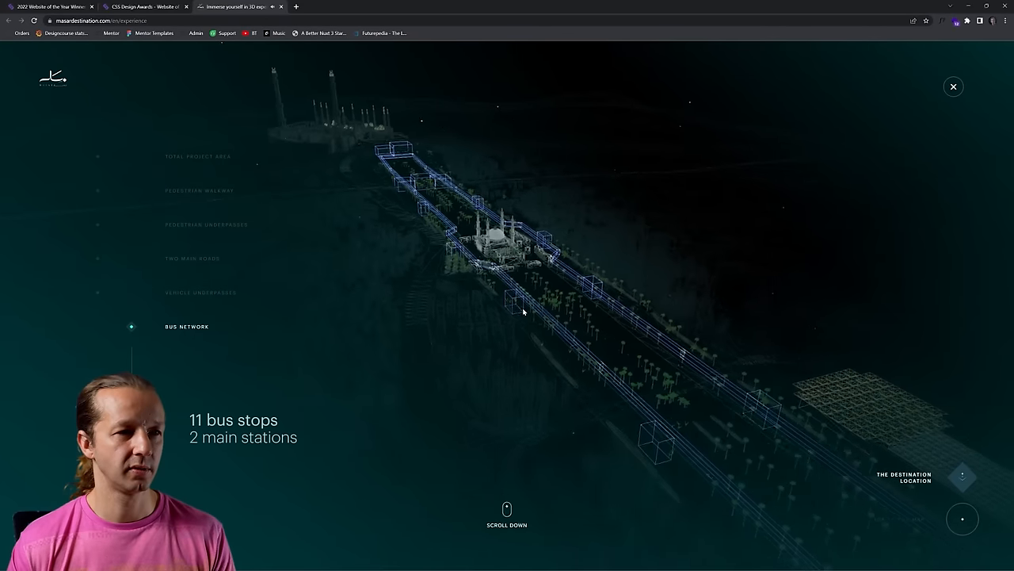
scroll("down", 3)
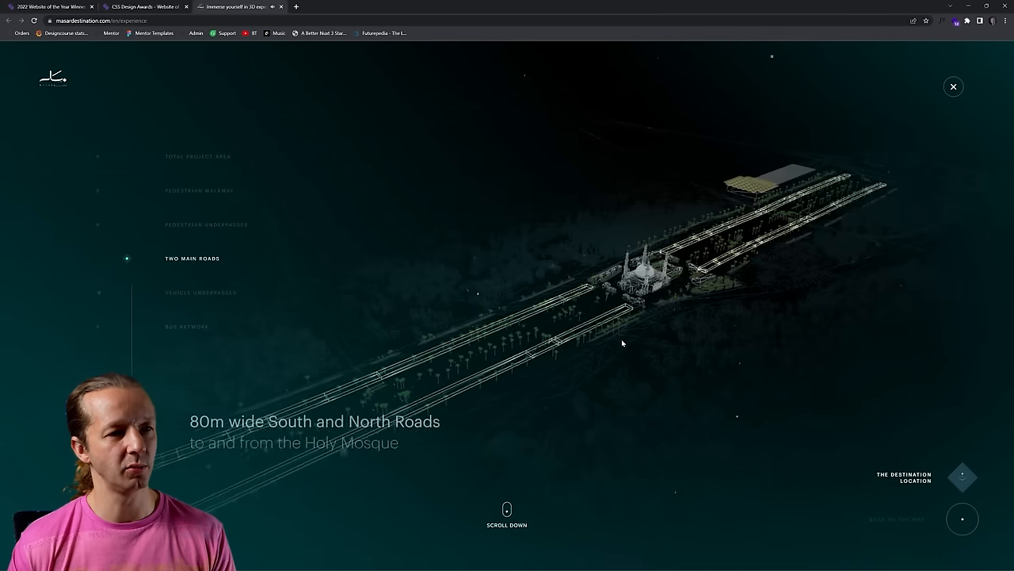
scroll("up", 3)
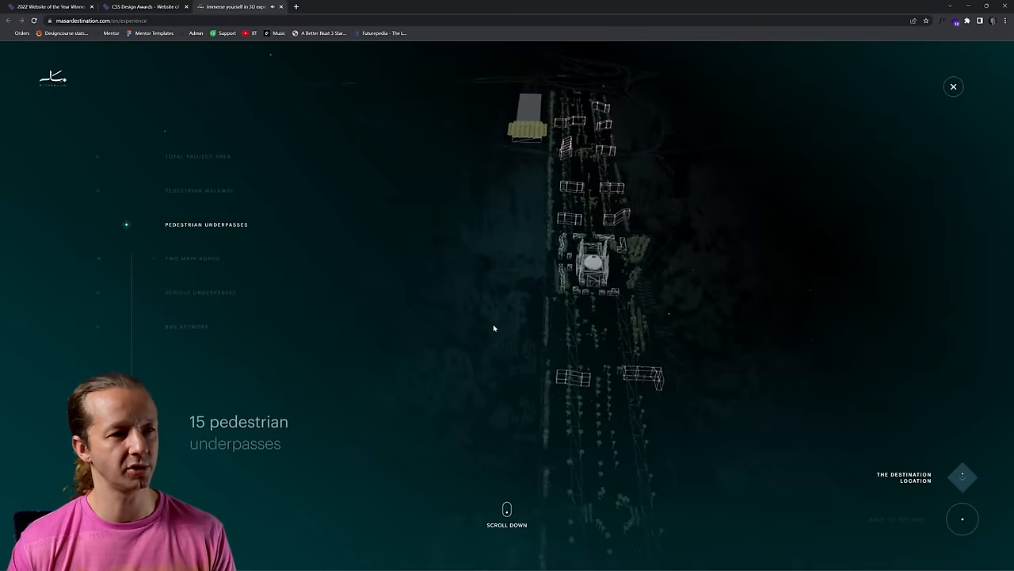
scroll("up", 3)
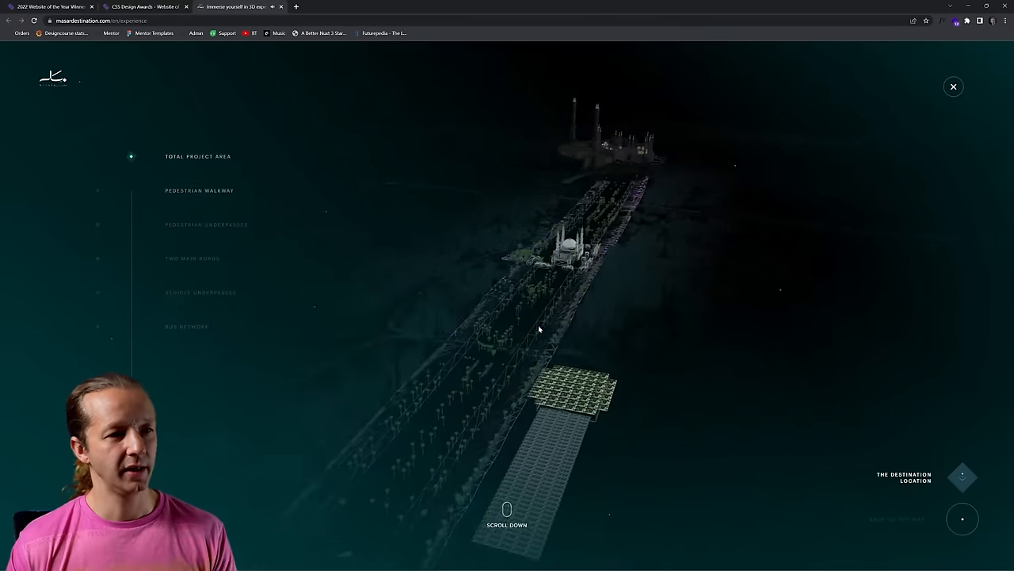
- Continue to the Pedestrian Walkway facts showing 3.6km length and 60m width
scroll("down", 3)
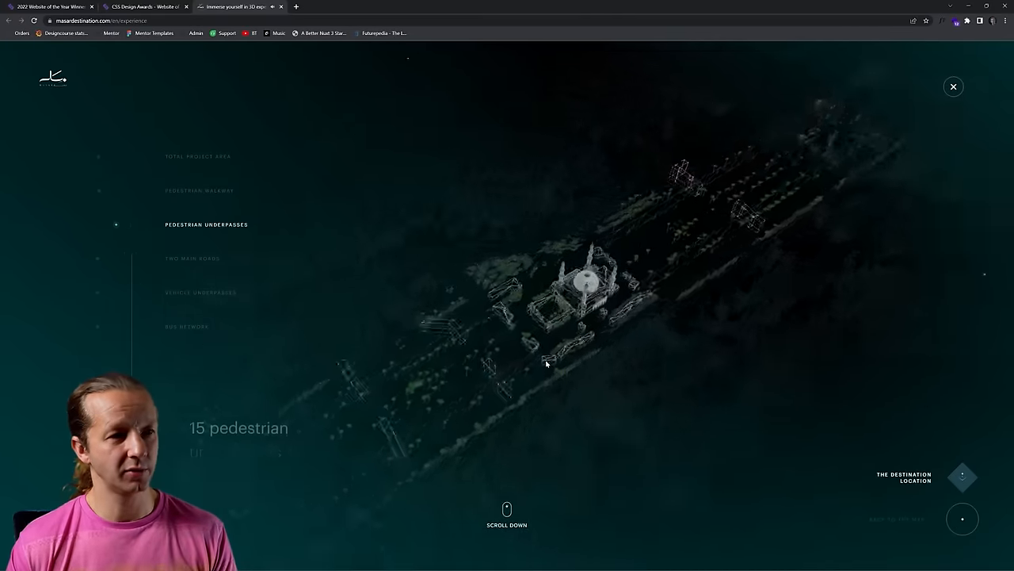
scroll("down", 3)
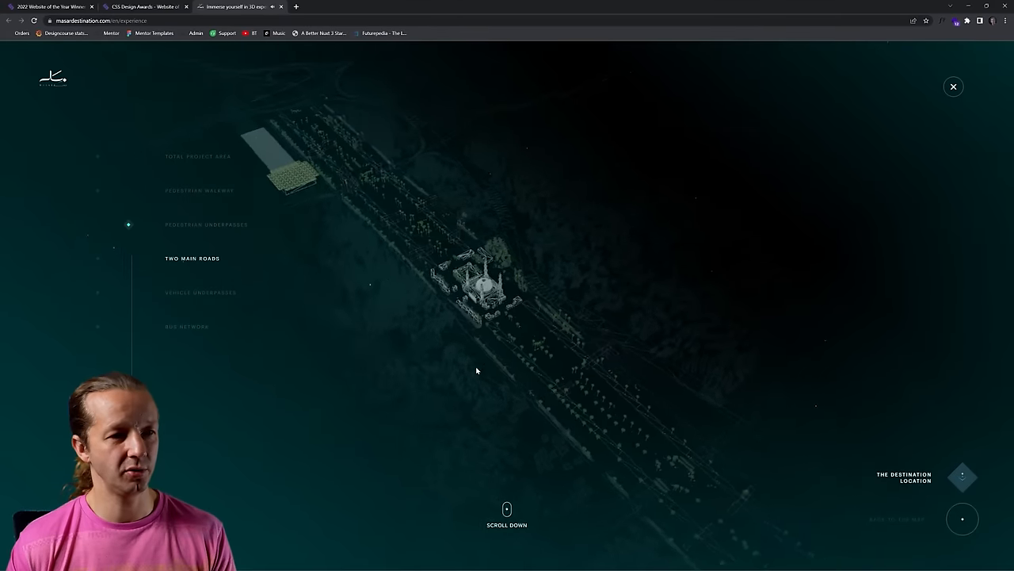
scroll("down", 3)
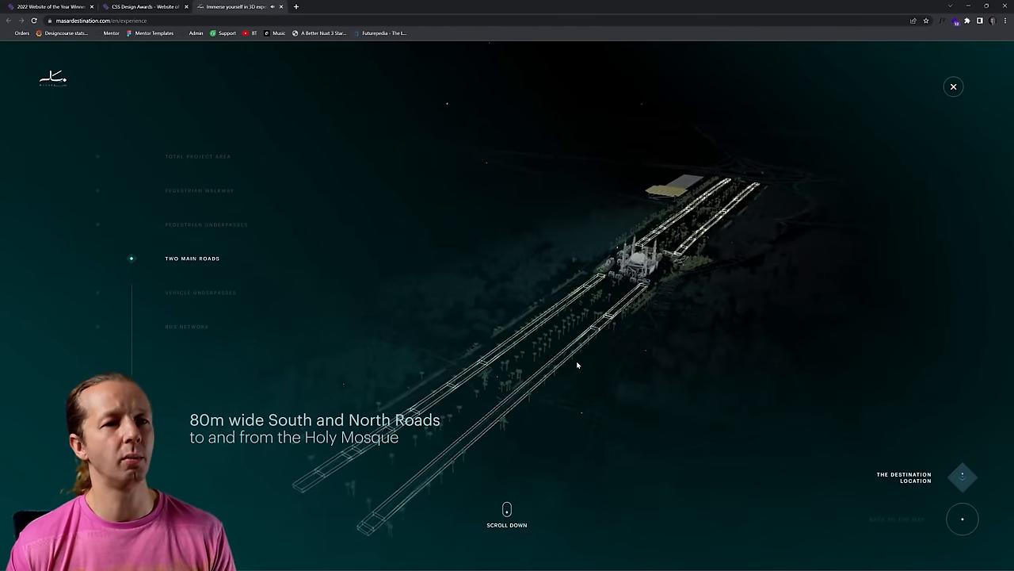
scroll("down", 3)
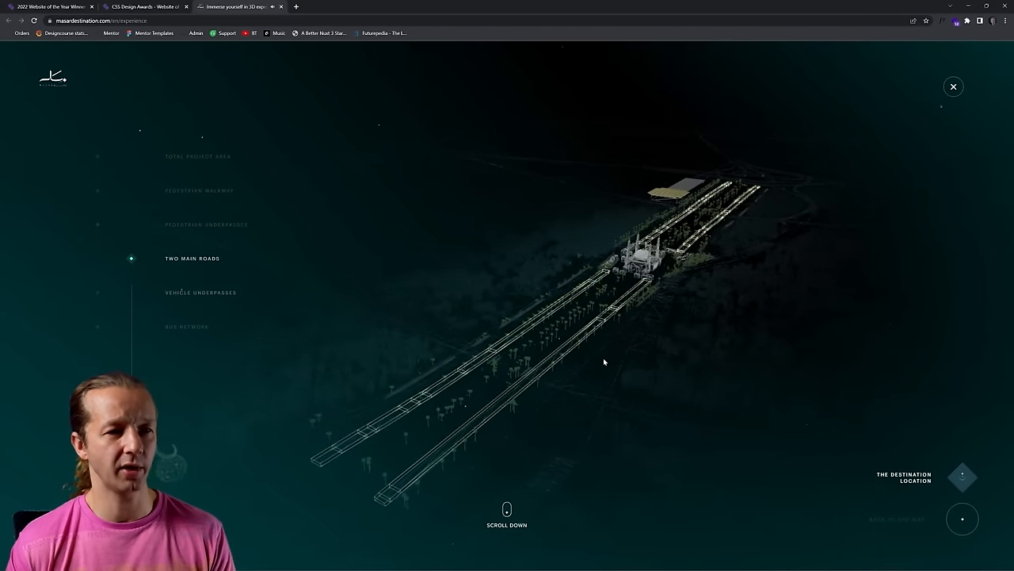
scroll("down", 3)
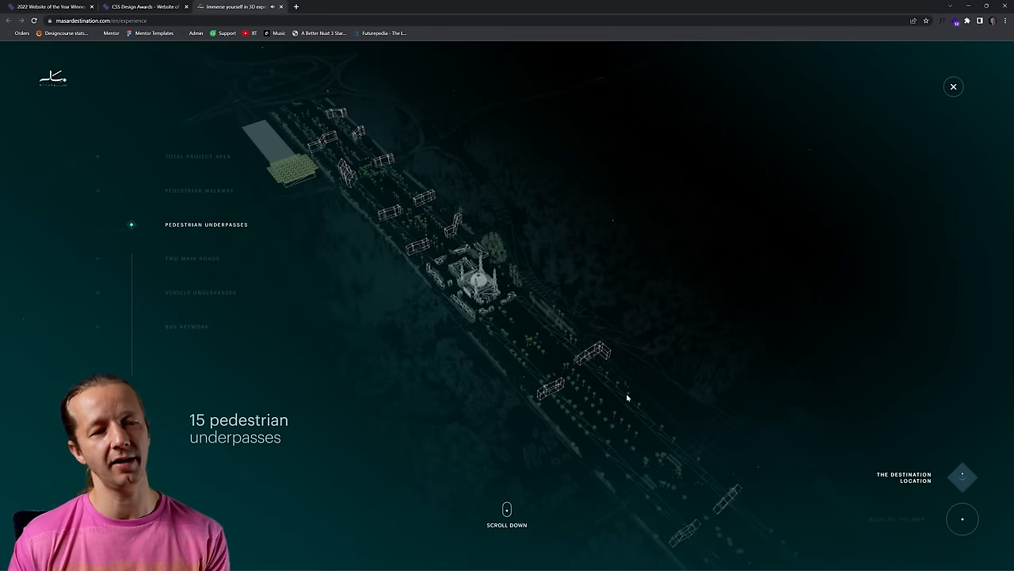
scroll("down", 3)
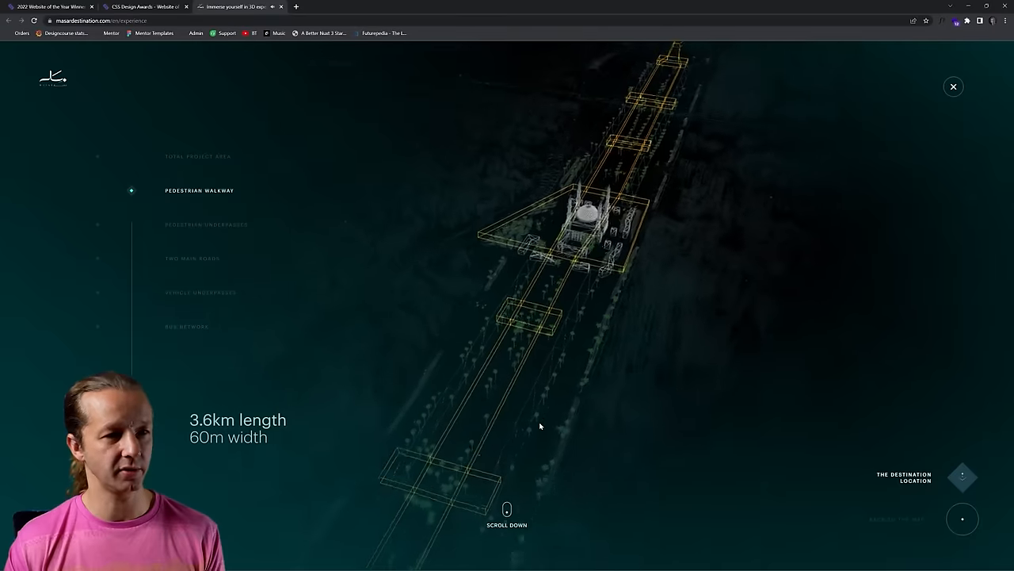
scroll("down", 3)
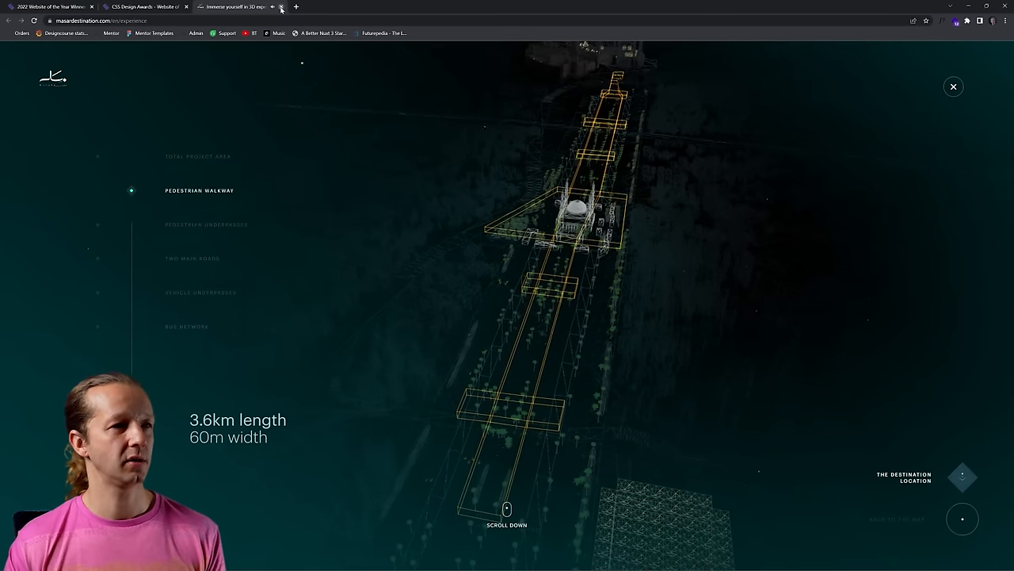
- Return to the winners list and load the live 601 Inc site from its nominee page
left_click(280, 6)
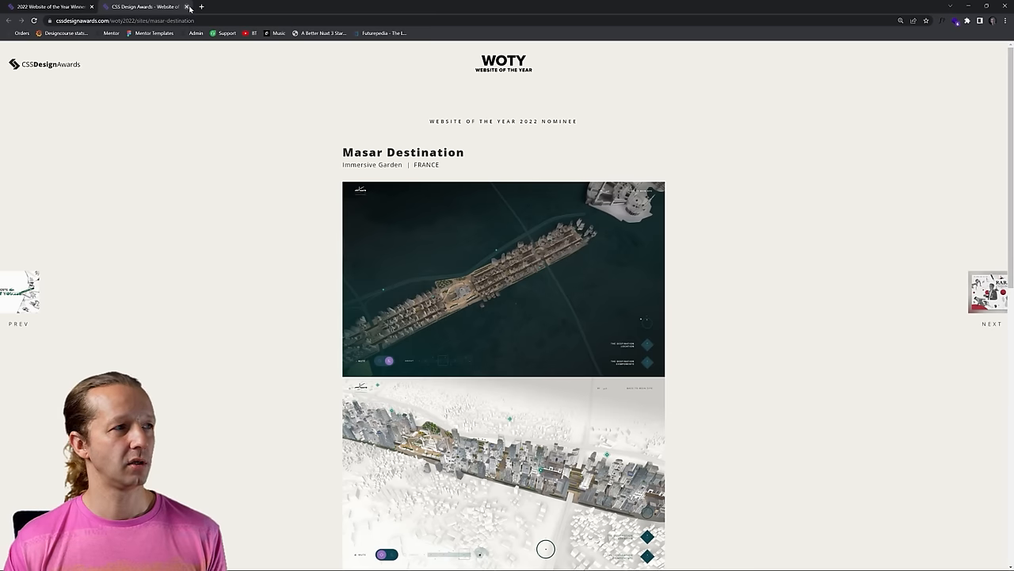
left_click(187, 7)
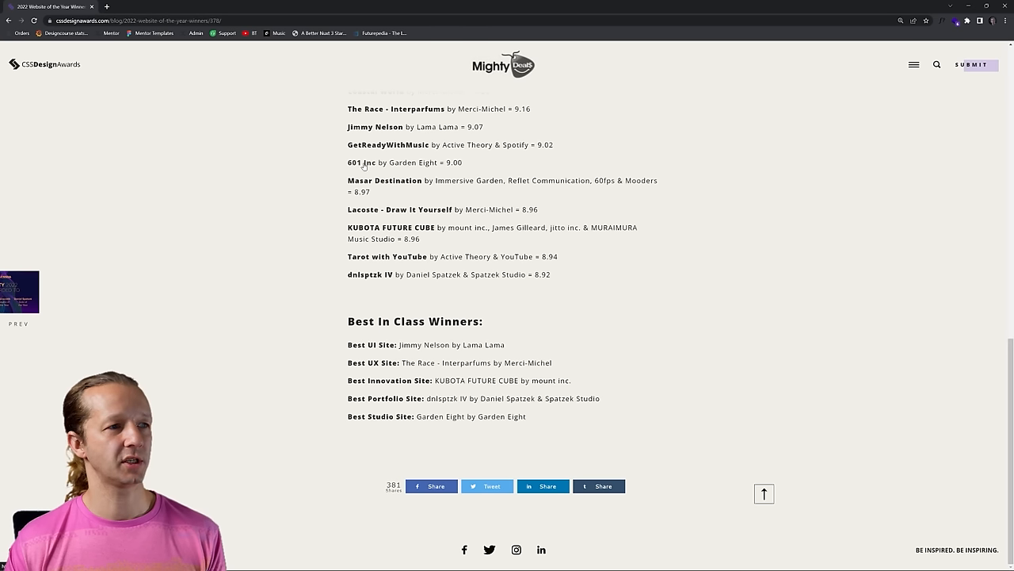
left_click(359, 162)
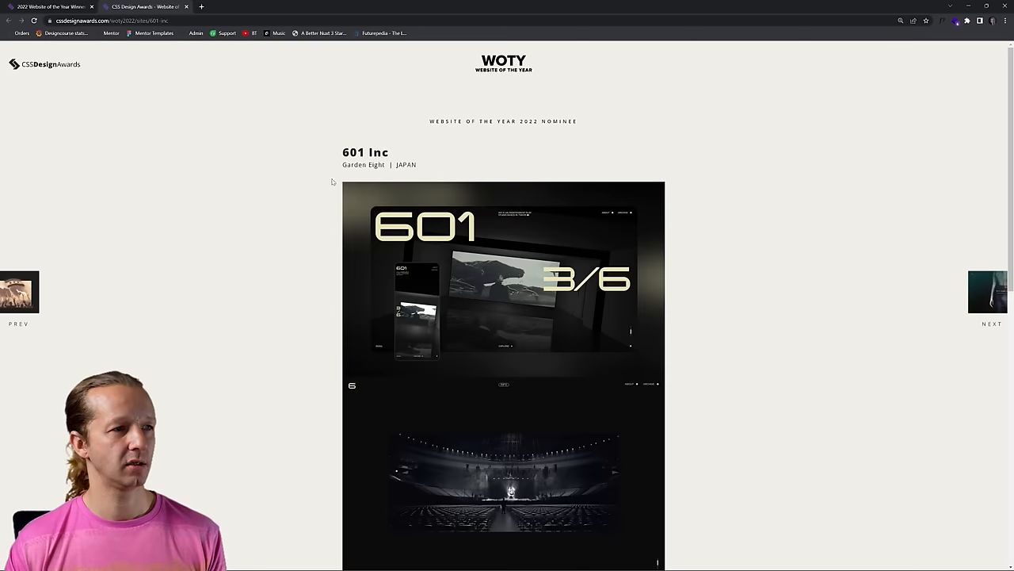
left_click(504, 277)
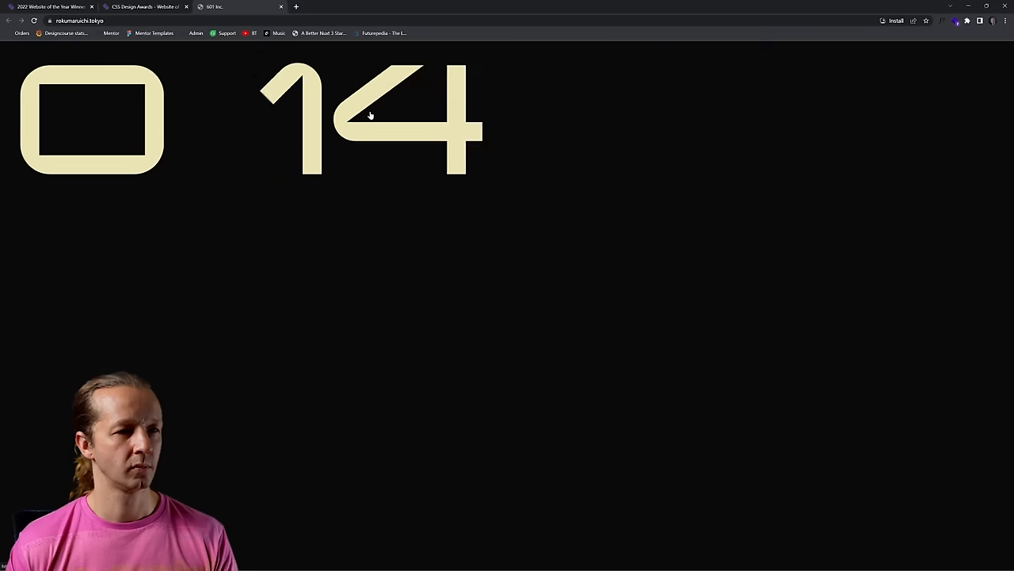
- Check the site's technology overview, browse the film works carousel and open a featured work
scroll("down", 3)
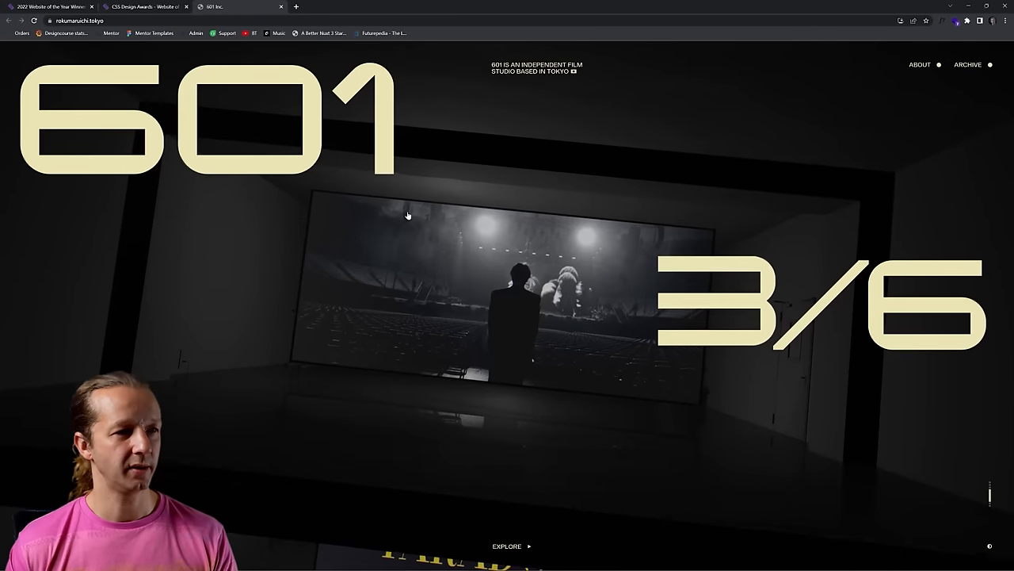
left_click(957, 20)
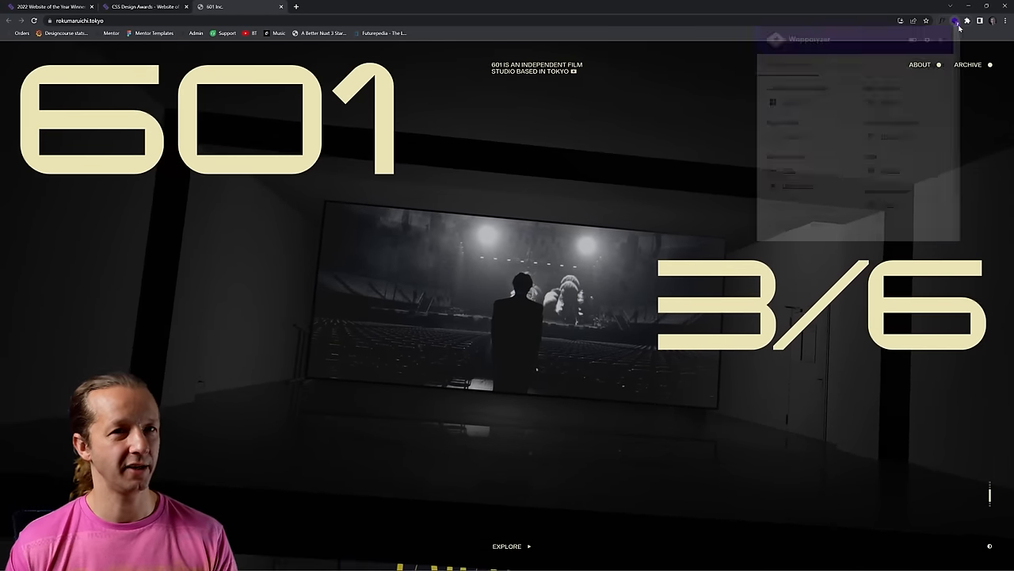
left_click(954, 20)
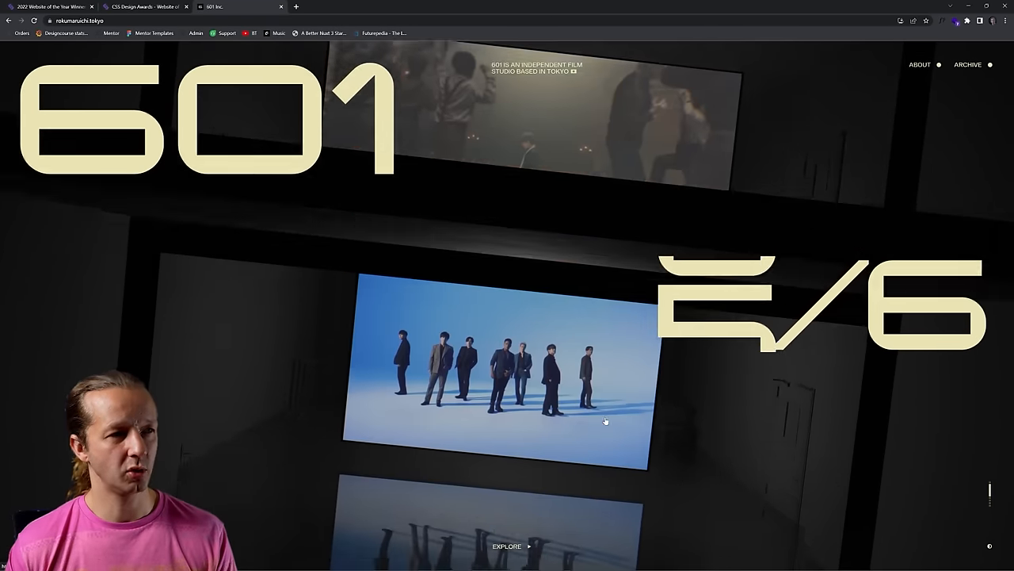
left_click(498, 377)
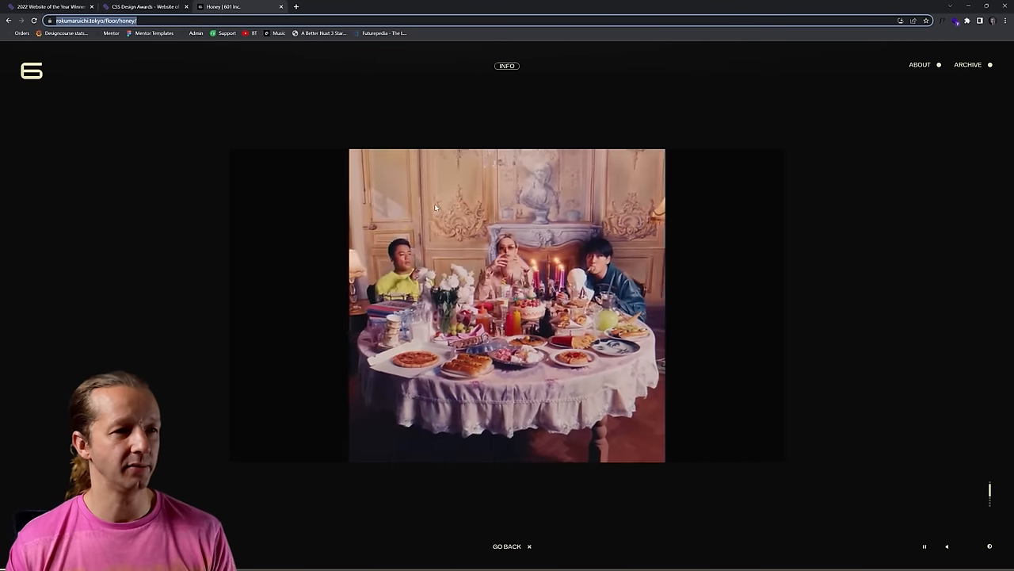
- View another still from the opened work and go back to the works overview
left_click(956, 20)
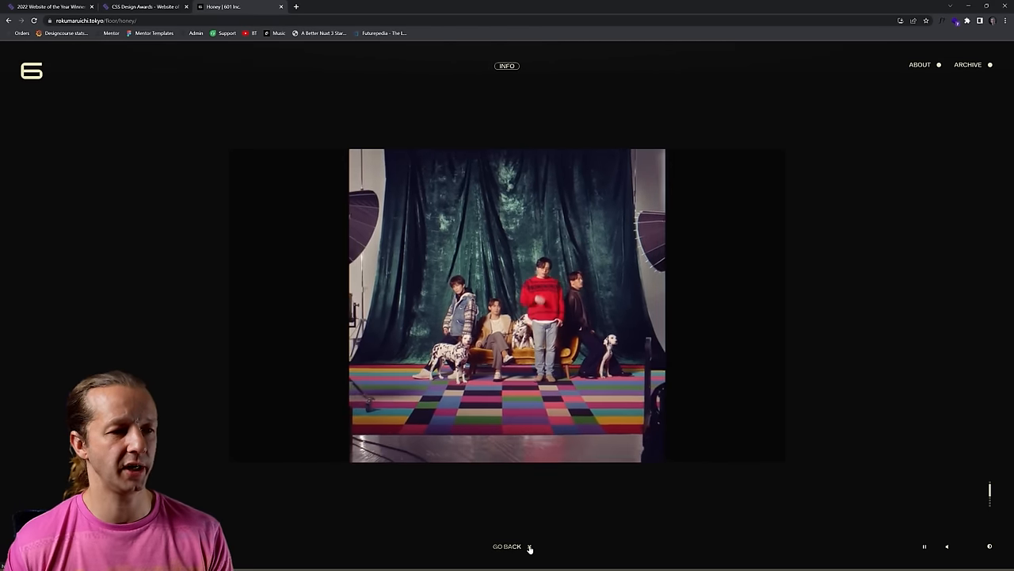
left_click(507, 545)
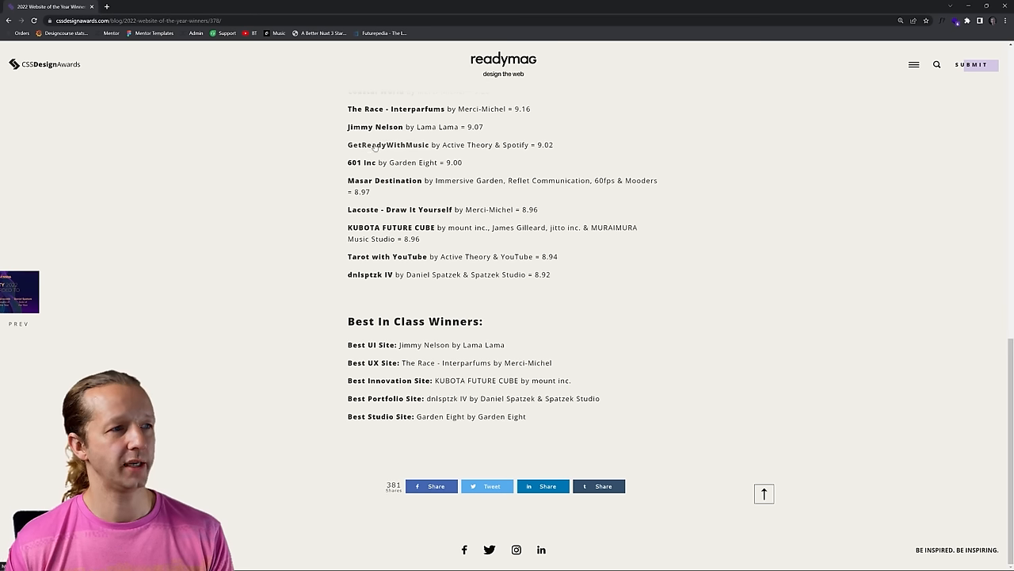
- Open the GetReadyWithMusic nominee page and load the live Spotify landing page with hanging shirts
right_click(388, 145)
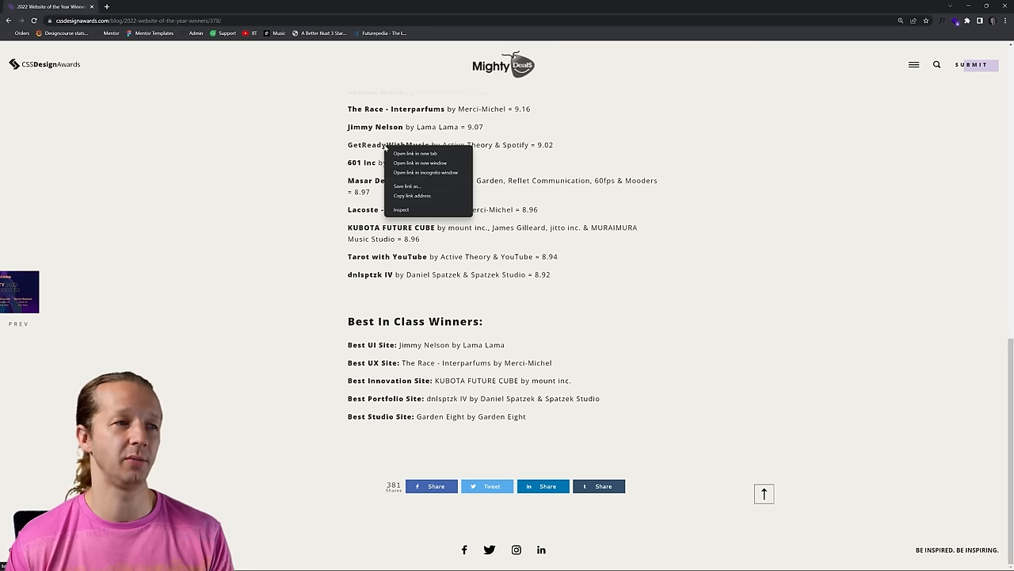
left_click(416, 153)
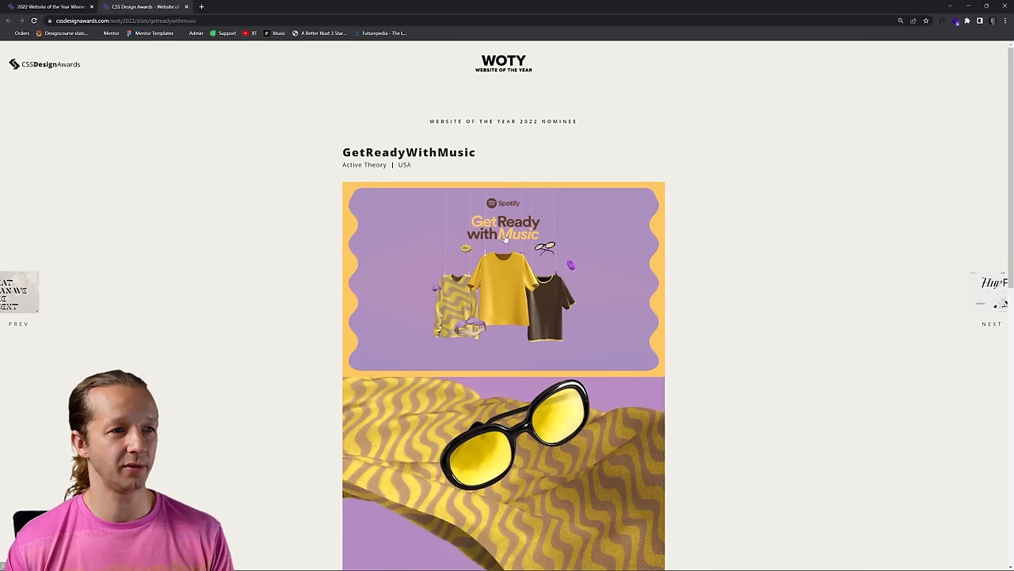
mouse_move(515, 317)
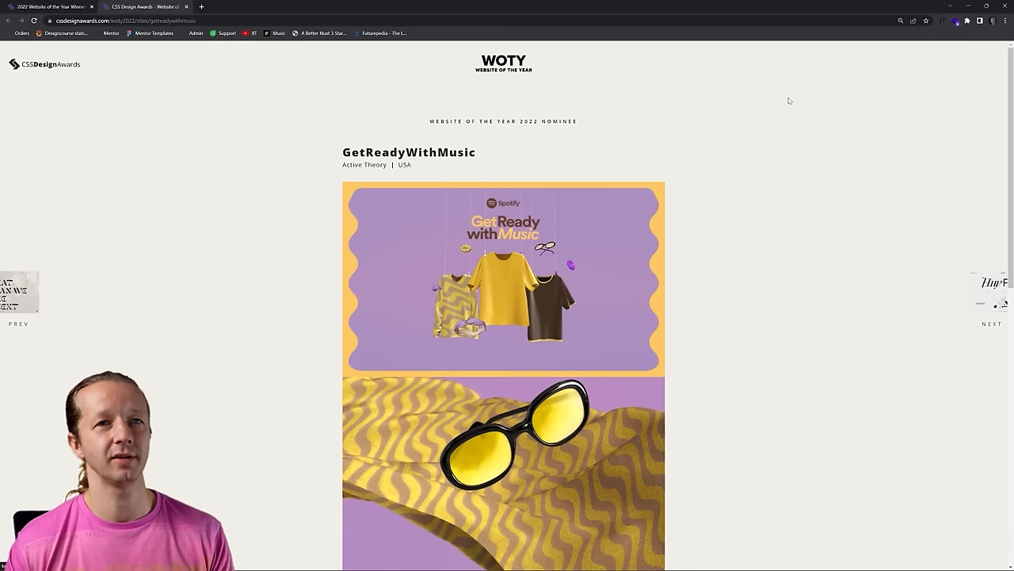
left_click(504, 279)
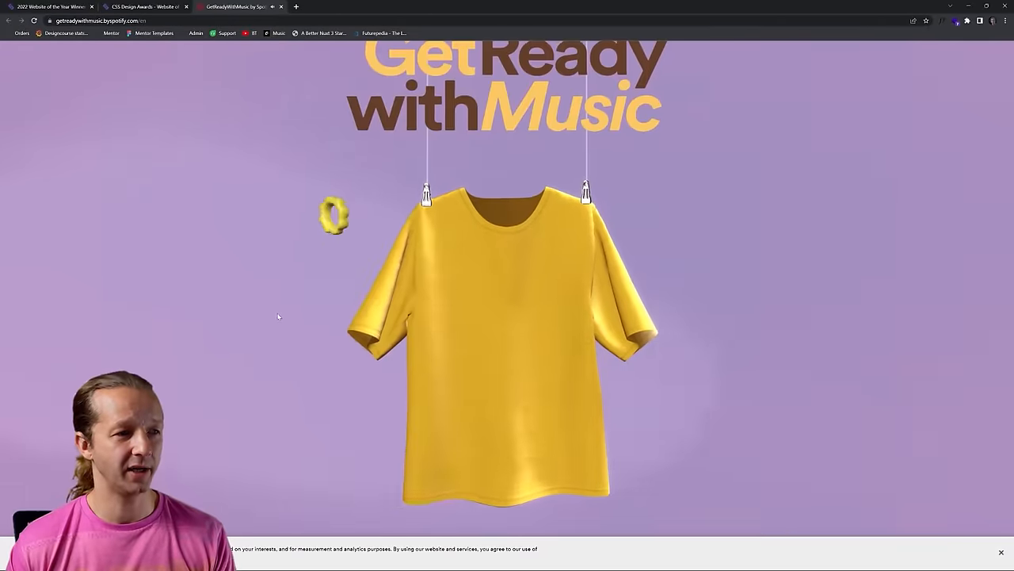
scroll("up", 3)
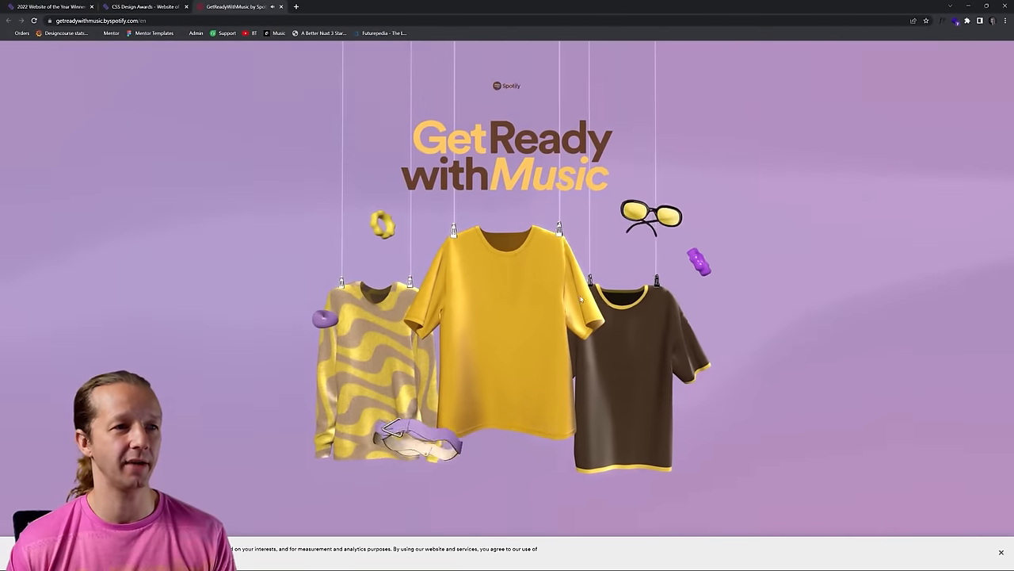
scroll("down", 3)
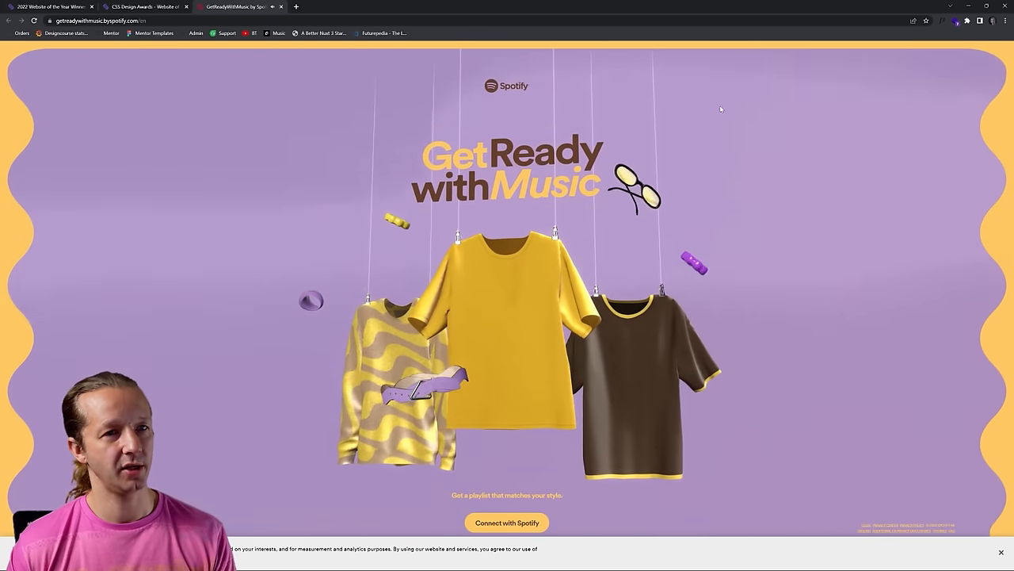
left_click(956, 20)
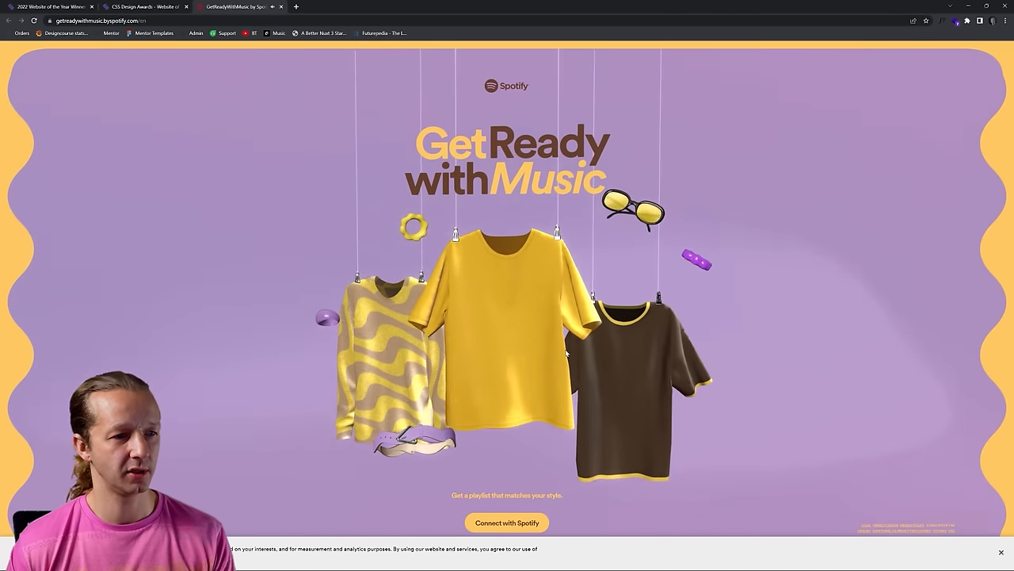
mouse_move(642, 386)
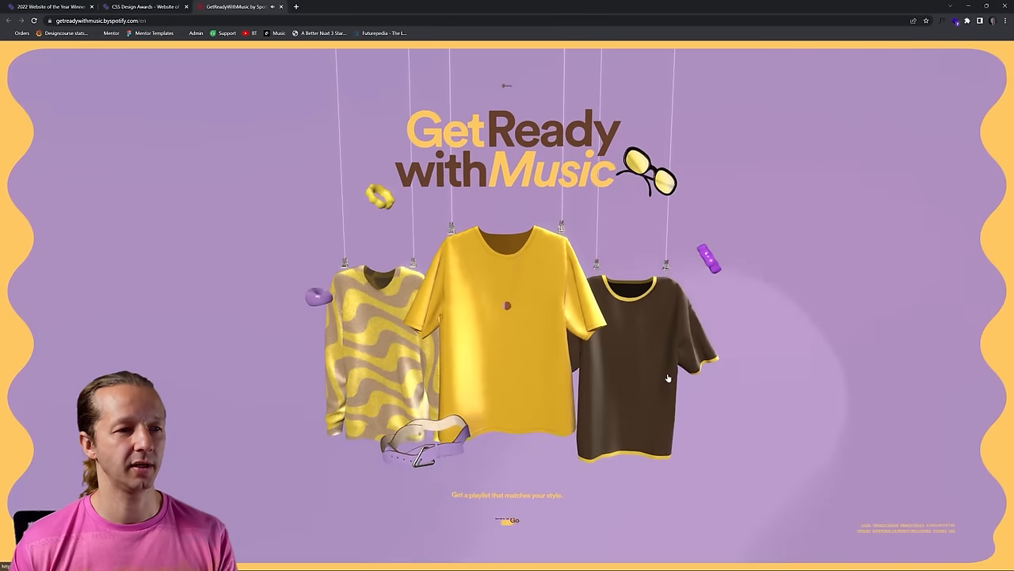
- Choose the Taking It Easy and Getting Stuff Done occasion cards, then add magenta to the record's mix
left_click(507, 519)
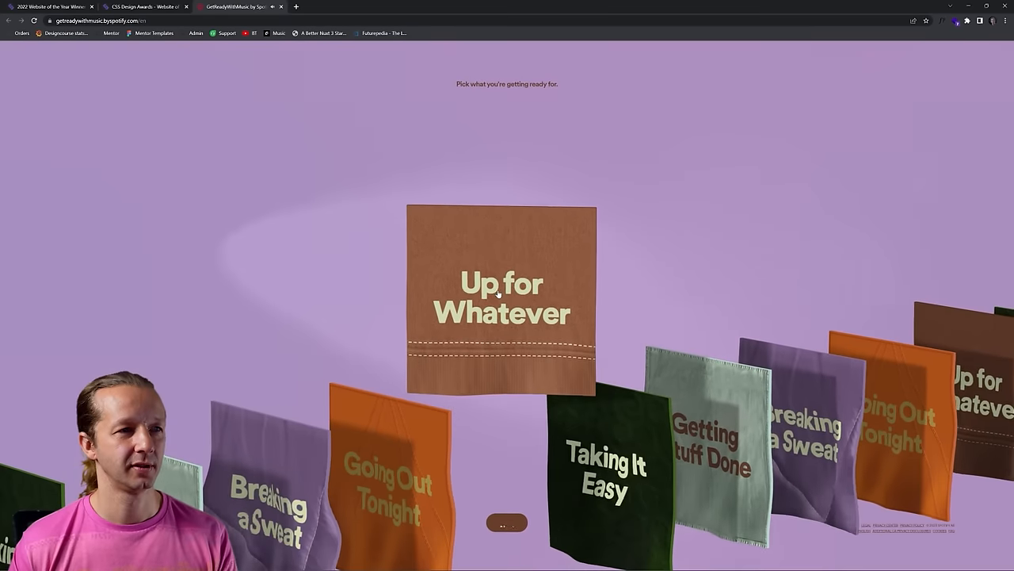
left_click(500, 299)
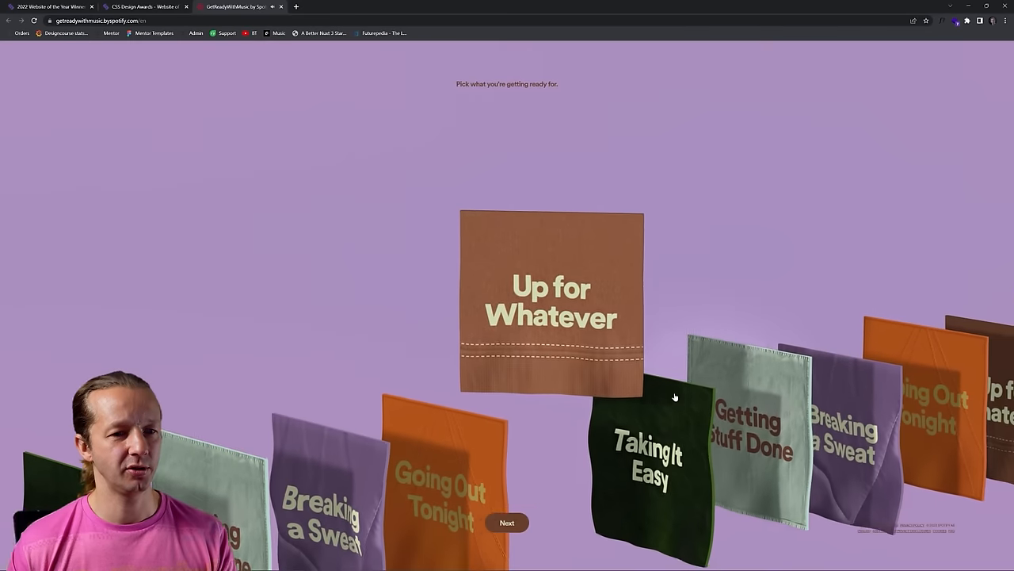
left_click(648, 452)
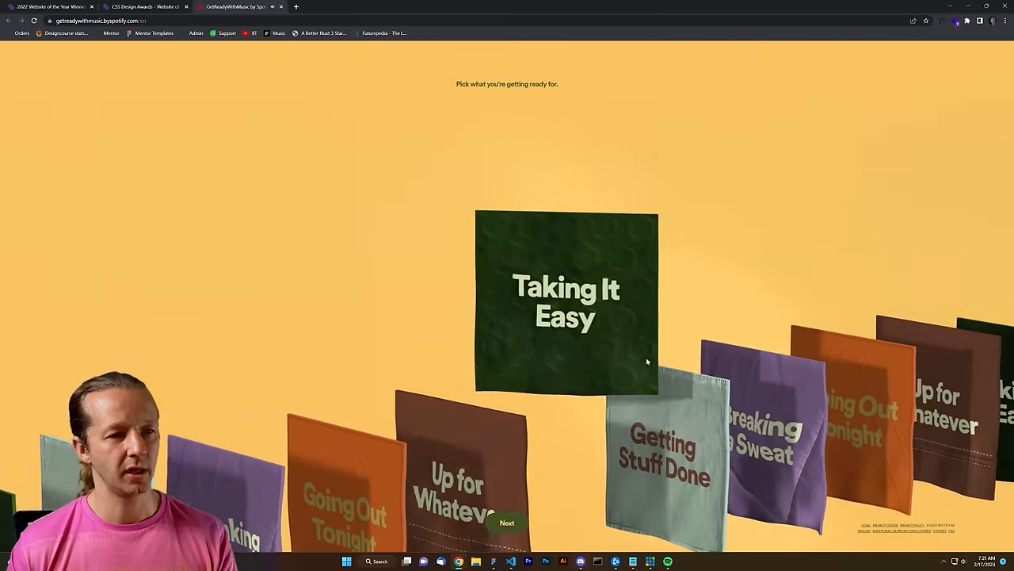
left_click(507, 523)
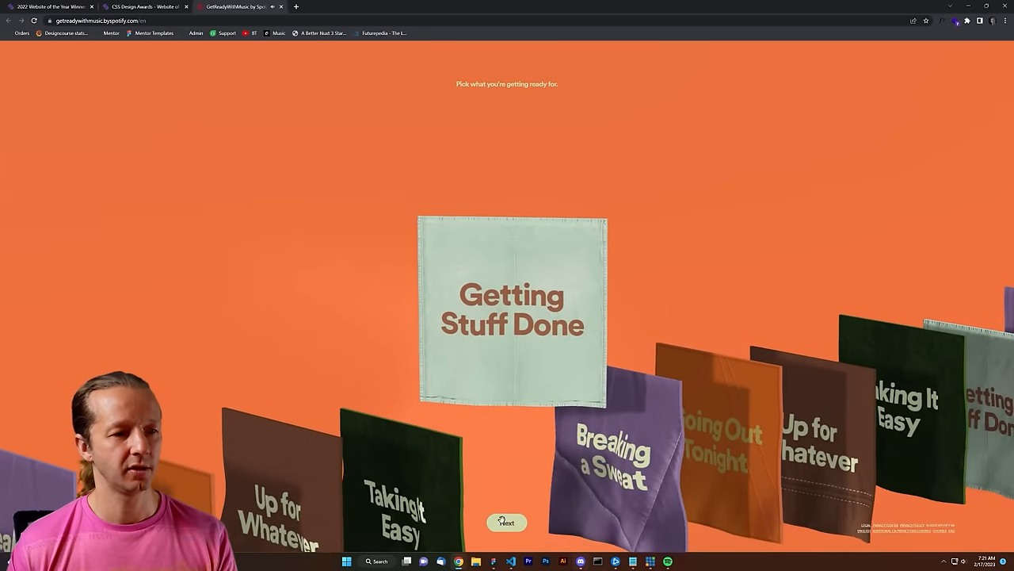
left_click(508, 523)
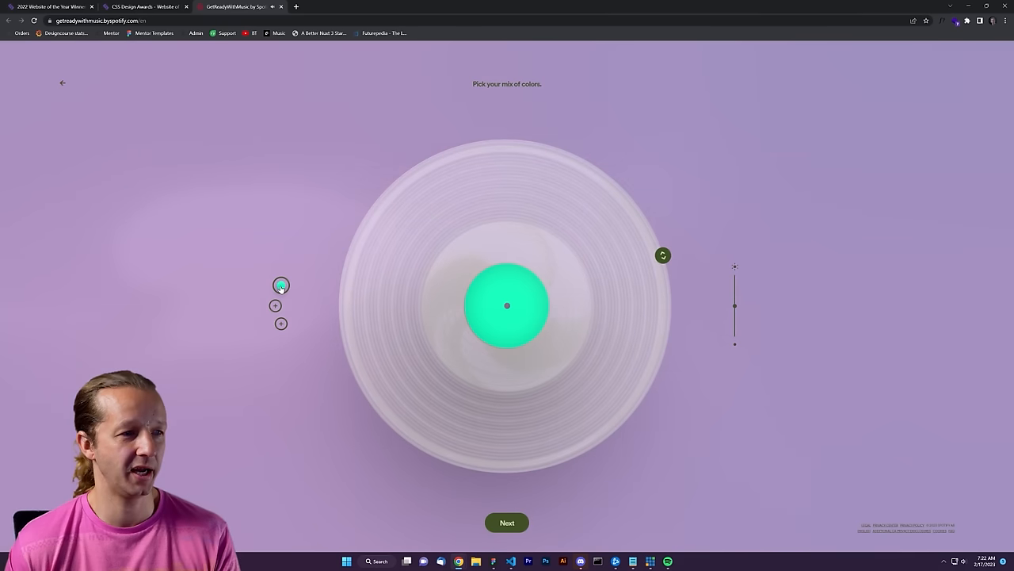
left_click(276, 304)
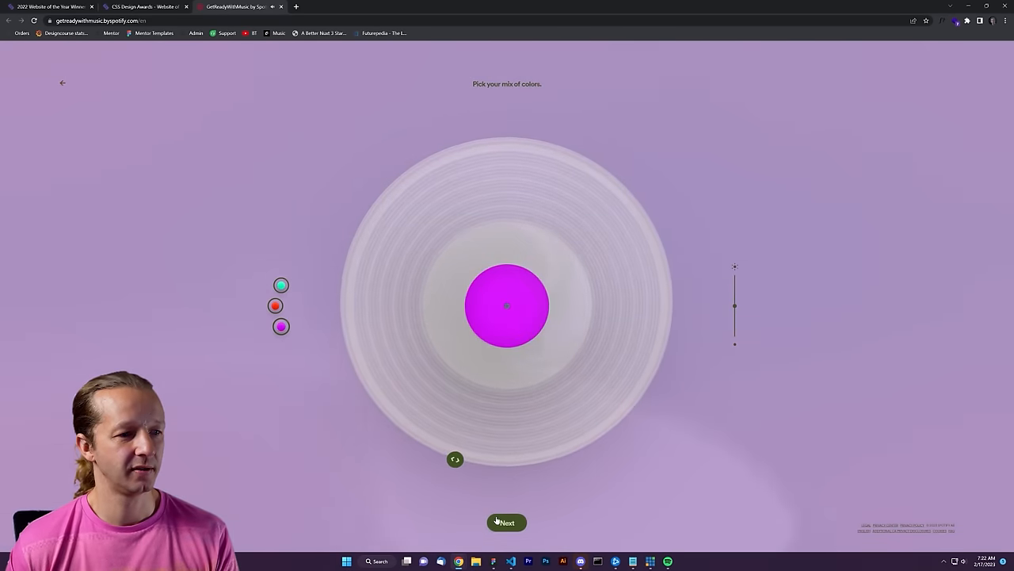
- Cycle through the Crisp, Shiny and Smooth vibes, keeping Smooth and reaching the name-and-photo step
left_click(507, 523)
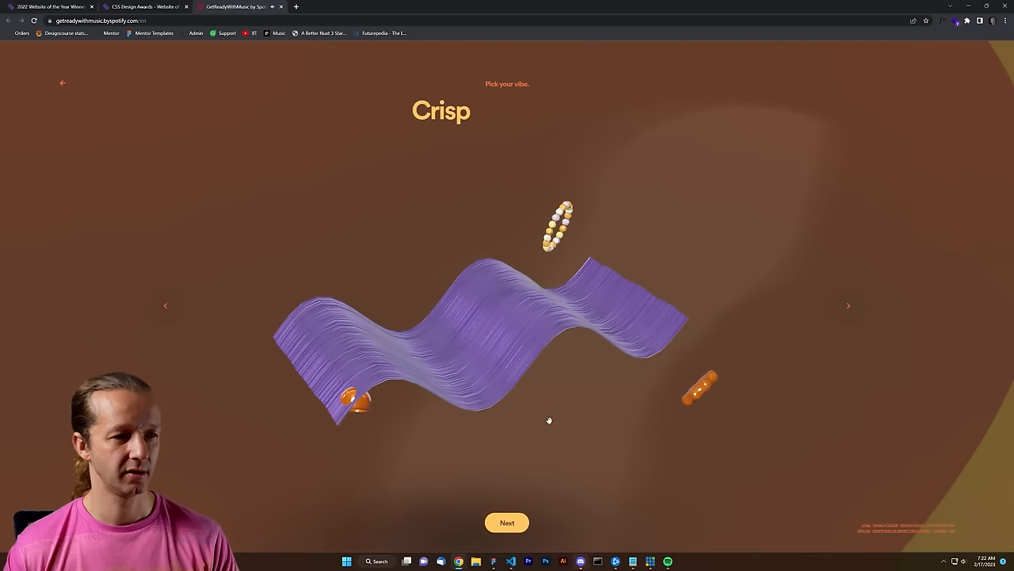
left_click(847, 304)
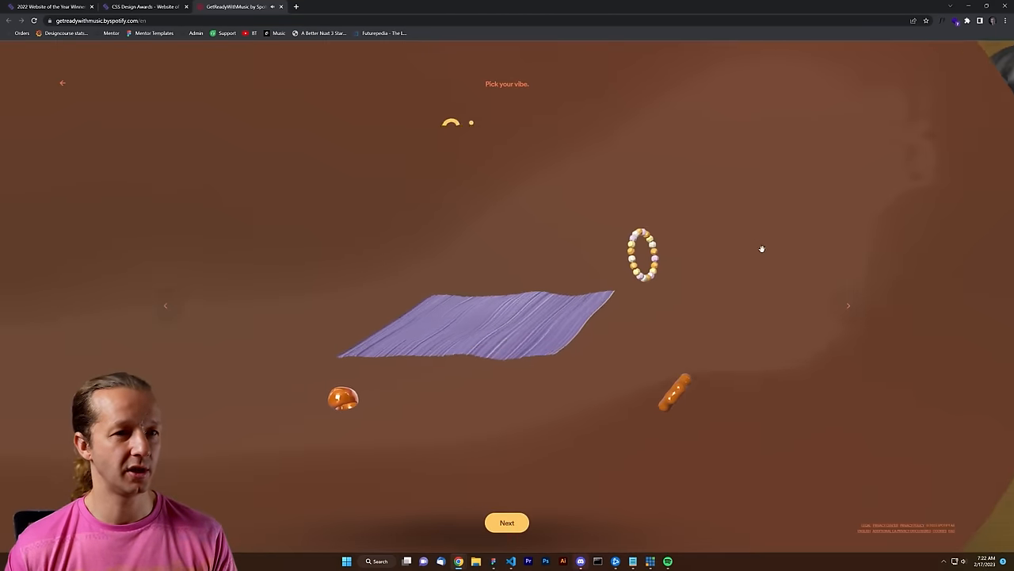
left_click(848, 305)
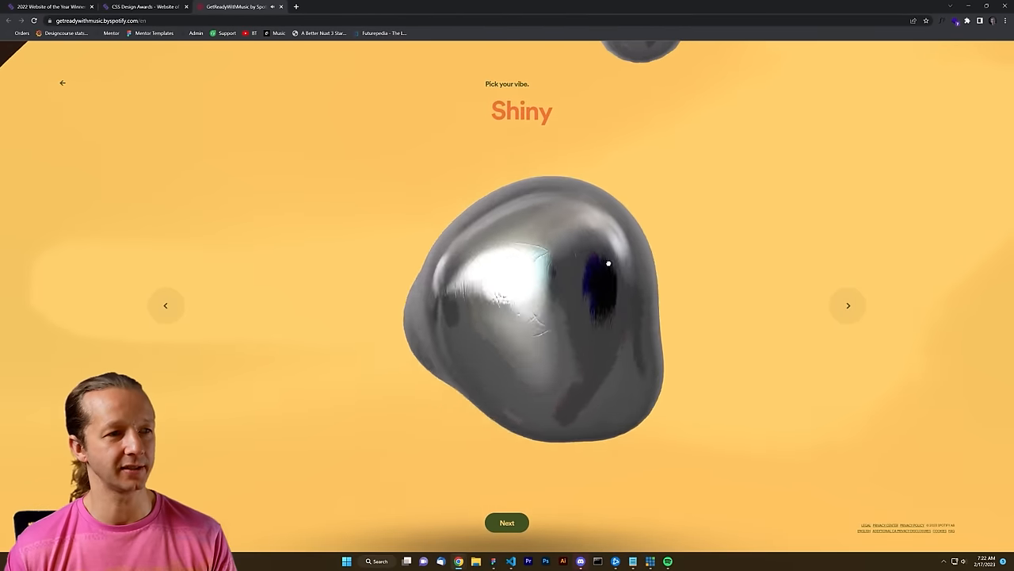
left_click(848, 304)
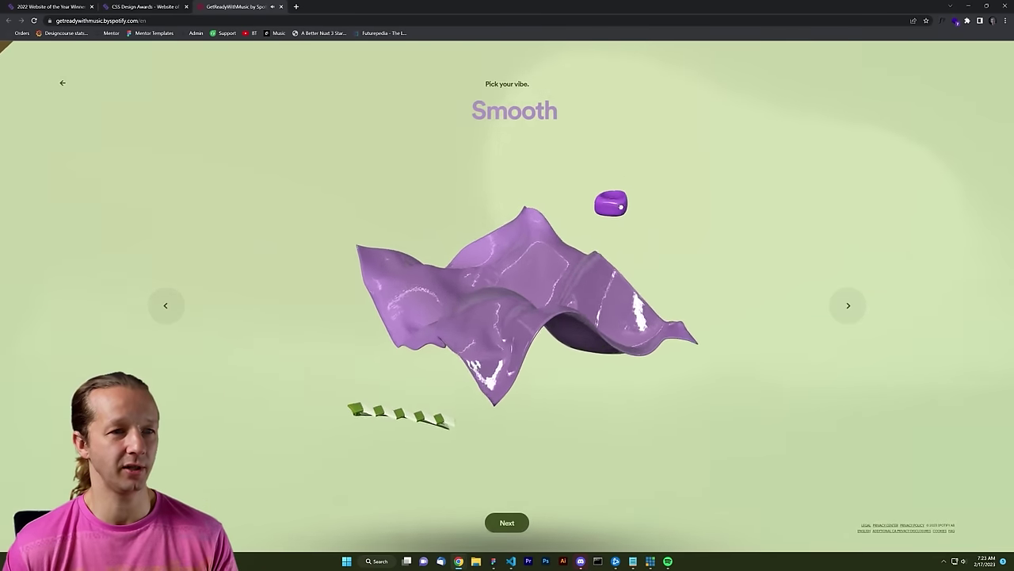
left_click(846, 304)
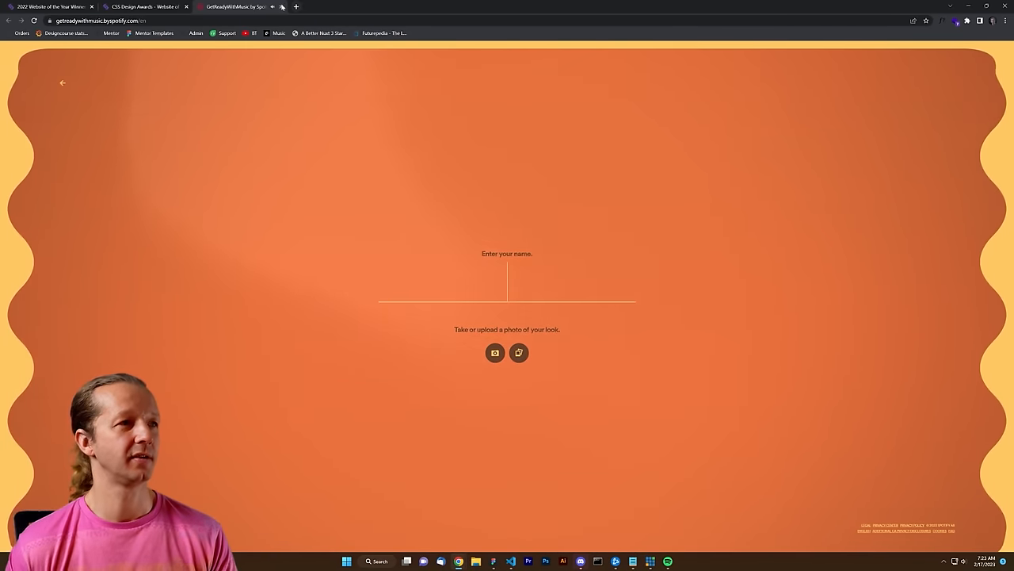
- From the nominee page, enter the Jimmy Nelson site and start its journey, skipping the name prompt
left_click(146, 6)
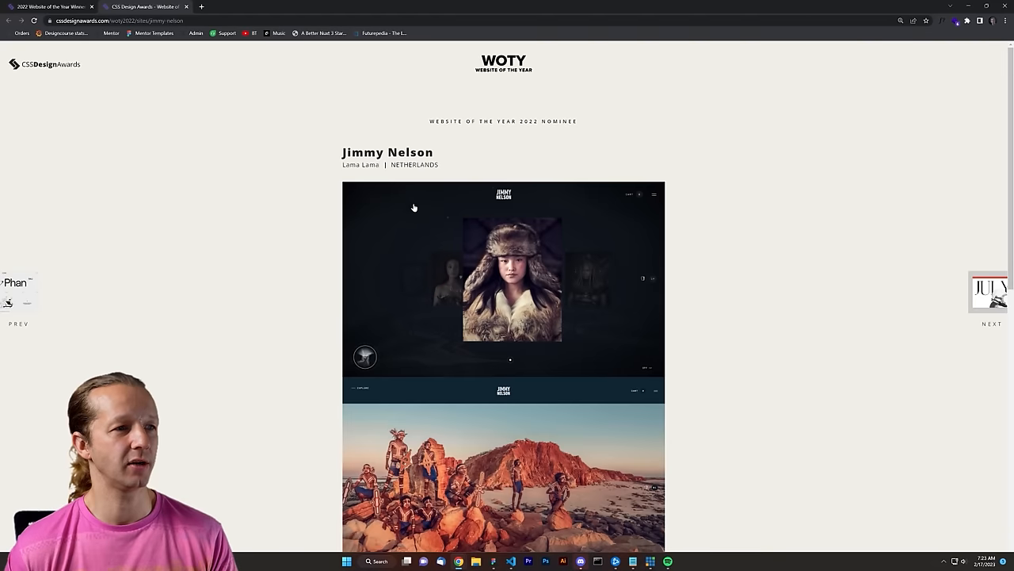
left_click(504, 278)
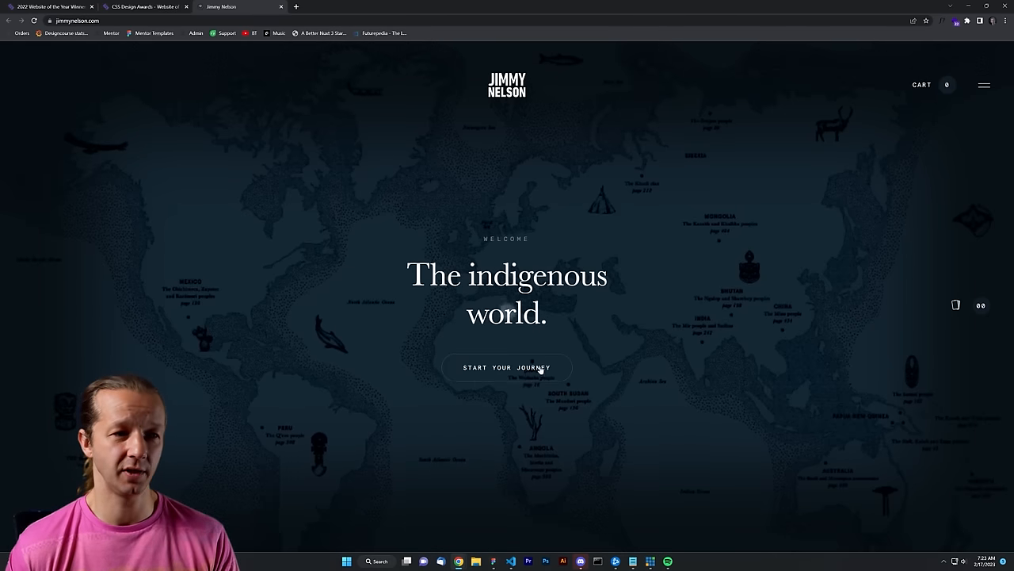
left_click(508, 368)
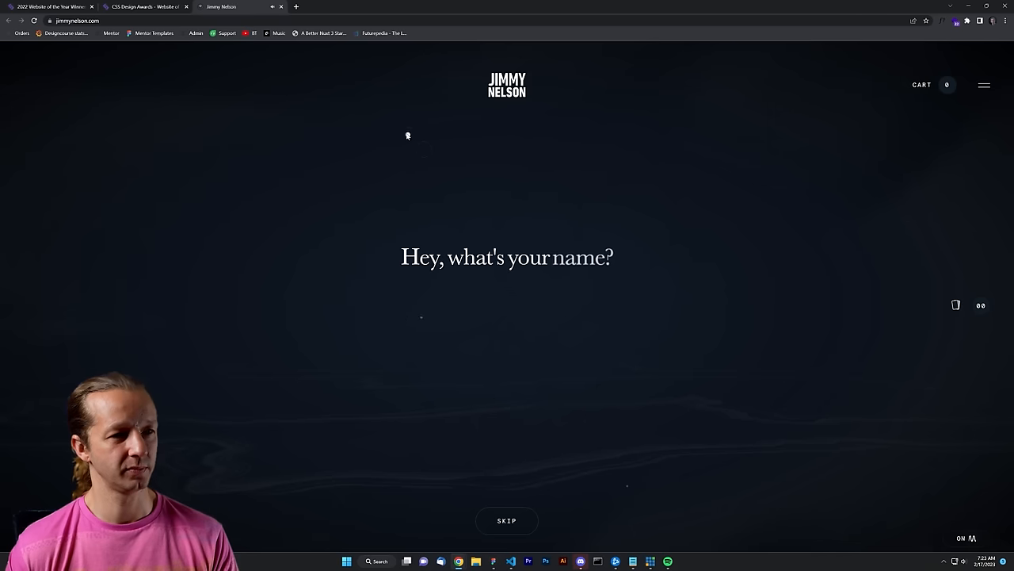
left_click(508, 304)
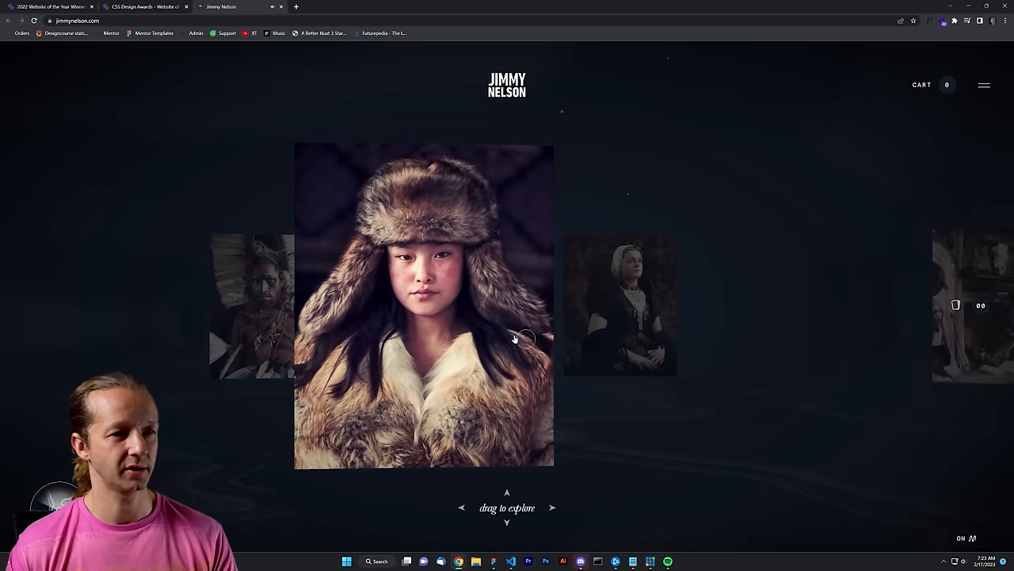
- Browse the row of portraits and choose the story 'The people of the Axel'
left_click_drag(515, 339, 399, 175)
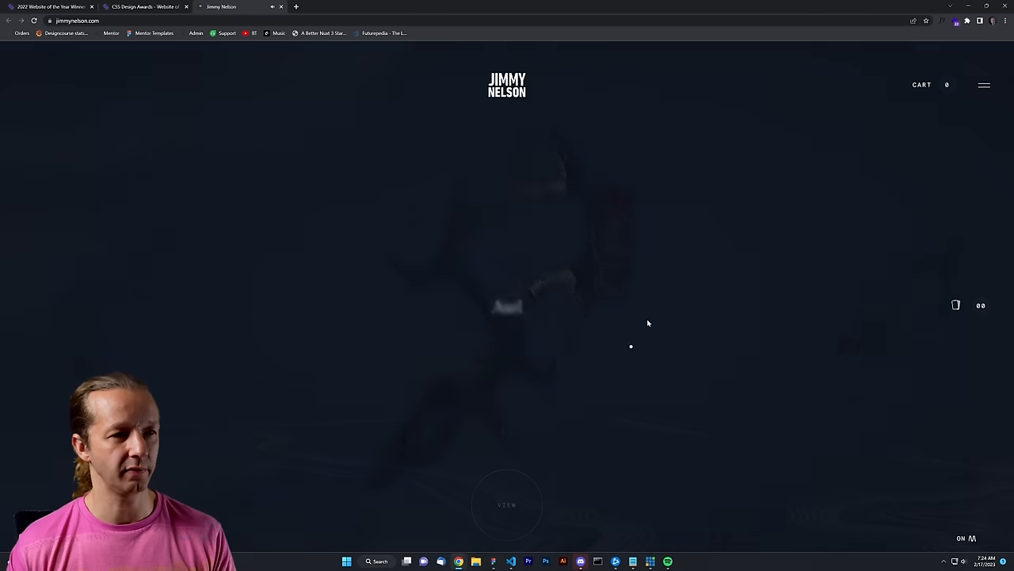
left_click(508, 504)
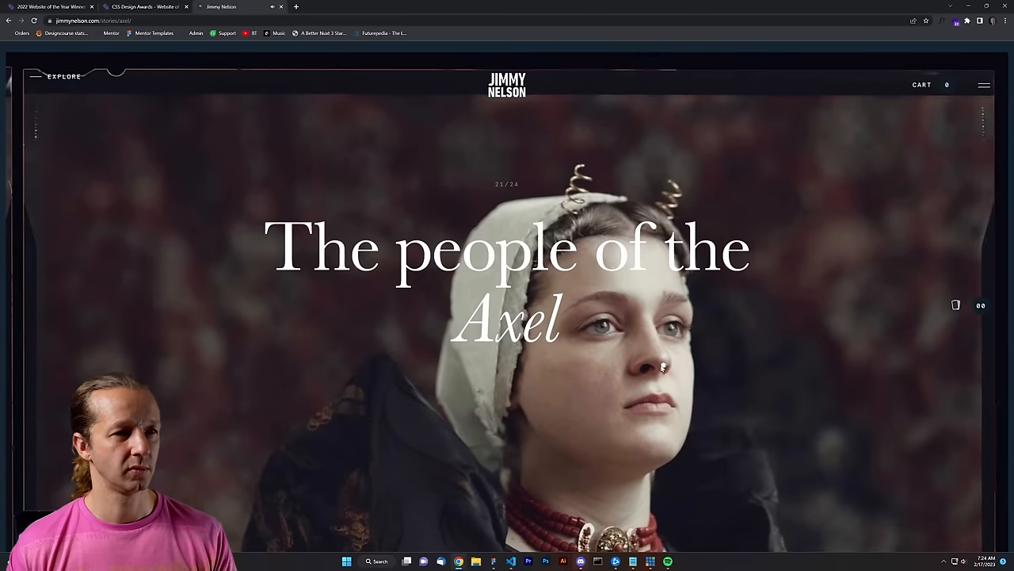
- Check Wappalyzer's stack for the site (WordPress, React, GSAP, three.js), then scroll to the beach film
left_click(954, 21)
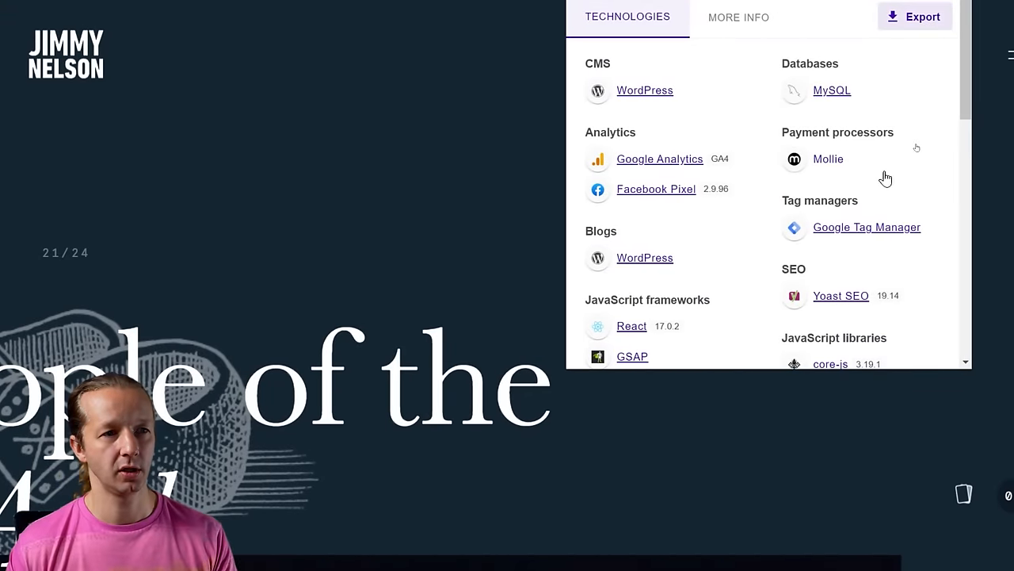
scroll("down", 3)
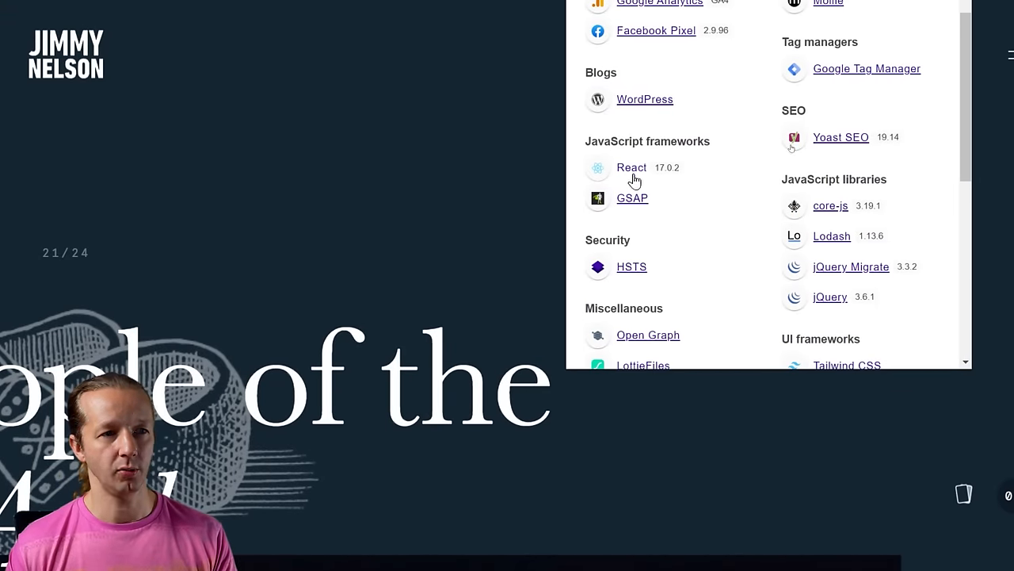
mouse_move(701, 212)
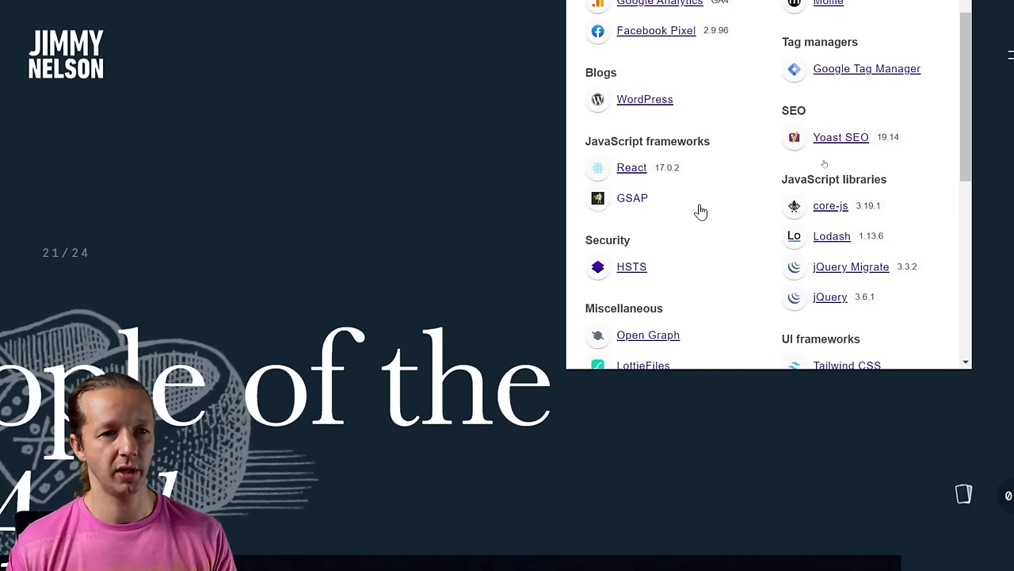
scroll("up", 3)
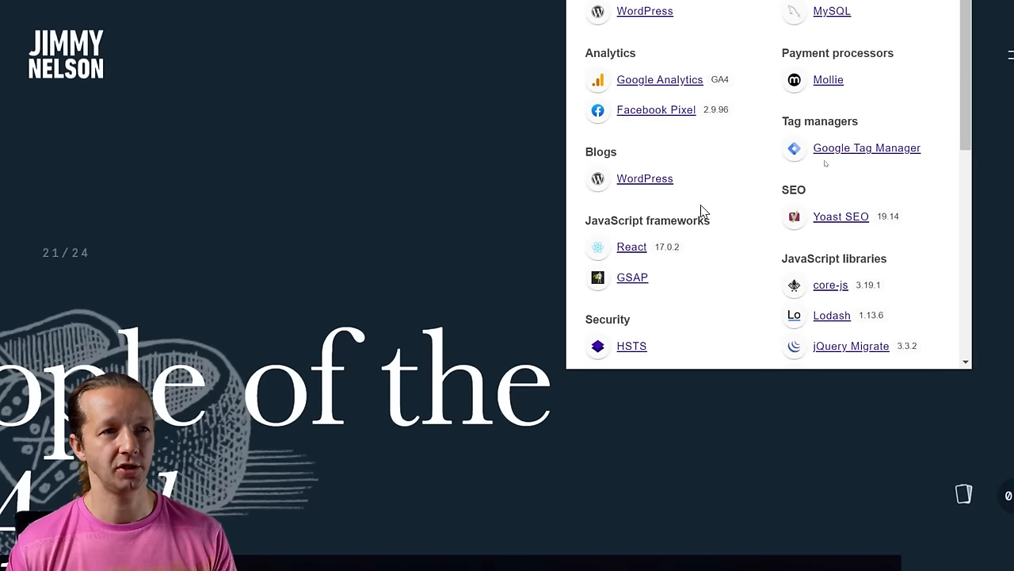
scroll("down", 3)
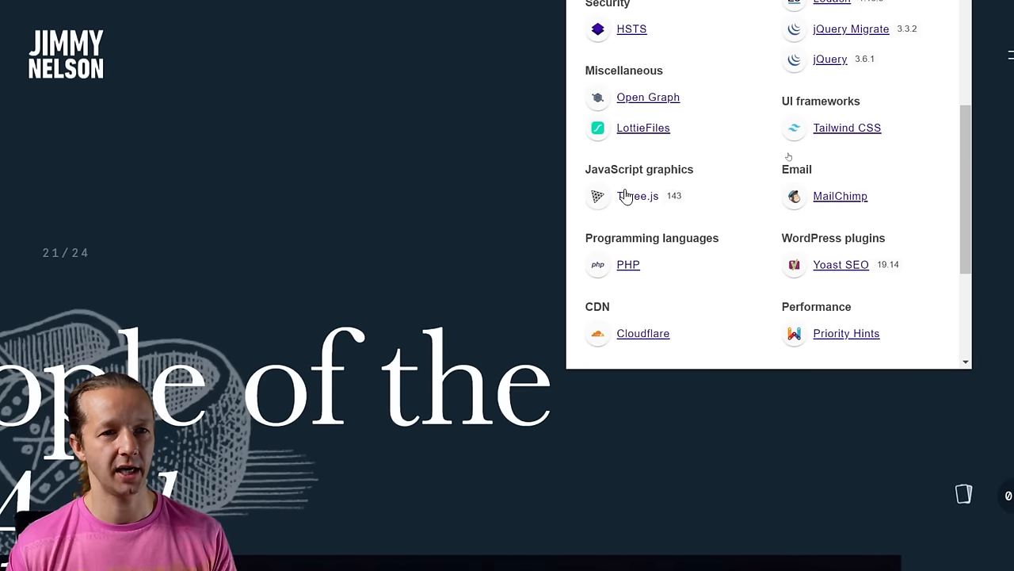
scroll("down", 3)
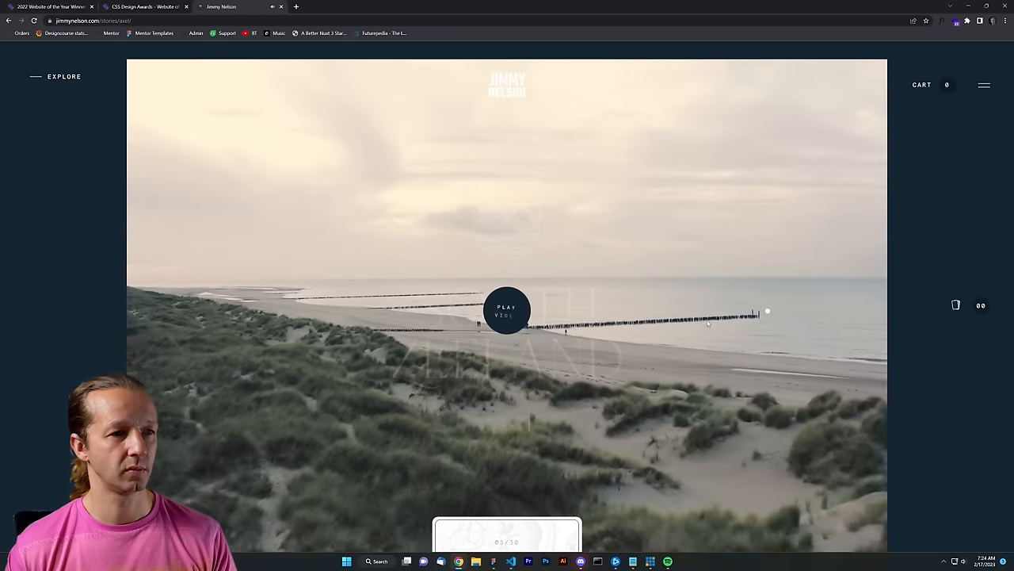
- Scroll into the Axel story and look through the site's hamburger menu
scroll("down", 3)
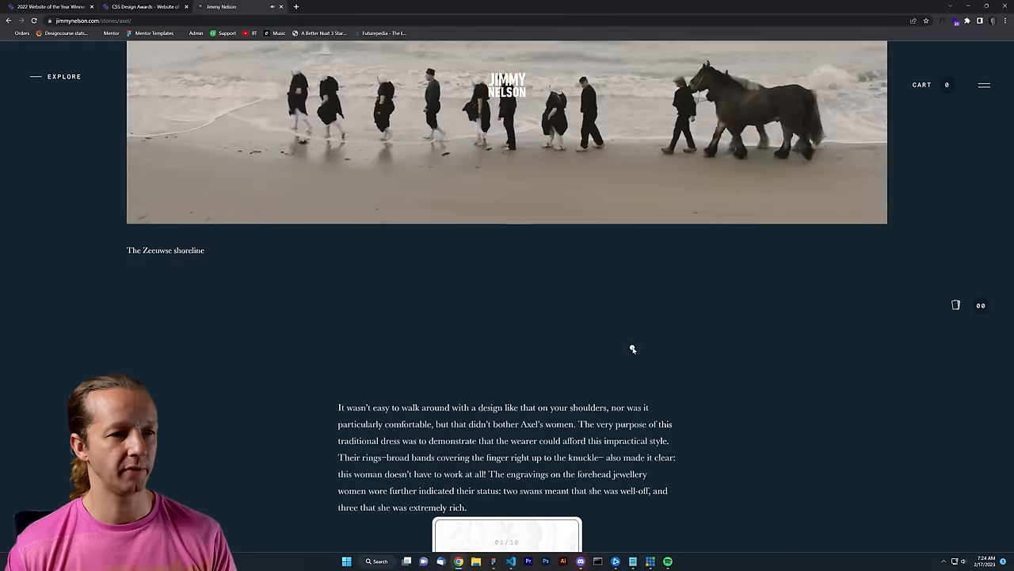
scroll("down", 3)
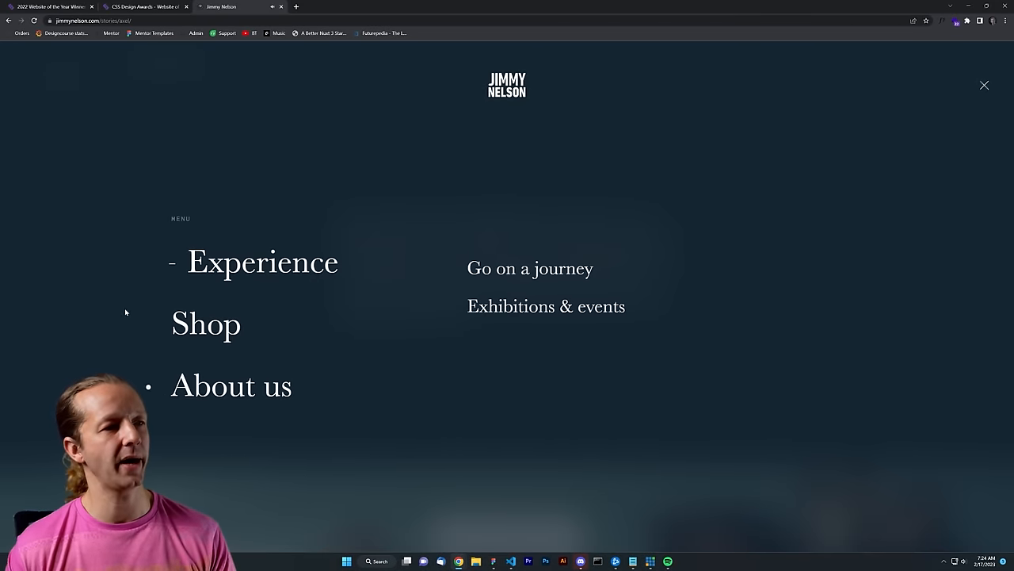
left_click(984, 86)
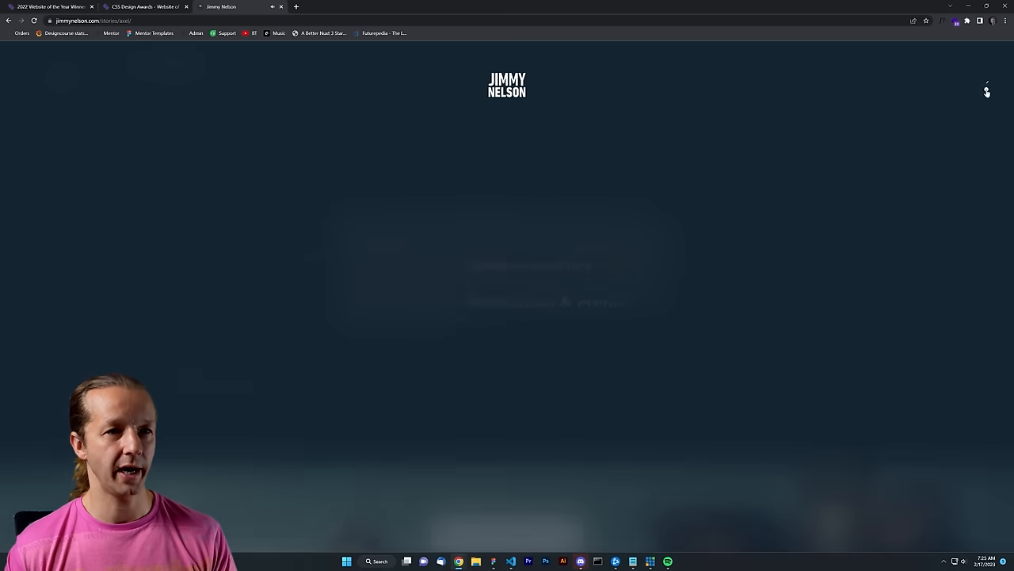
left_click(986, 88)
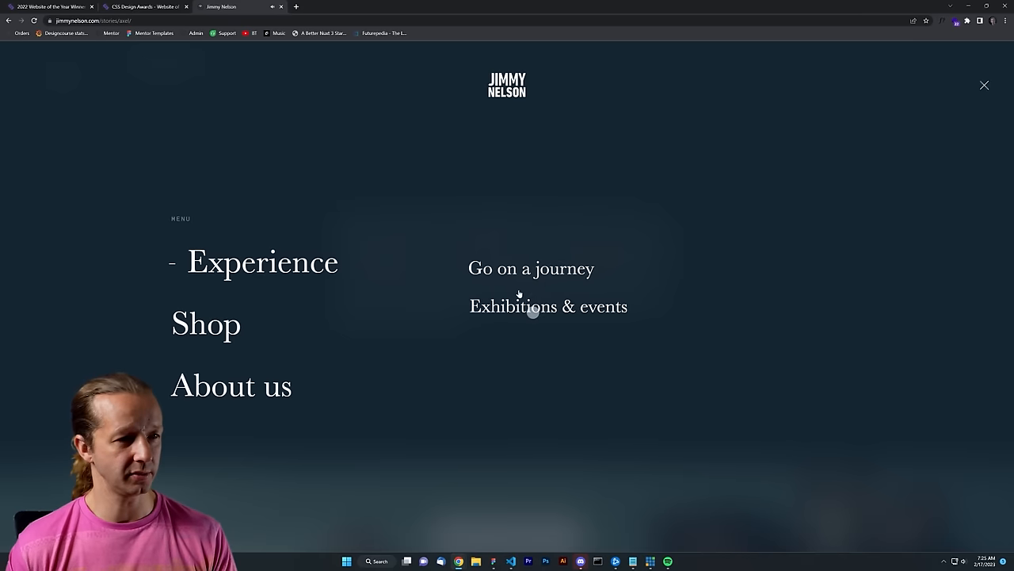
mouse_move(853, 149)
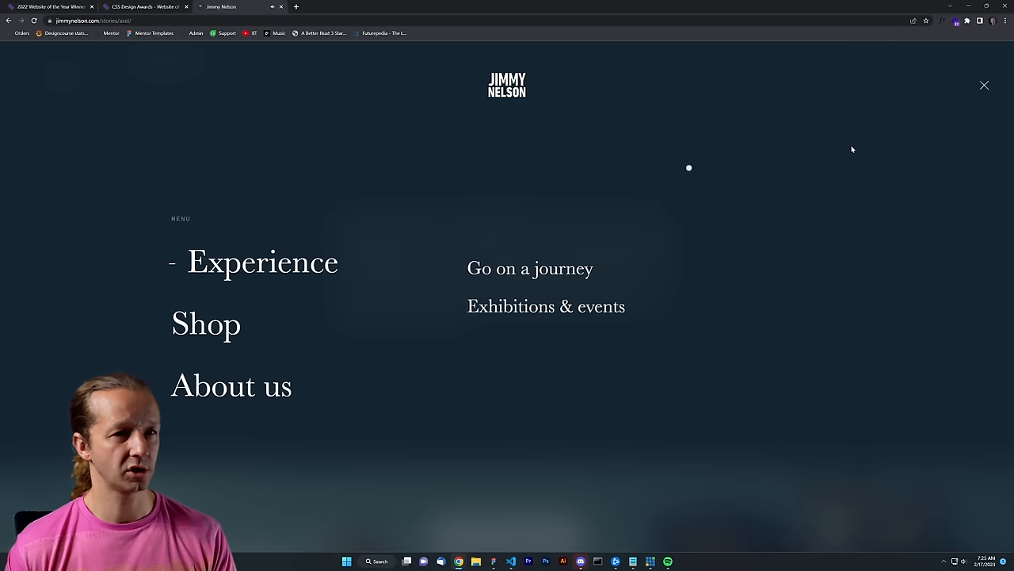
left_click(984, 86)
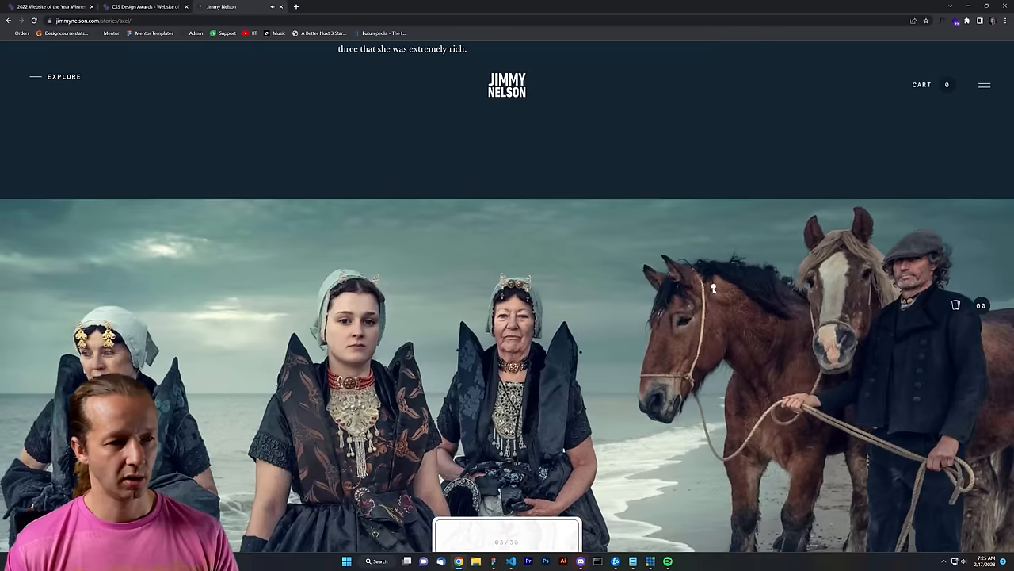
- Read on through the beach video captions, then return to the Top 10 WOTY 2022 list at the next nominee
scroll("down", 3)
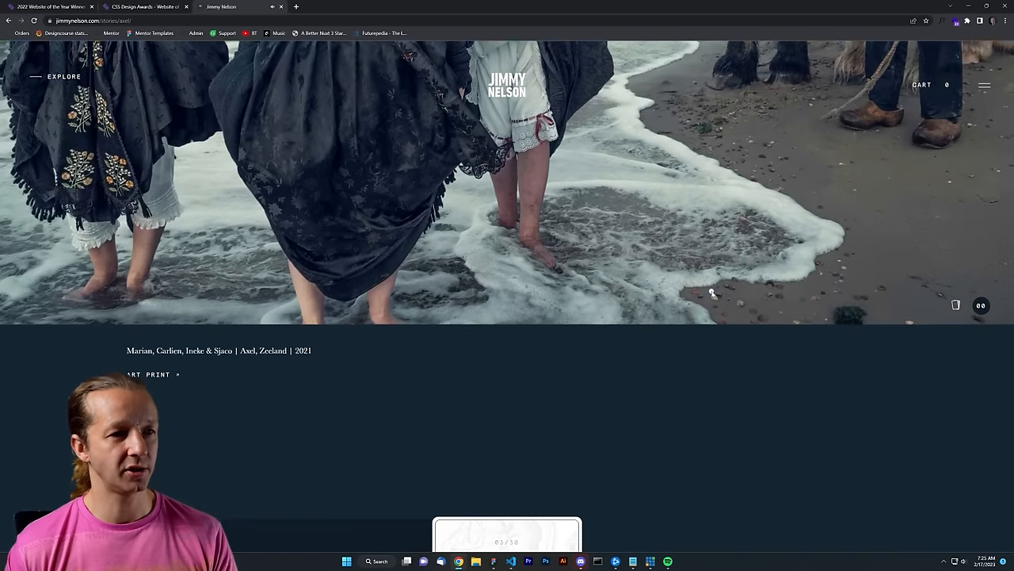
scroll("down", 3)
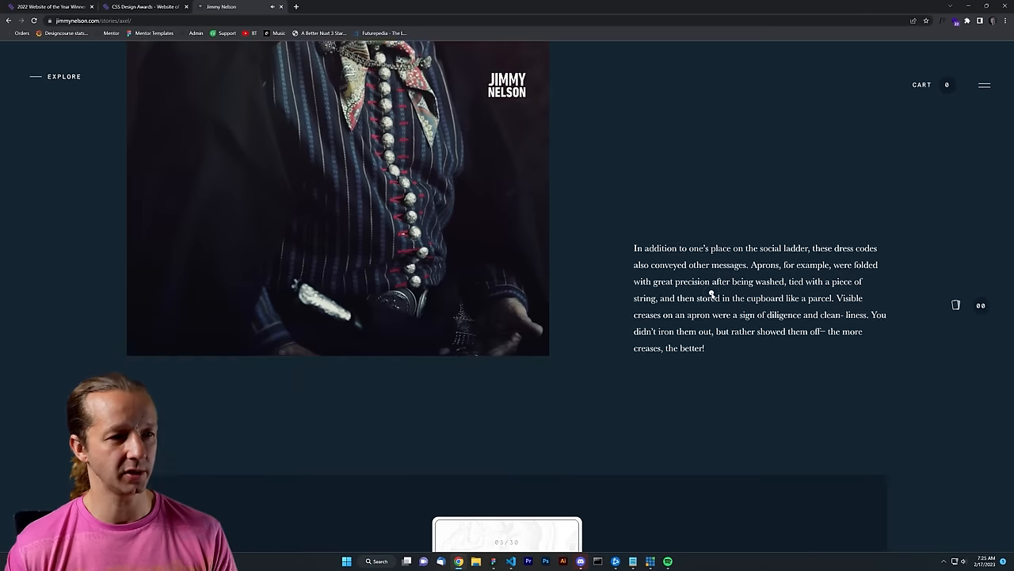
scroll("down", 3)
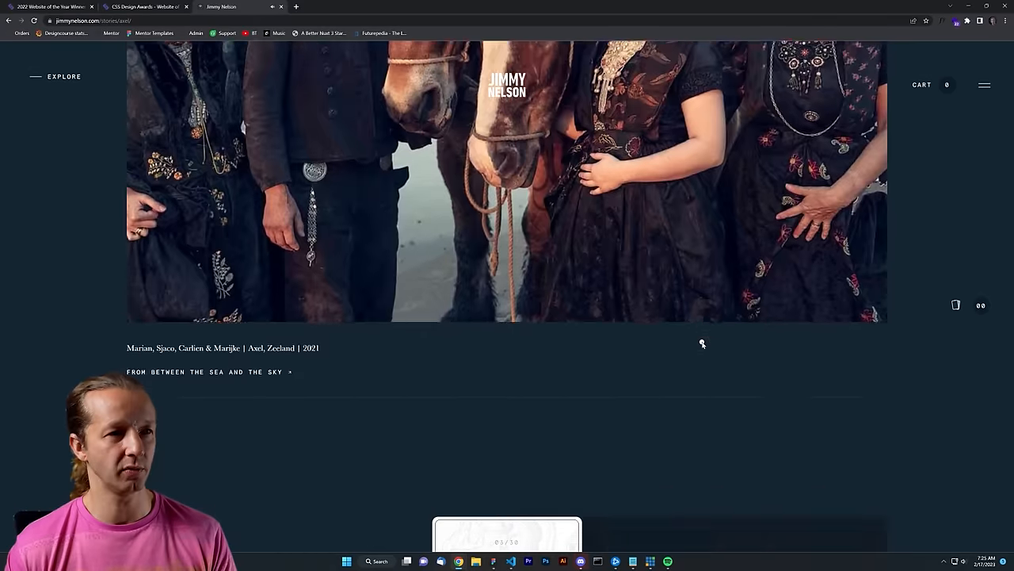
scroll("down", 3)
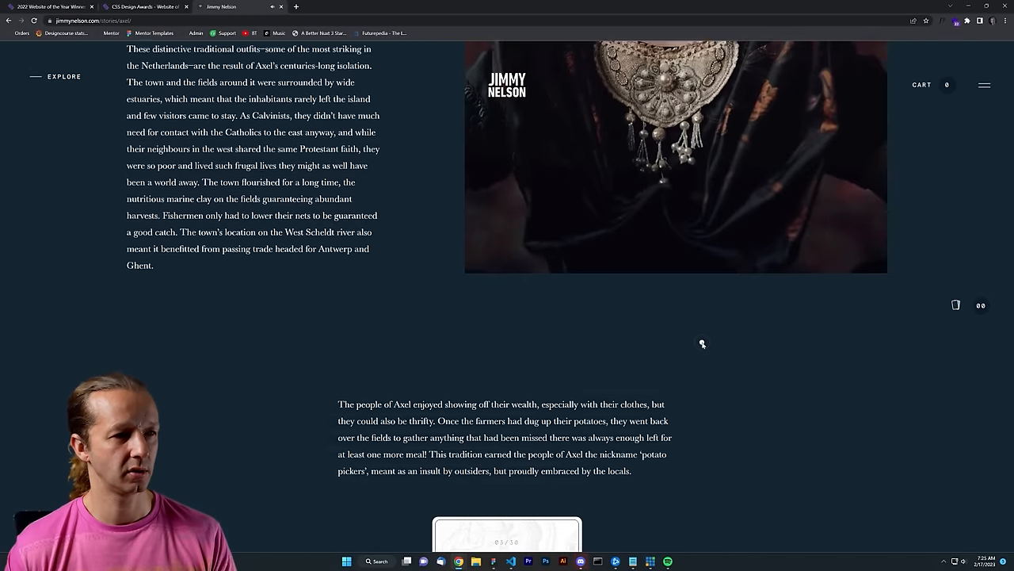
scroll("down", 3)
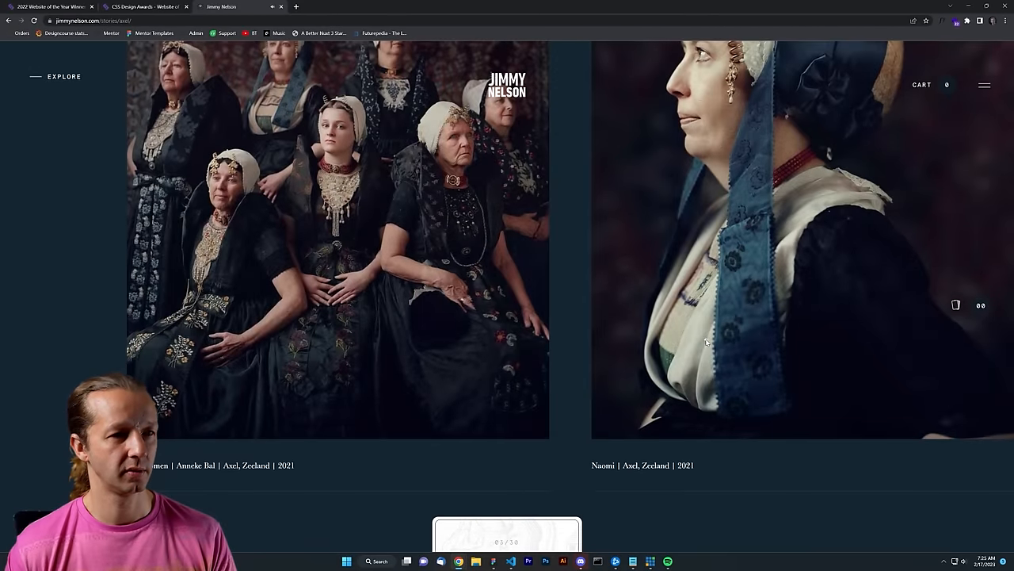
left_click(150, 7)
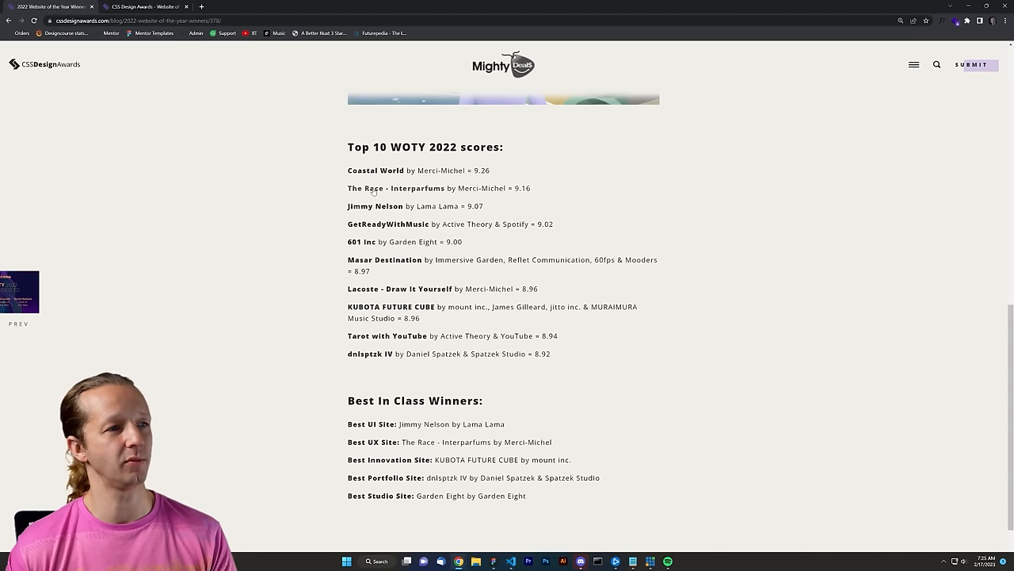
right_click(369, 187)
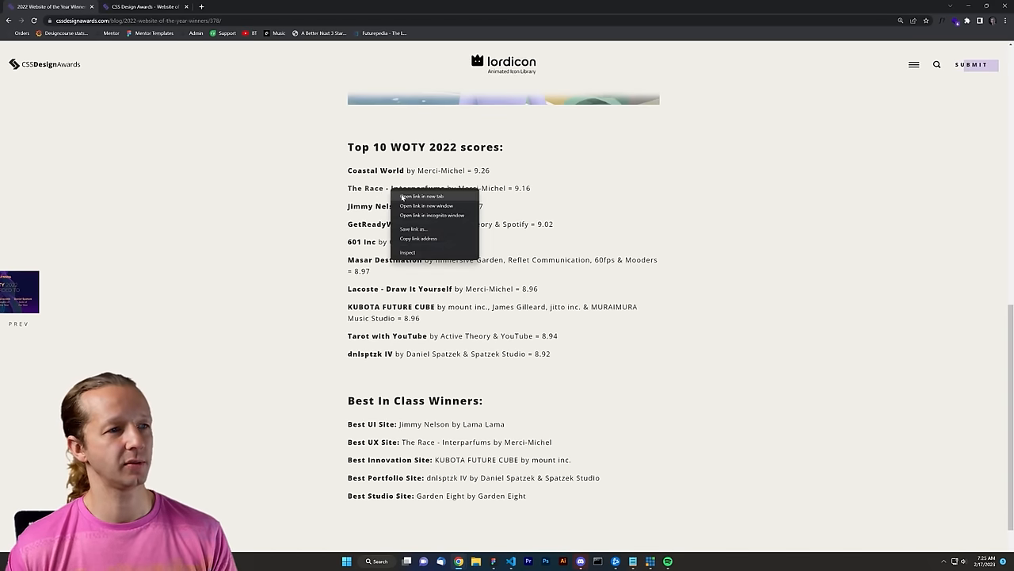
- Launch merci-michel.com in a new tab and go to its Projects list
left_click(421, 196)
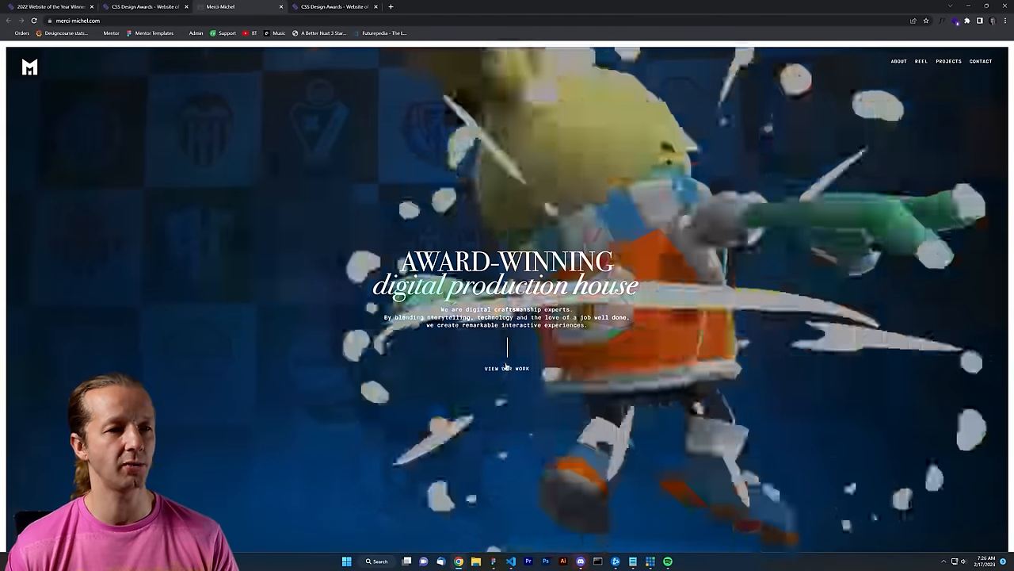
left_click(947, 60)
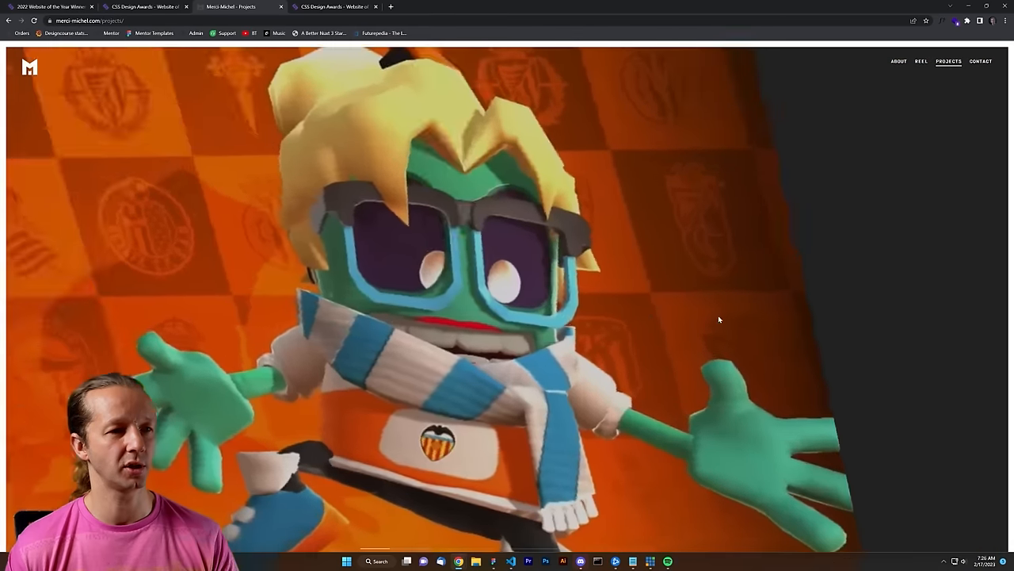
scroll("down", 3)
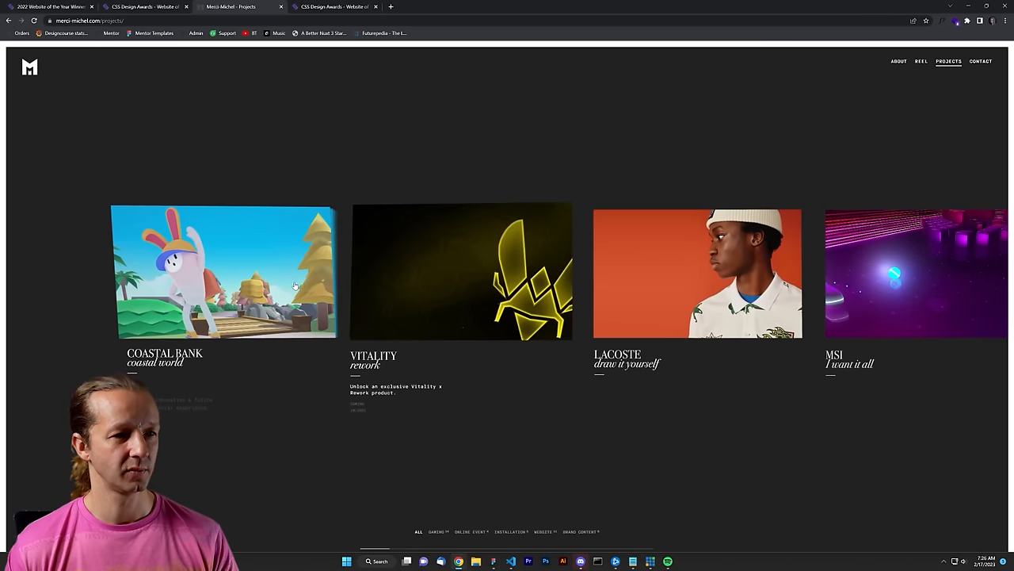
- Check the site's tech stack in Wappalyzer, then browse projects Play-Doh, Ouigo, Pone and EDF
left_click(956, 21)
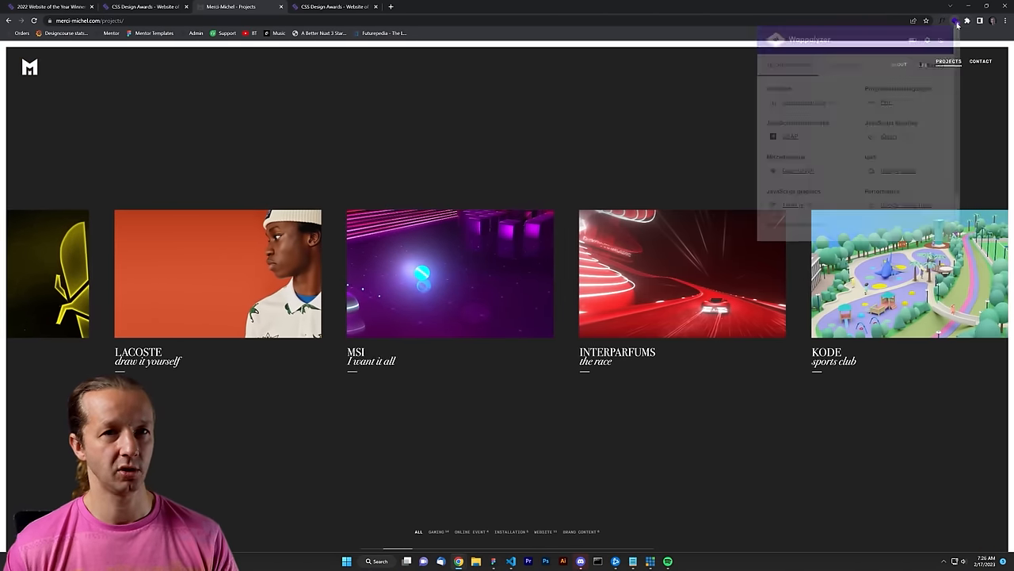
left_click(954, 20)
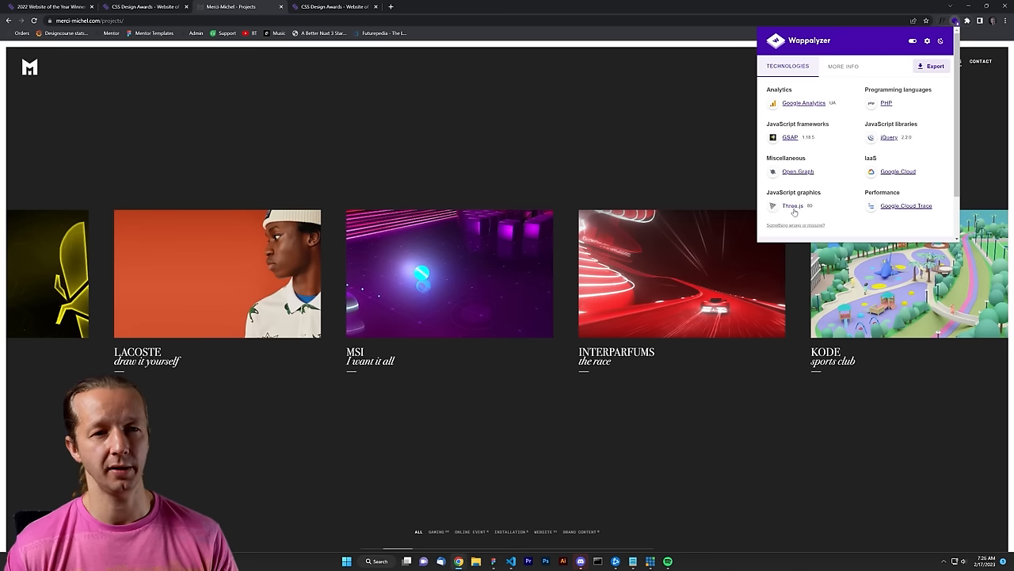
mouse_move(498, 121)
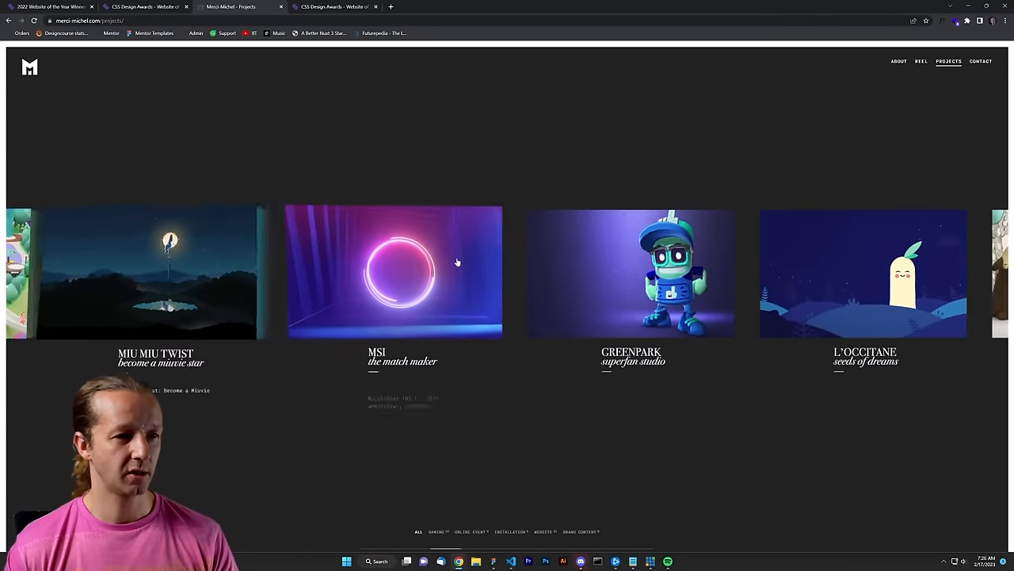
scroll("right", 3)
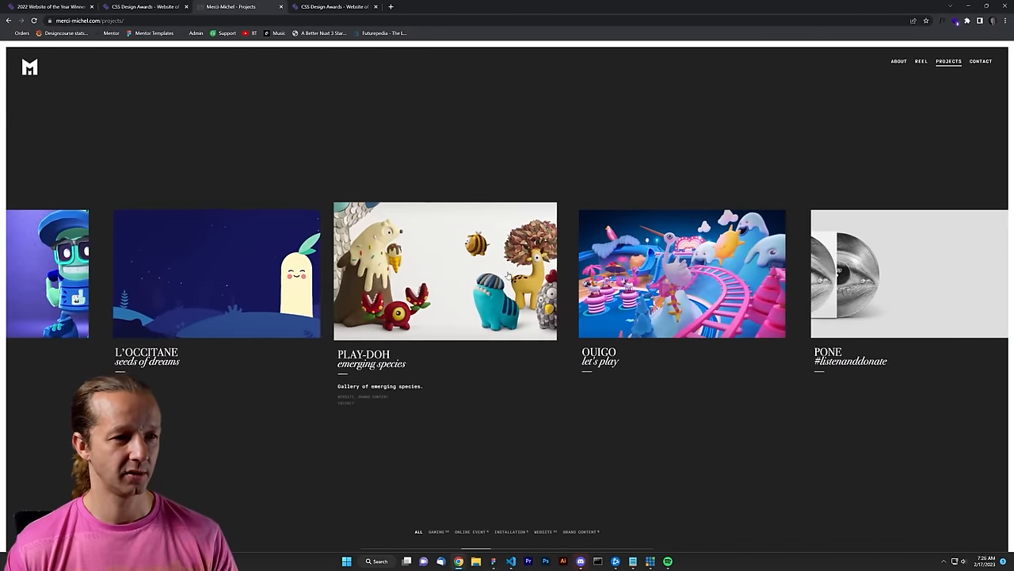
scroll("right", 3)
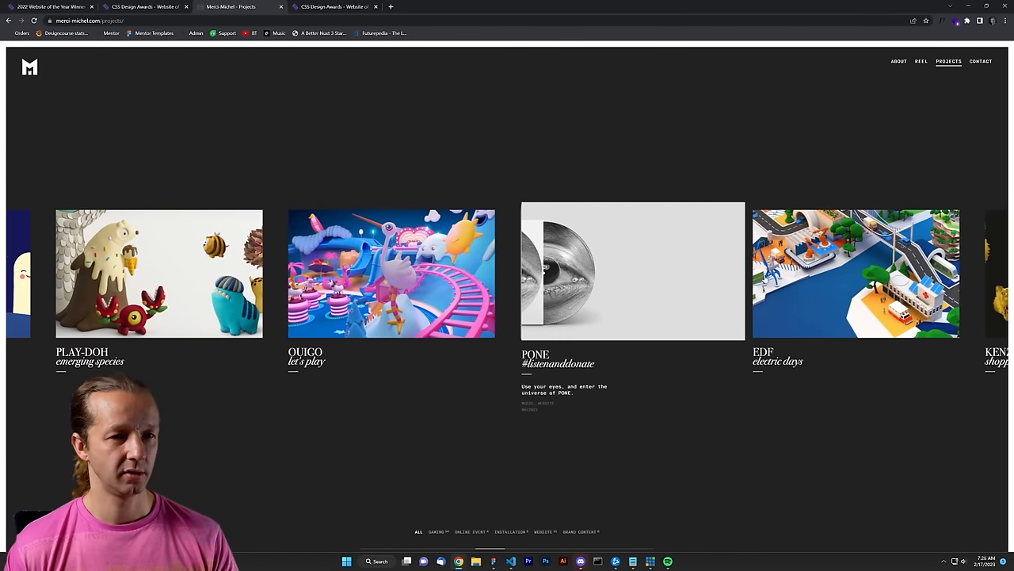
left_click(856, 273)
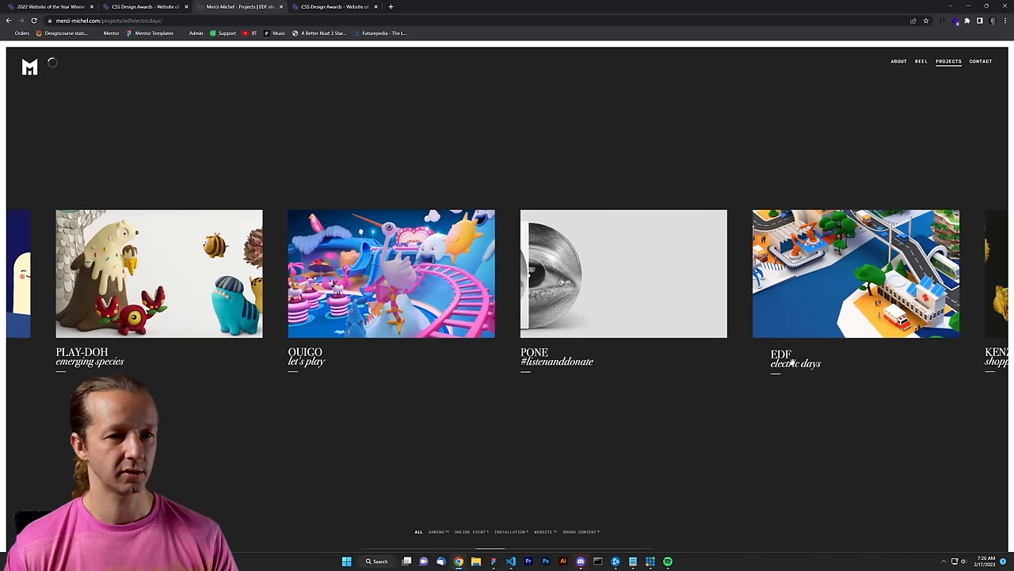
left_click(856, 273)
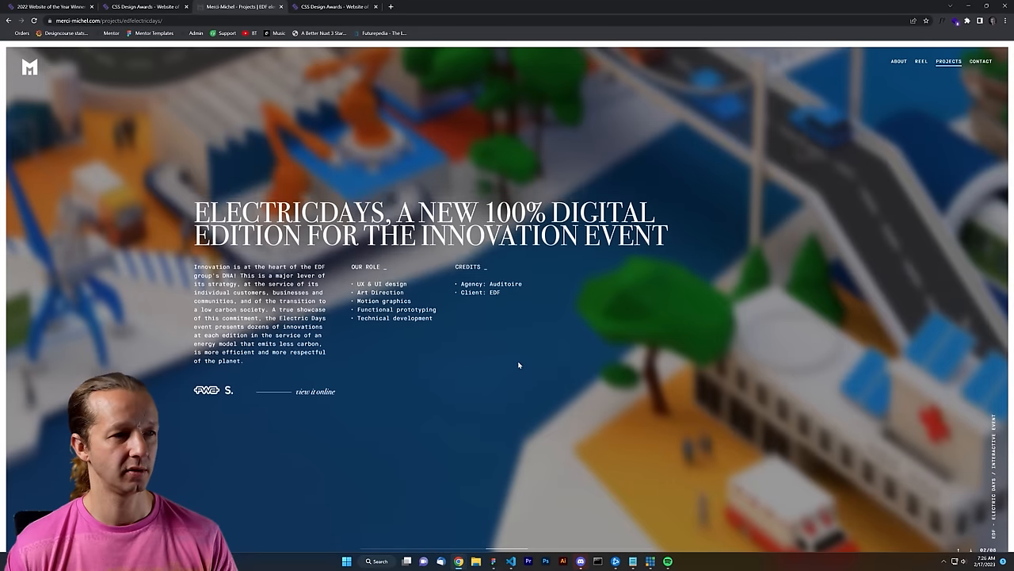
scroll("down", 3)
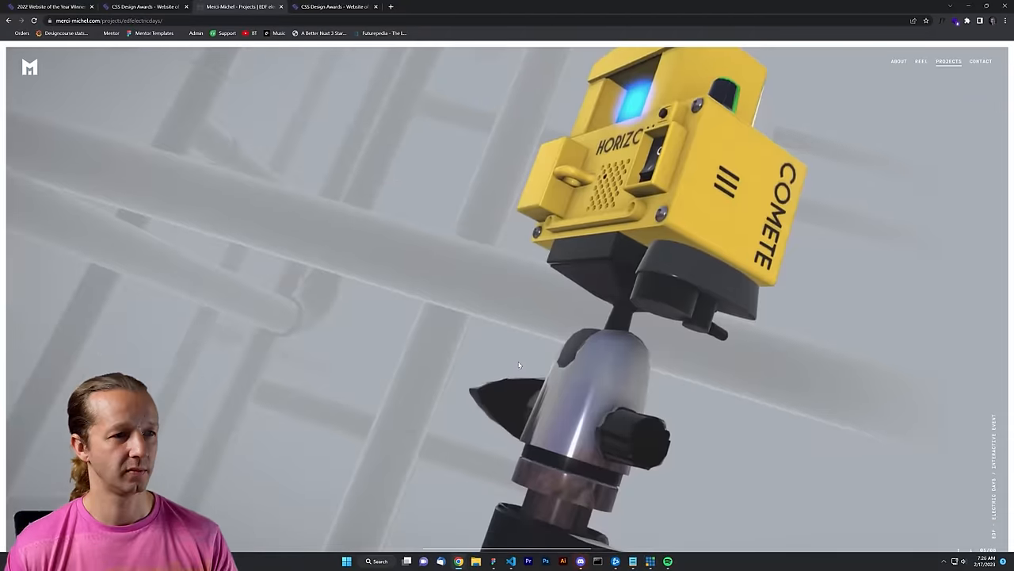
scroll("down", 3)
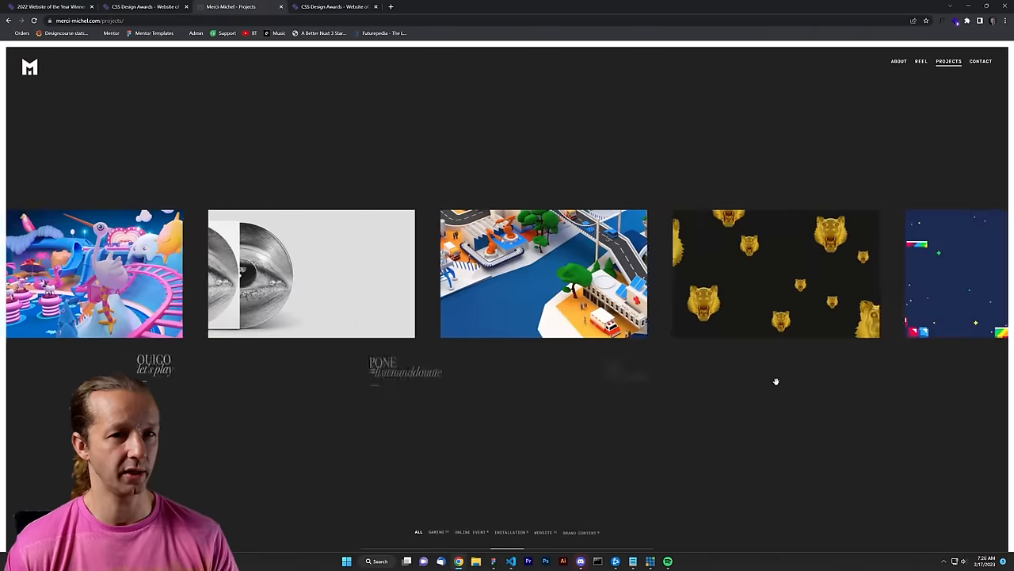
scroll("right", 3)
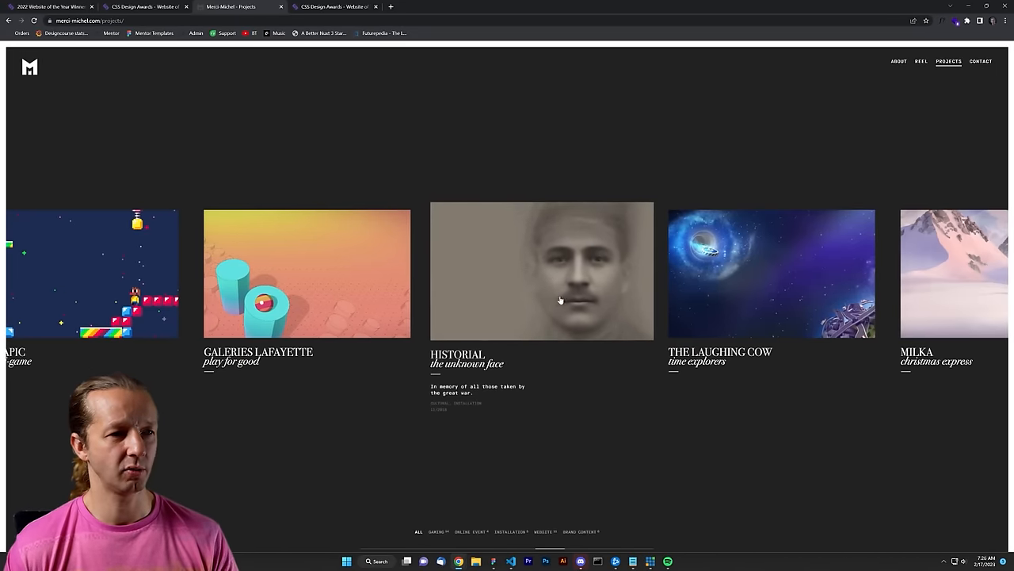
scroll("right", 3)
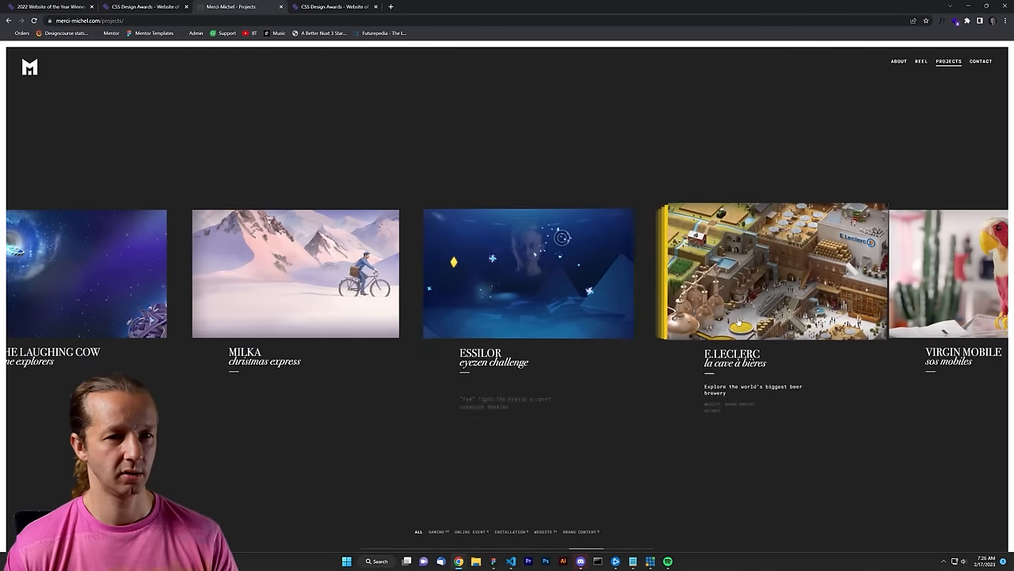
scroll("right", 3)
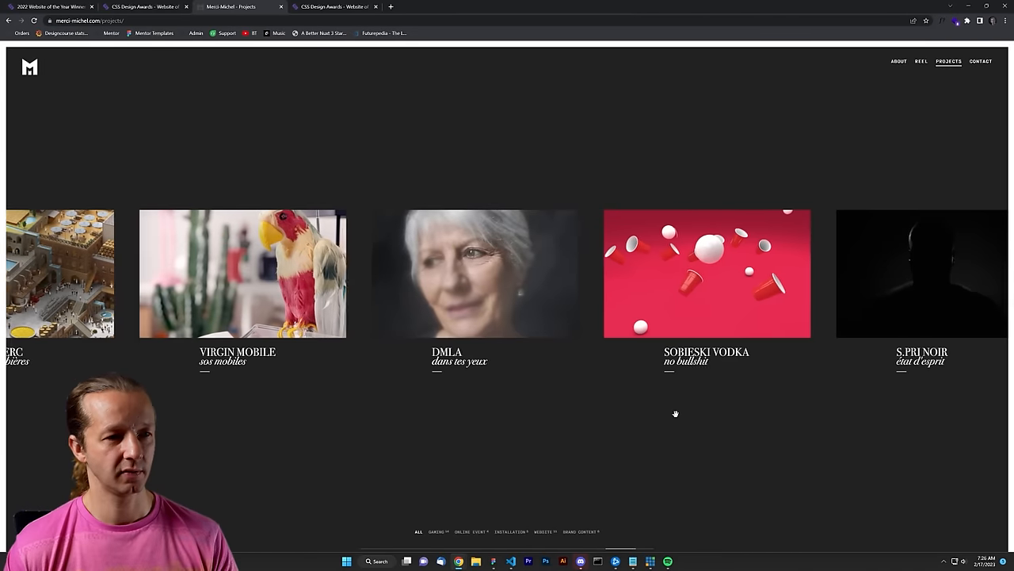
scroll("right", 3)
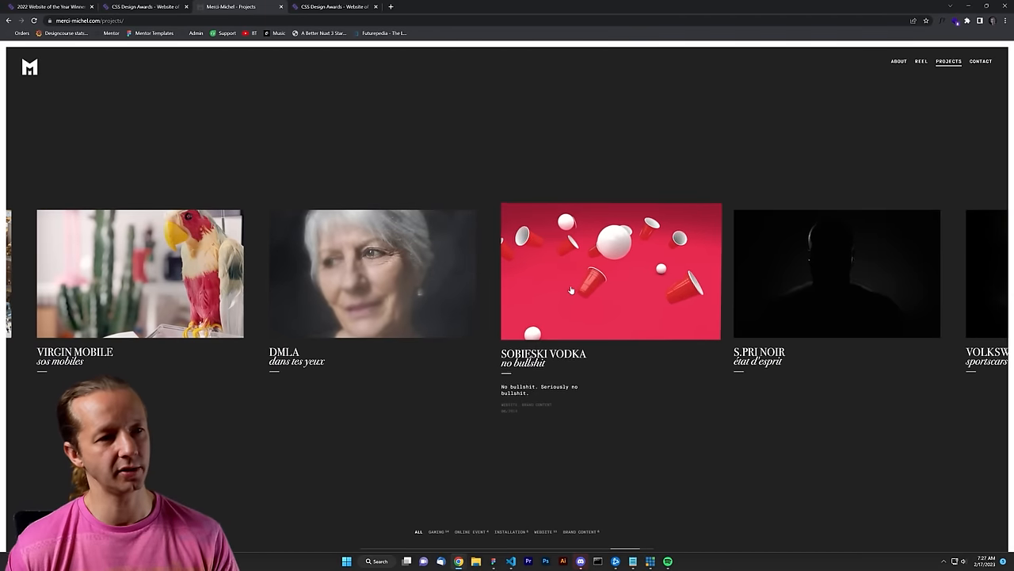
scroll("right", 3)
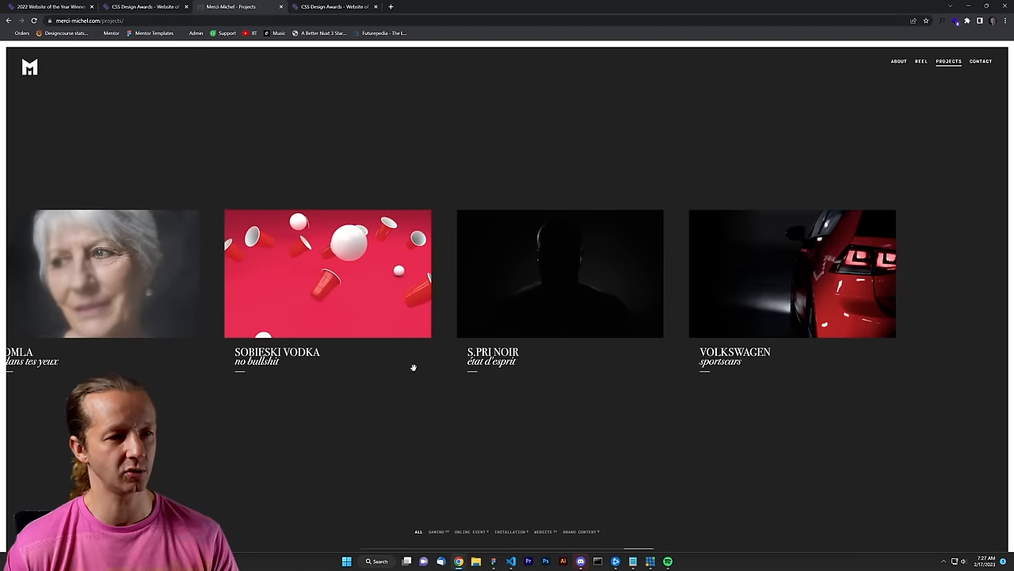
scroll("right", 3)
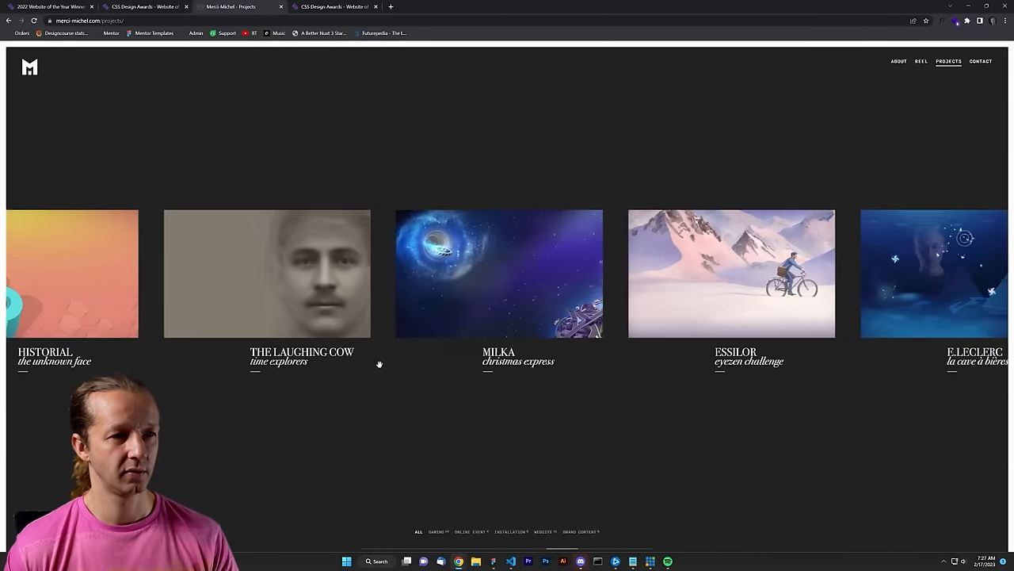
scroll("right", 3)
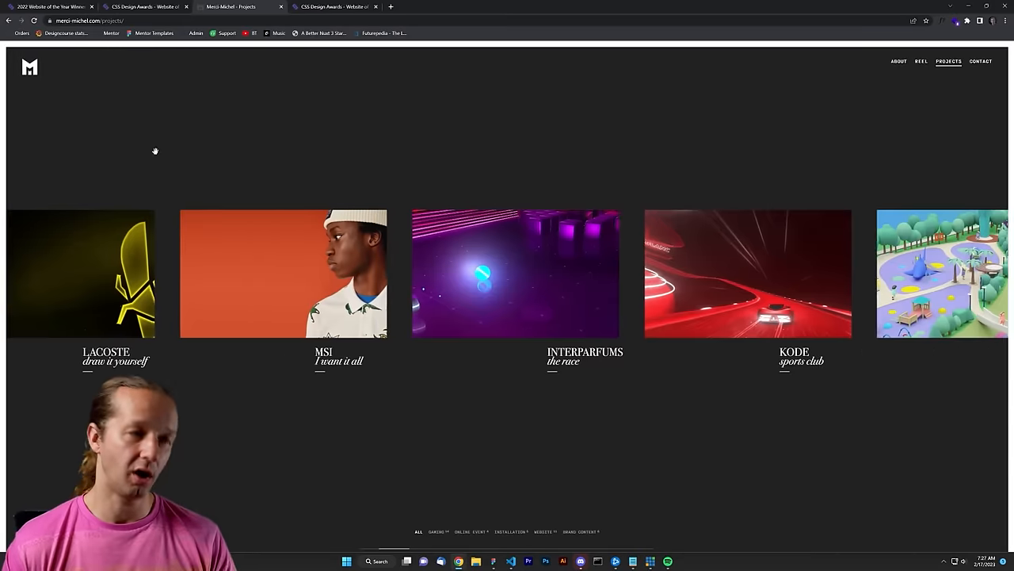
scroll("left", 3)
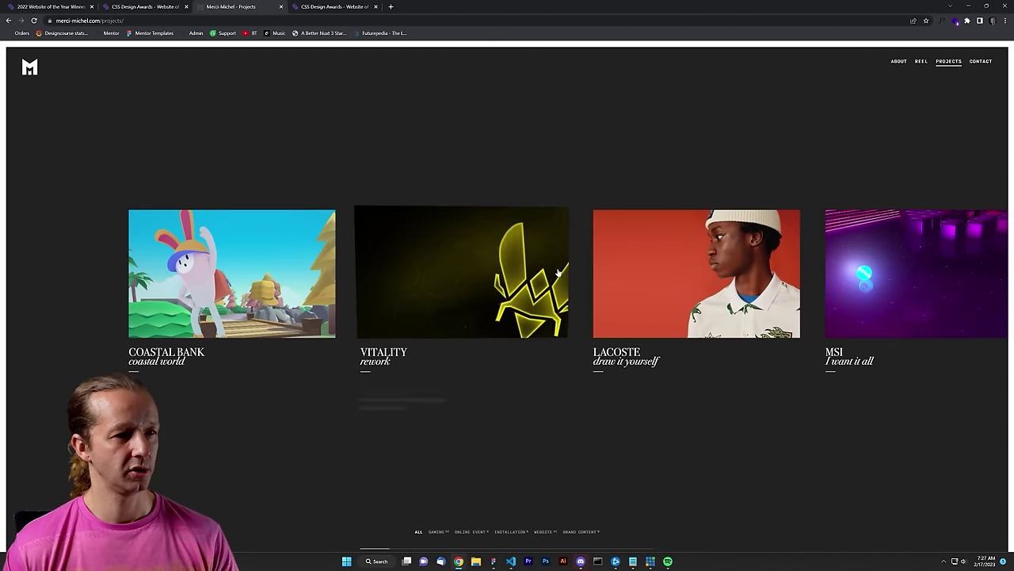
mouse_move(250, 152)
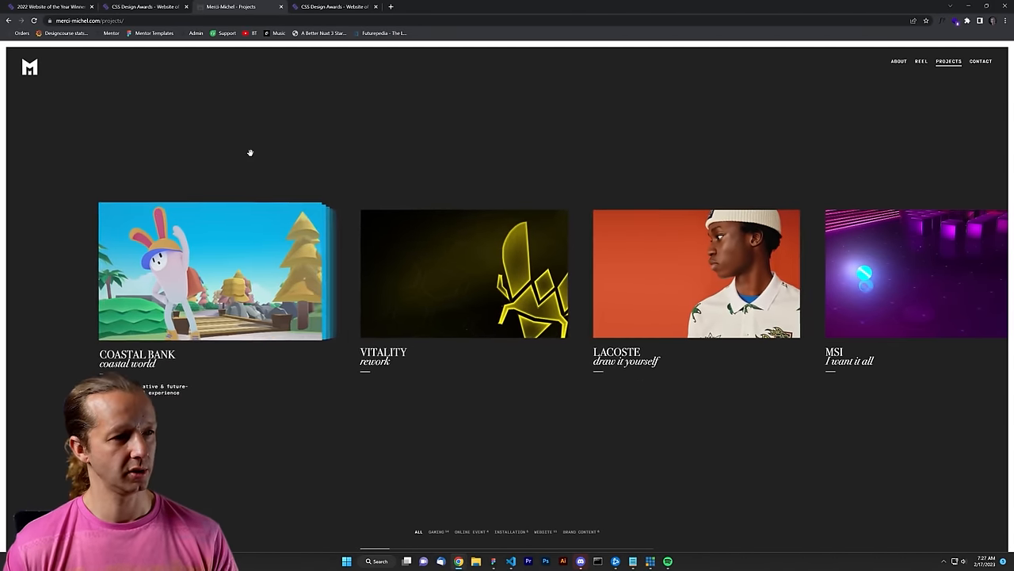
scroll("right", 3)
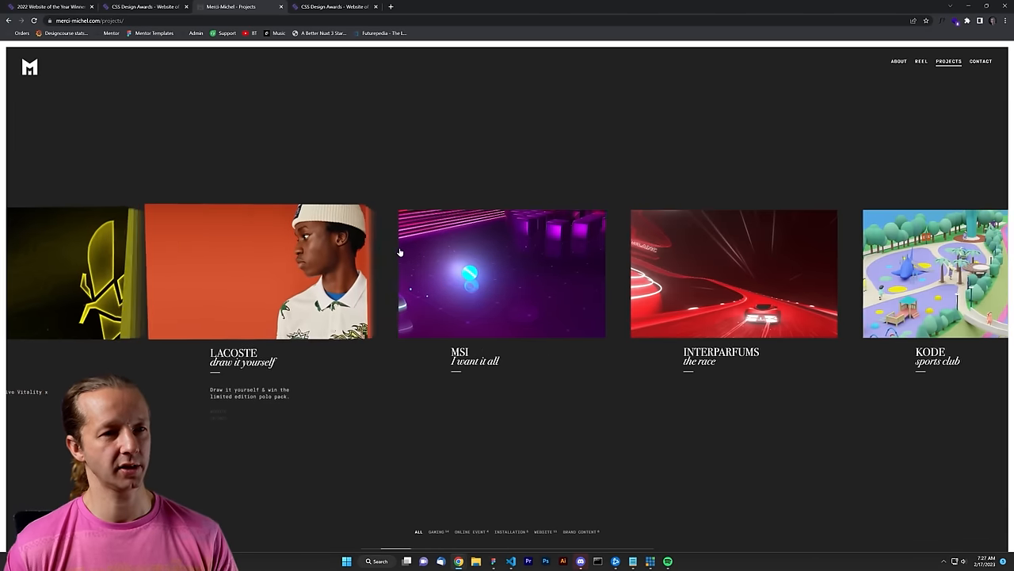
left_click(954, 20)
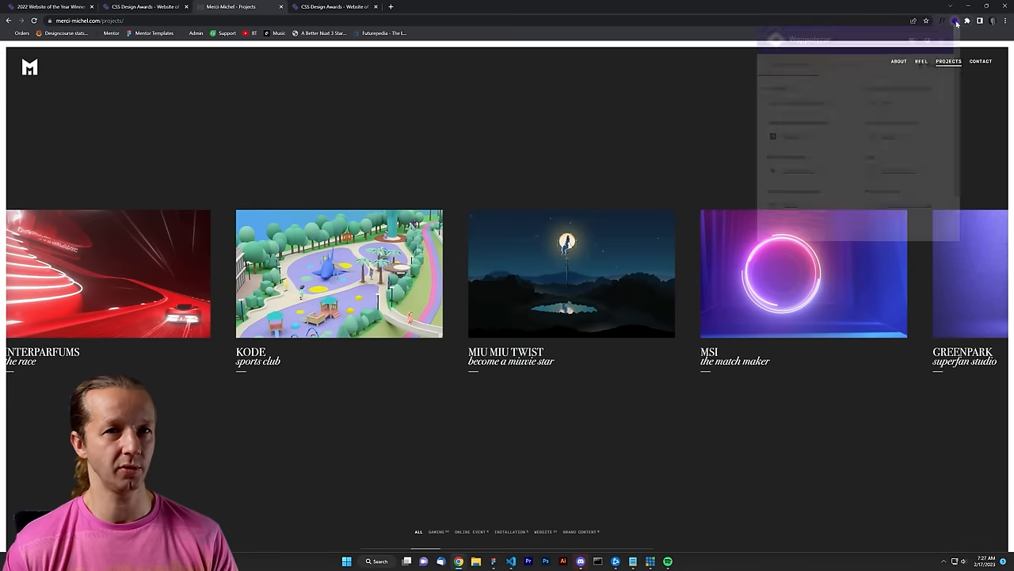
left_click(954, 21)
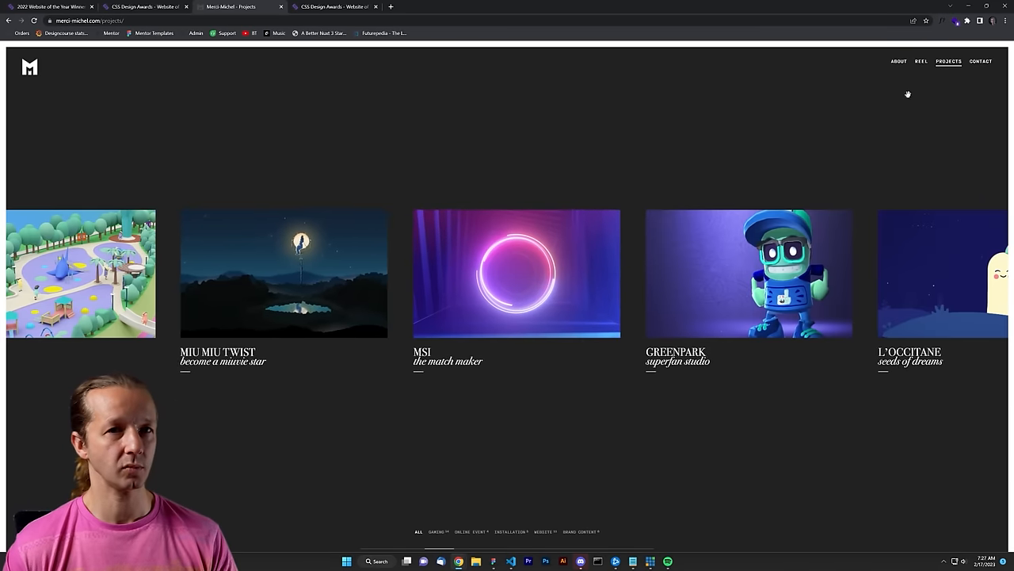
- Watch the Merci-Michel reel, then switch to the nominee page for The Race – Interparfums
left_click(921, 60)
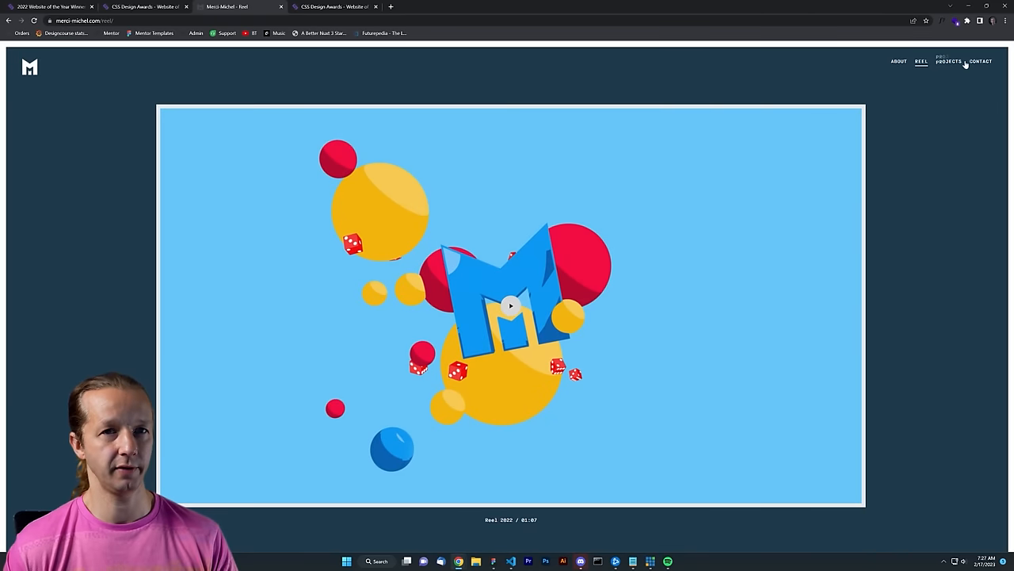
left_click(979, 60)
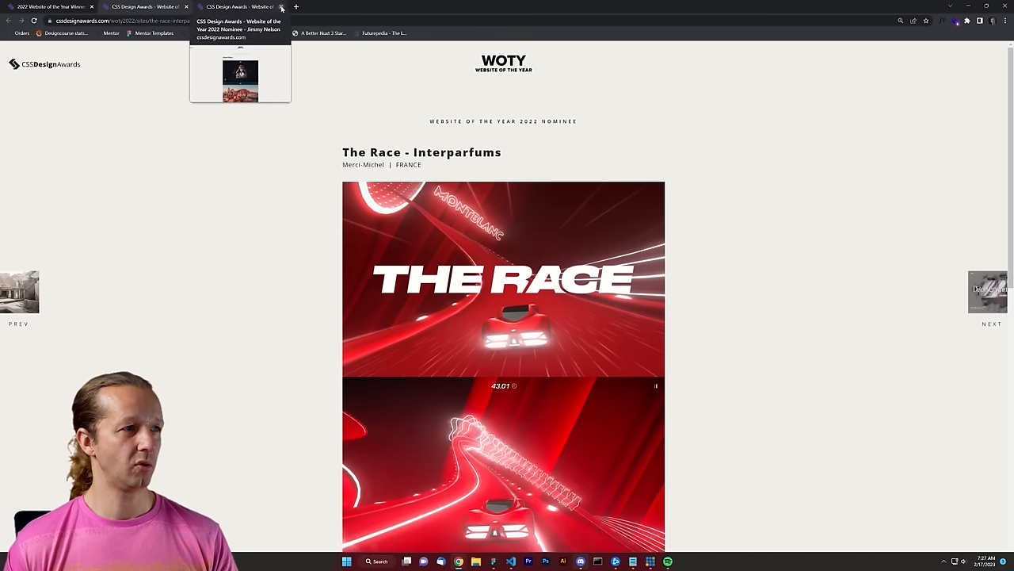
- Load coastalworld.com and decline the boat character's suggestion to enter the island
left_click(282, 6)
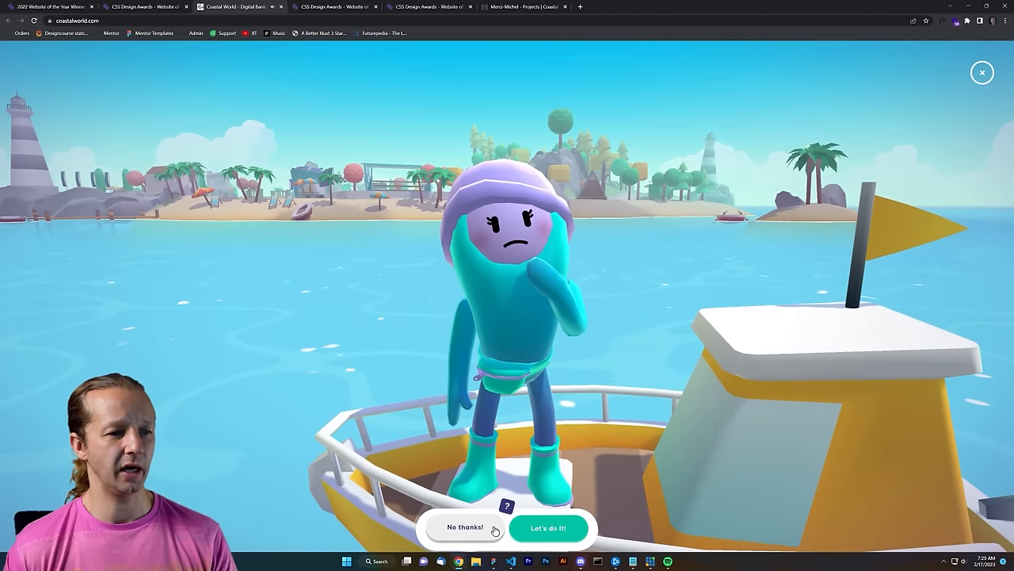
left_click(549, 526)
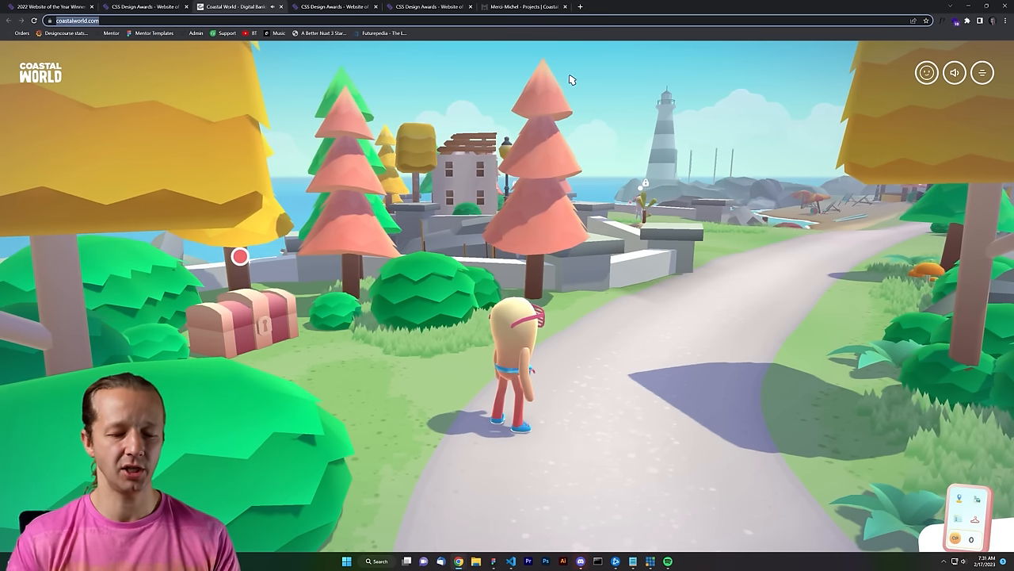
- Go to designcourse.com and show its home page with the UI·UX and CSS courses
type("designcourse.com/af")
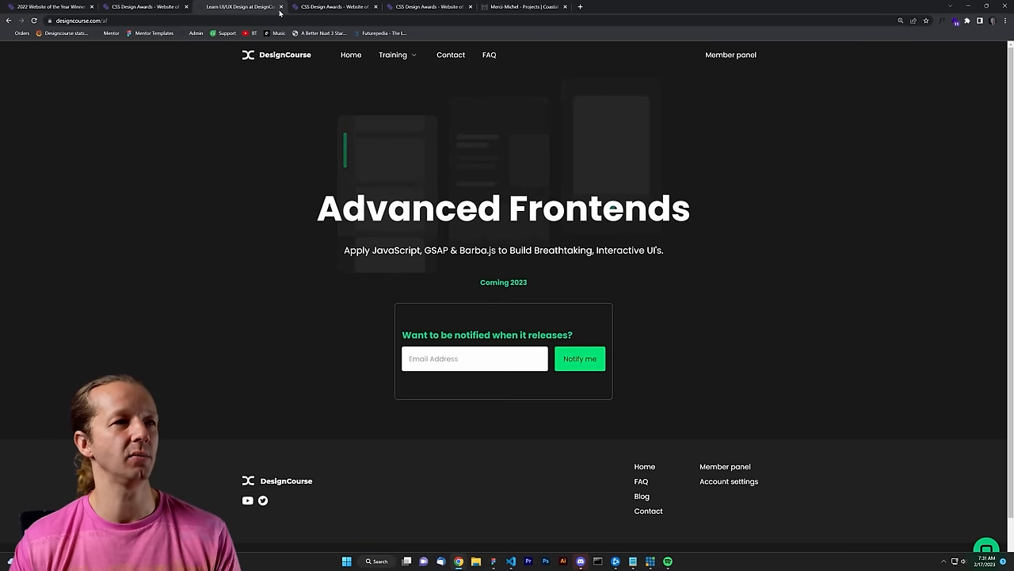
left_click(350, 54)
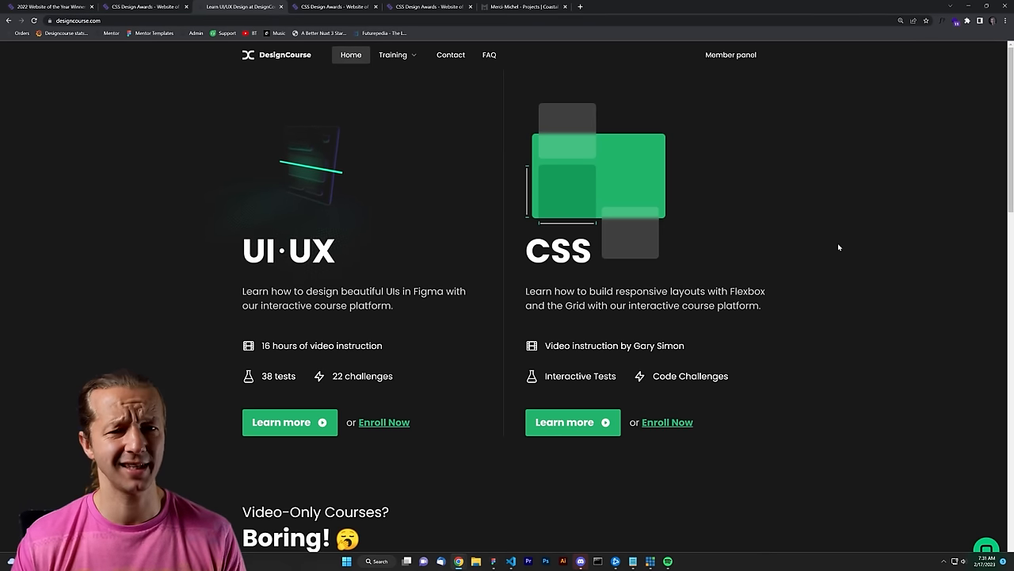
mouse_move(838, 231)
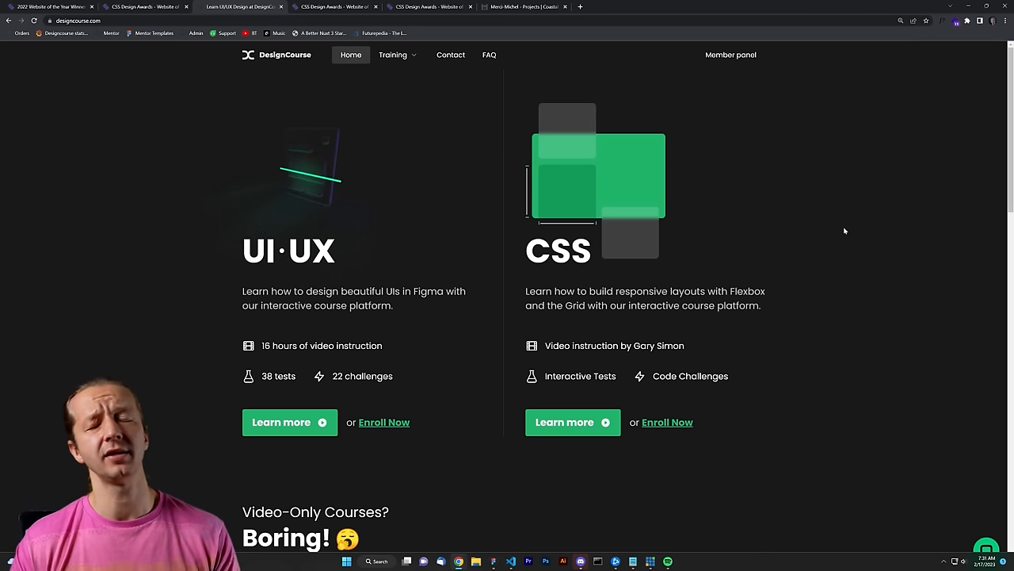